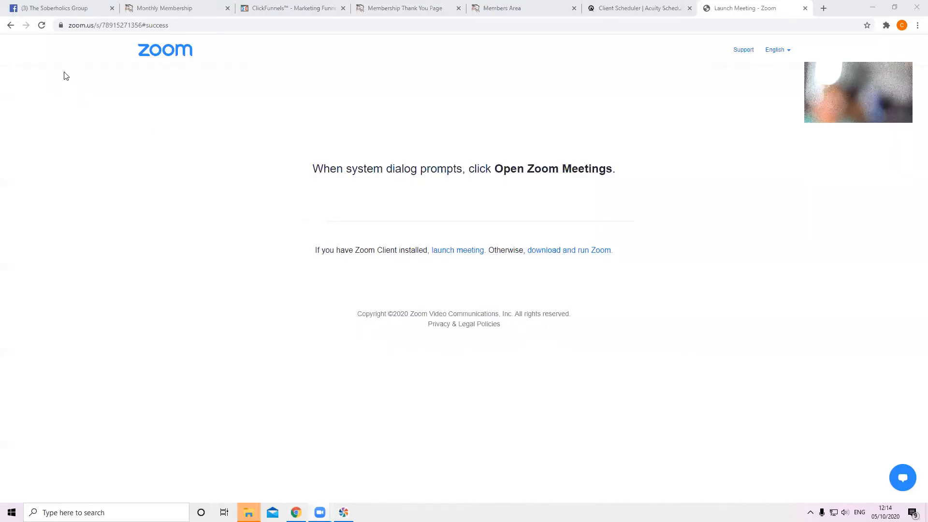
Step: Switch to the Soberholics Group Facebook post with the Monthly Membership link
left_click(56, 8)
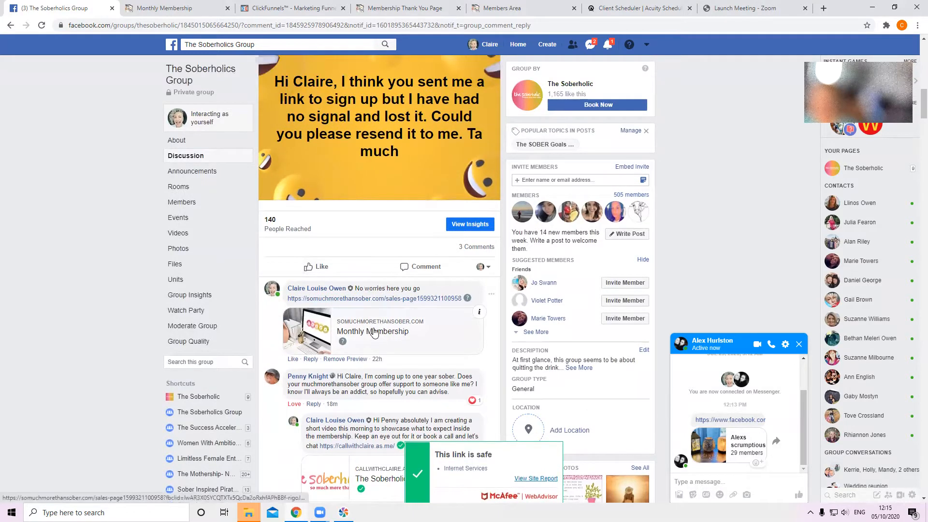
Step: Open the Monthly Membership link and read down to the S.O.B.E.R Goals stages graphic
left_click(373, 332)
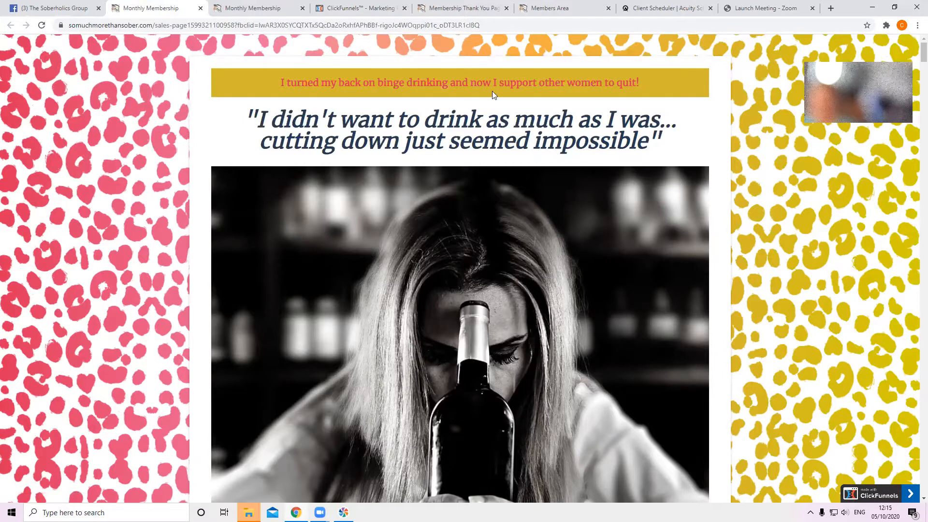
scroll("down", 3)
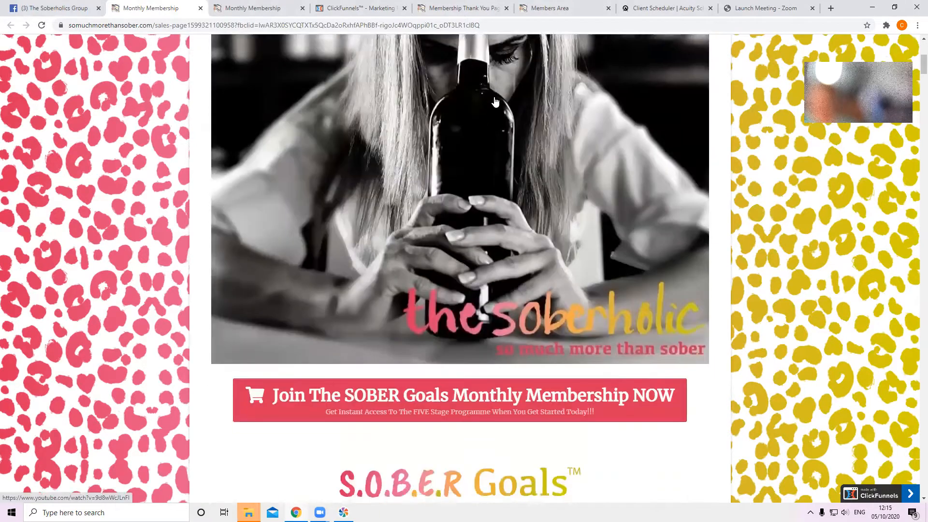
scroll("down", 3)
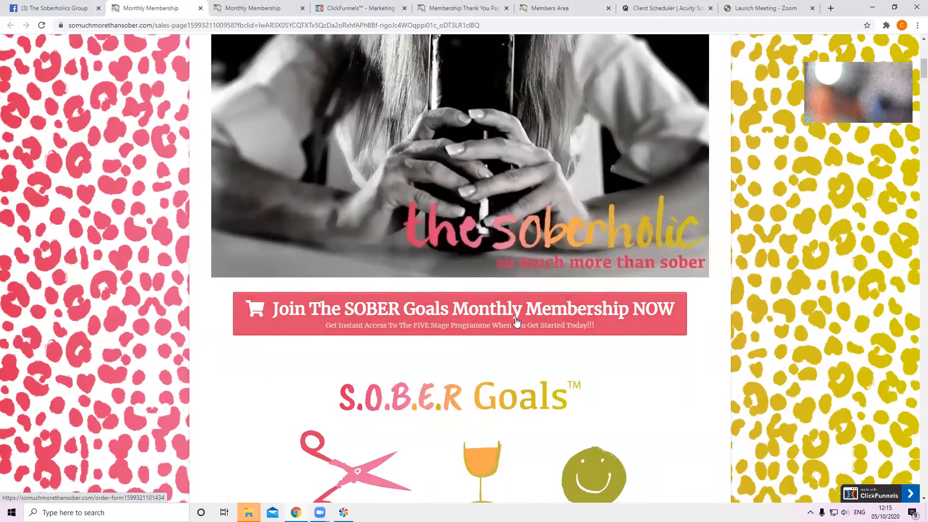
scroll("down", 3)
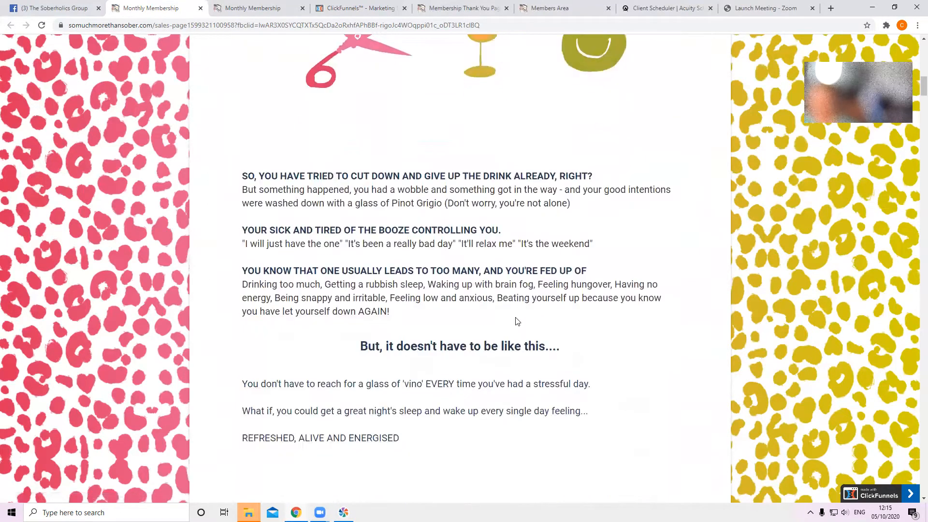
scroll("down", 3)
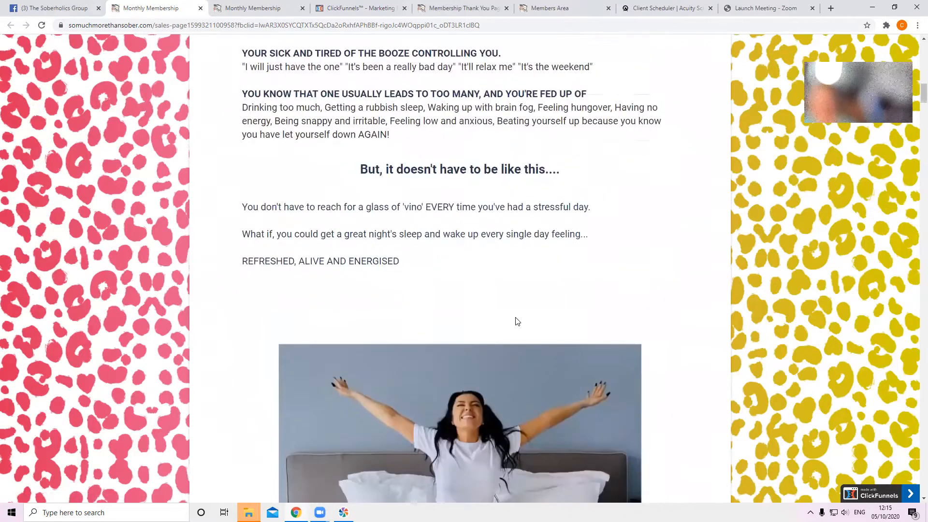
scroll("down", 3)
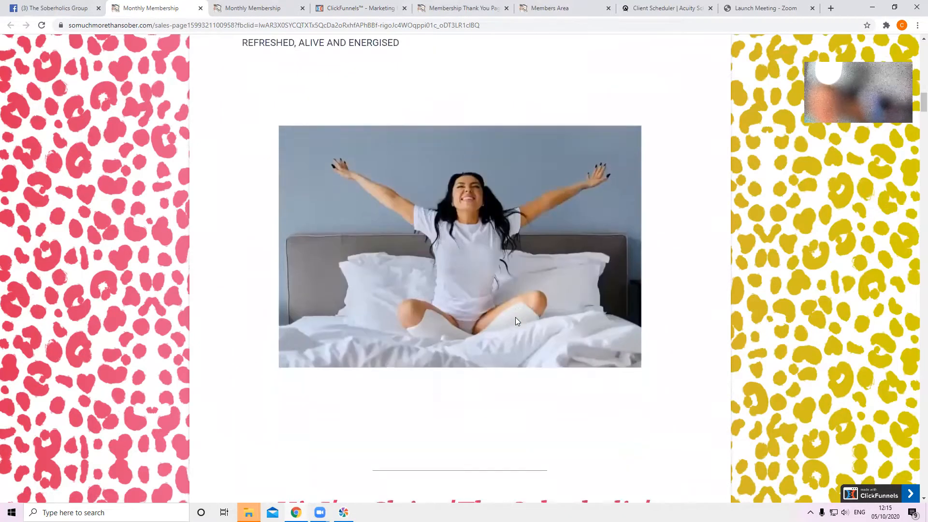
scroll("down", 3)
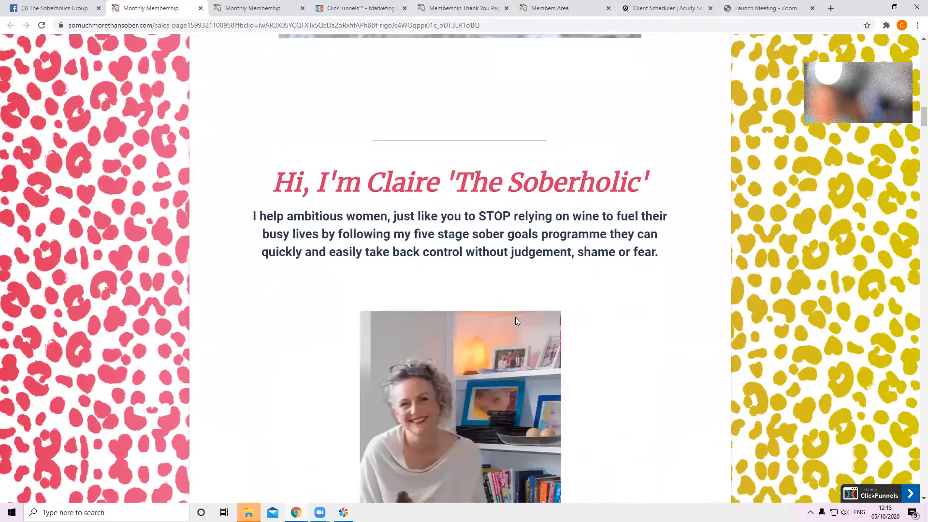
scroll("down", 3)
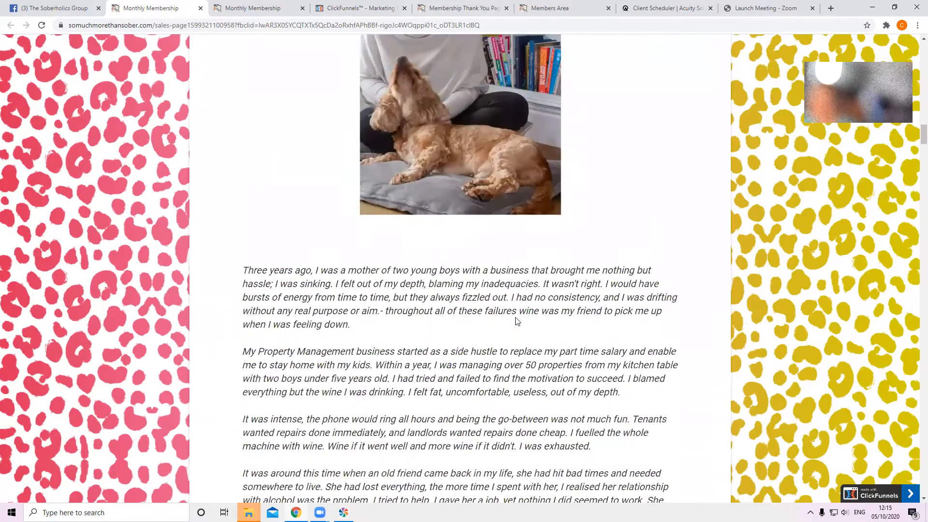
scroll("down", 3)
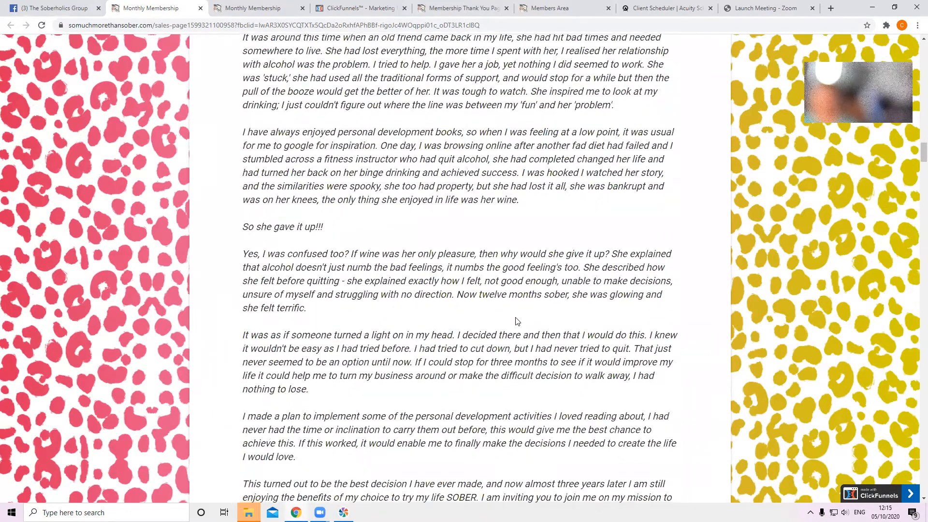
scroll("down", 3)
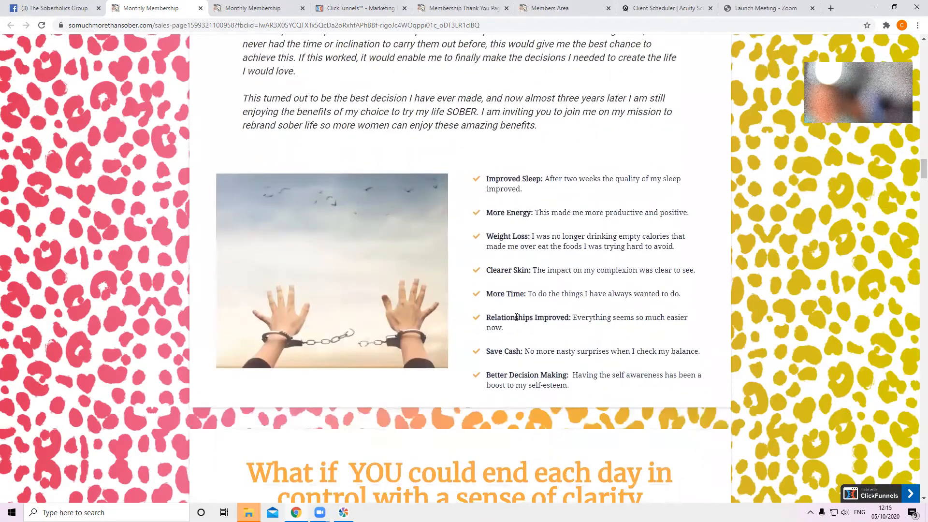
scroll("down", 3)
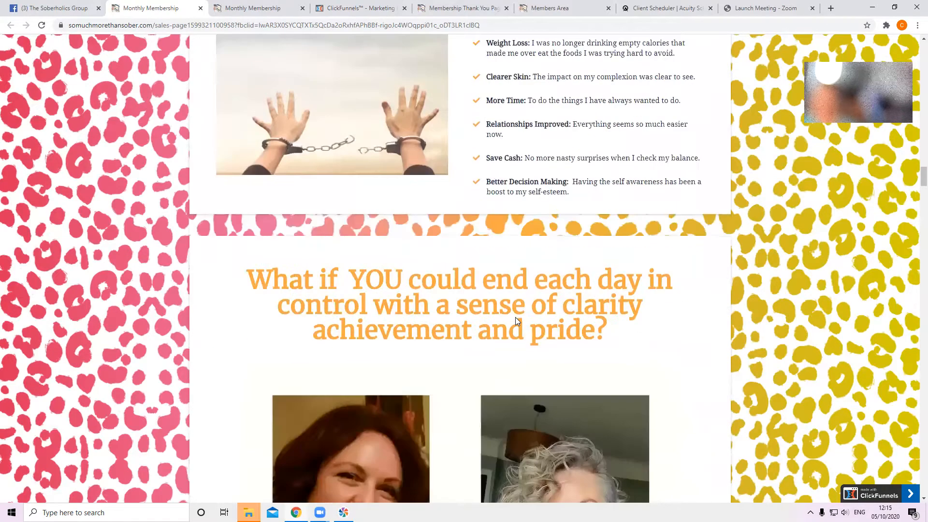
scroll("down", 3)
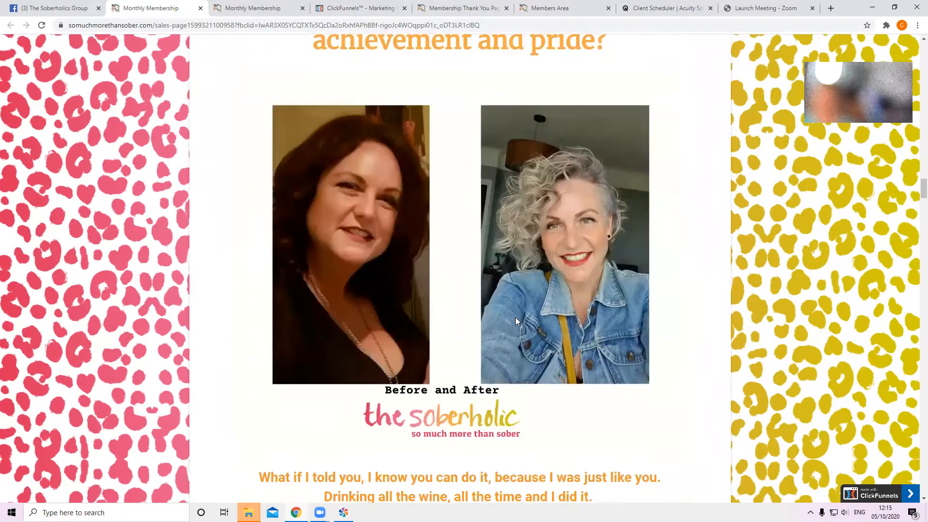
scroll("down", 3)
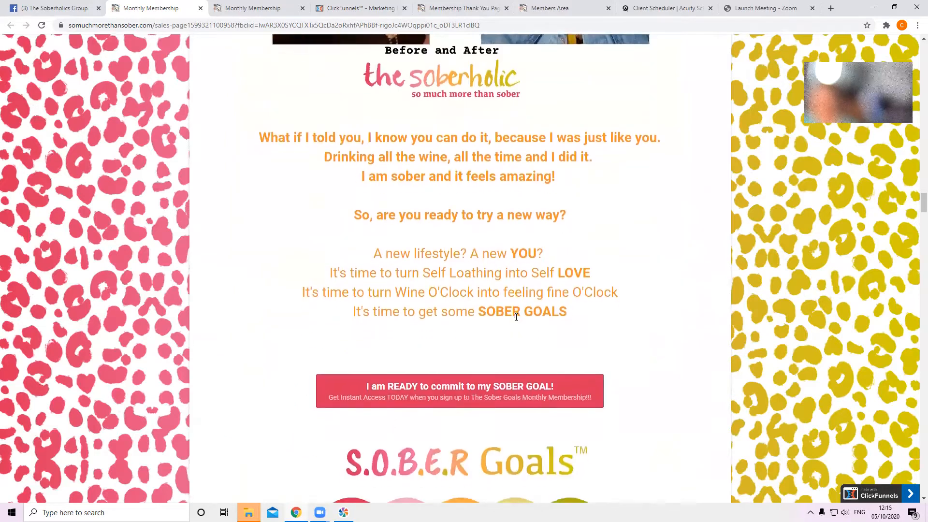
scroll("down", 3)
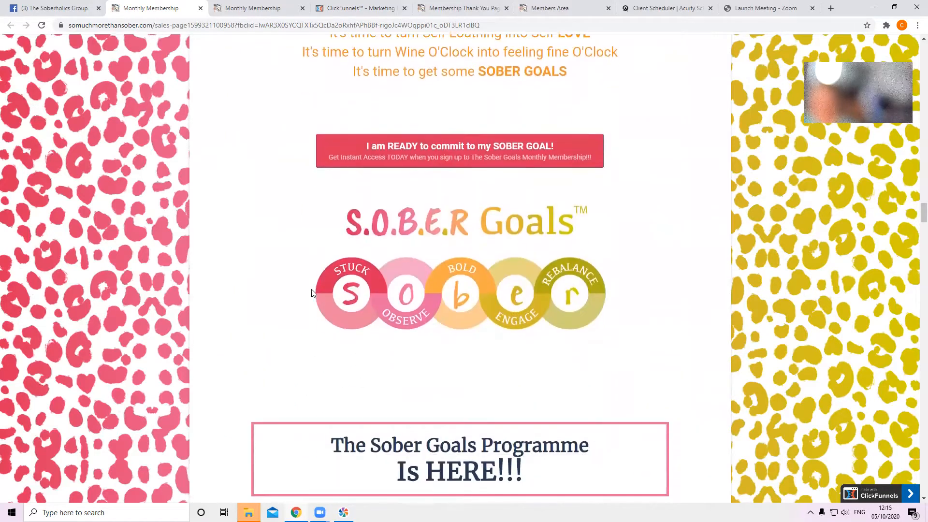
mouse_move(649, 380)
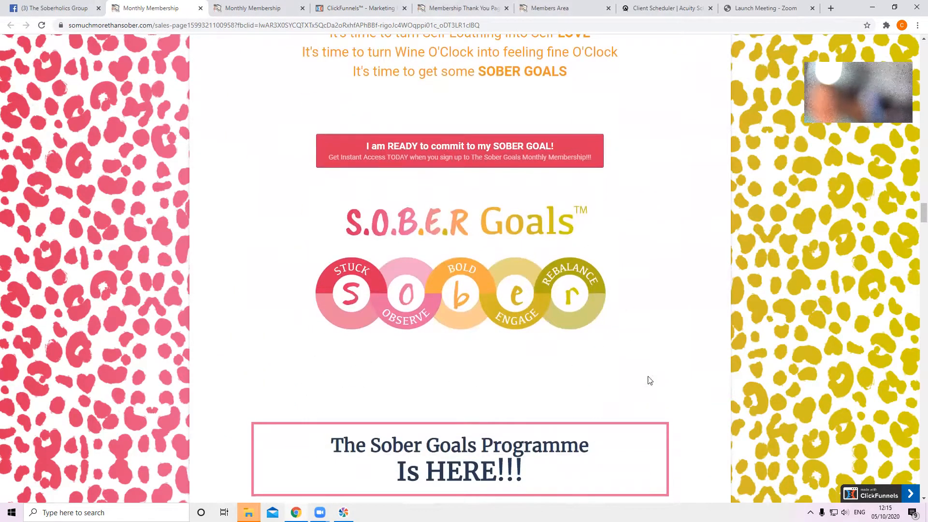
mouse_move(423, 367)
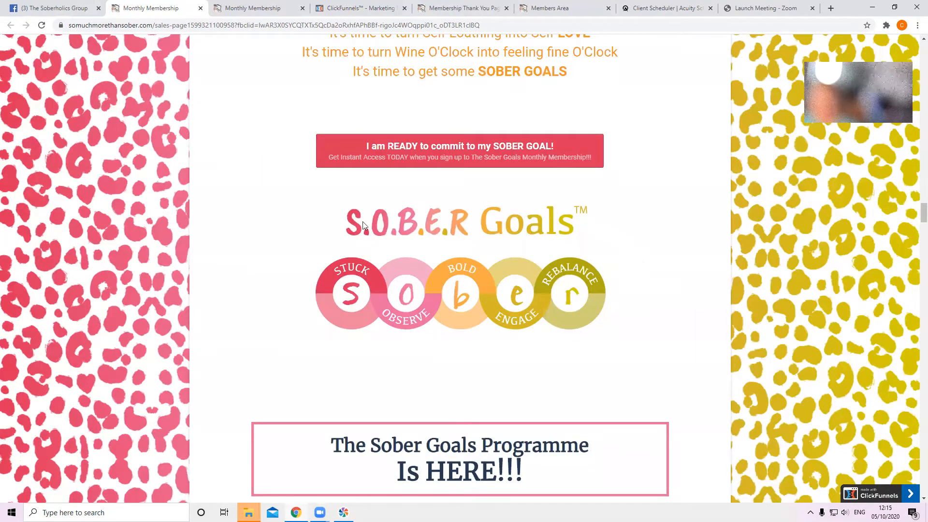
mouse_move(650, 299)
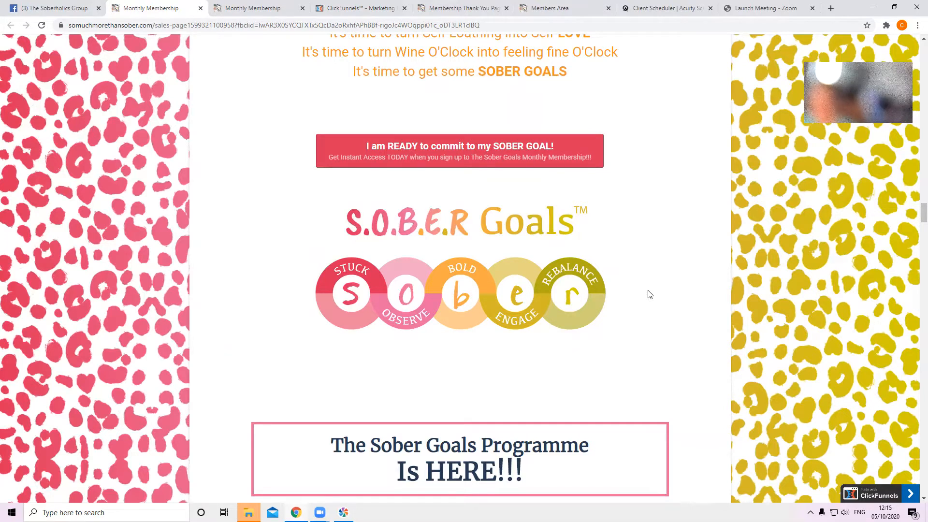
mouse_move(356, 238)
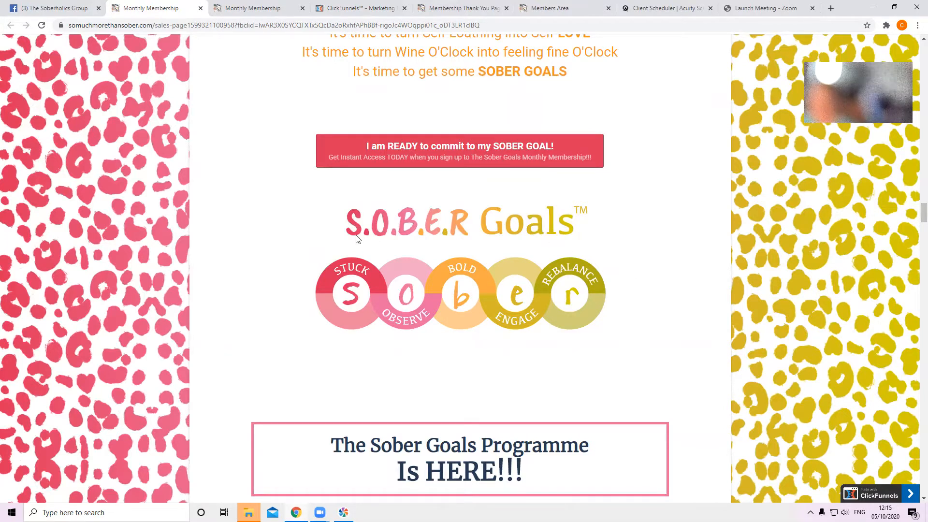
mouse_move(587, 243)
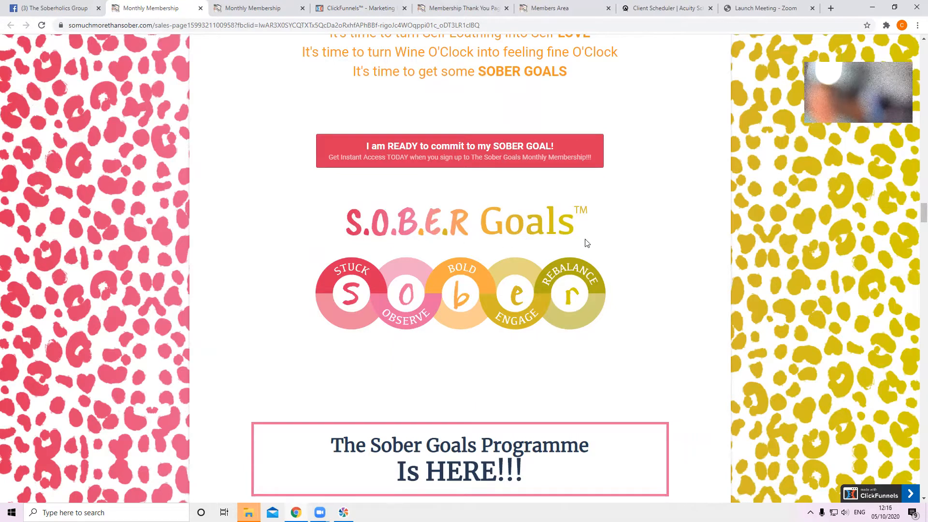
mouse_move(340, 311)
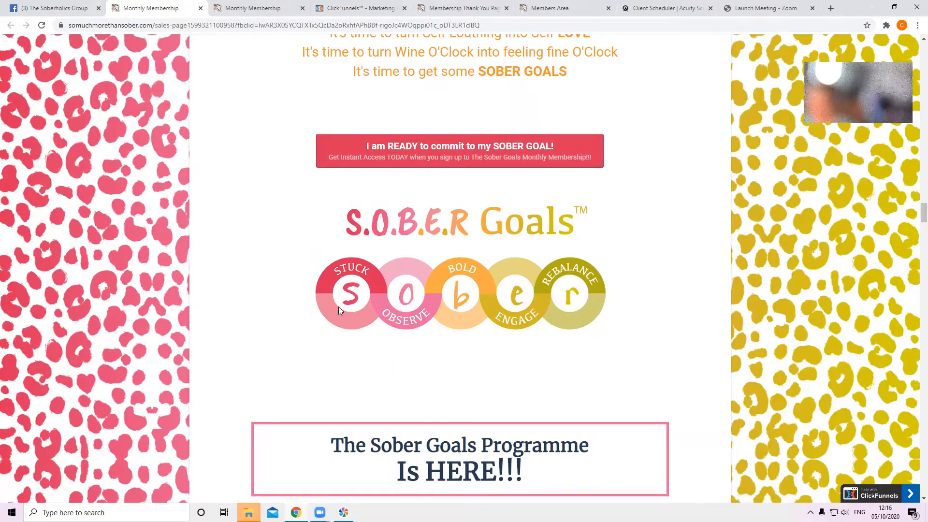
mouse_move(344, 348)
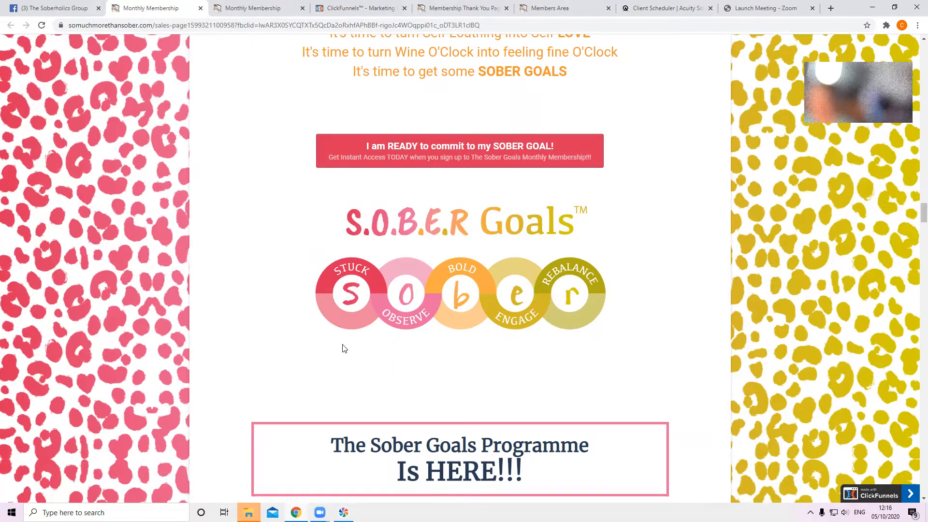
scroll("down", 3)
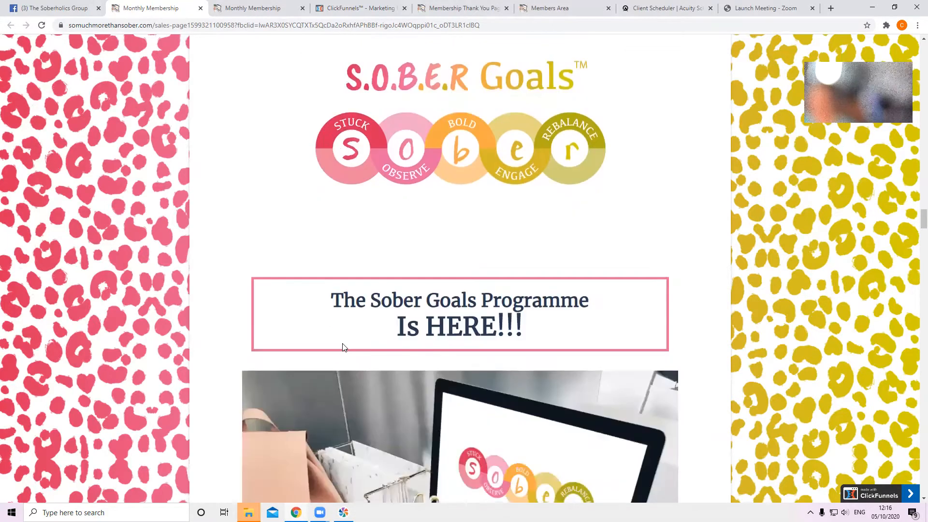
scroll("down", 3)
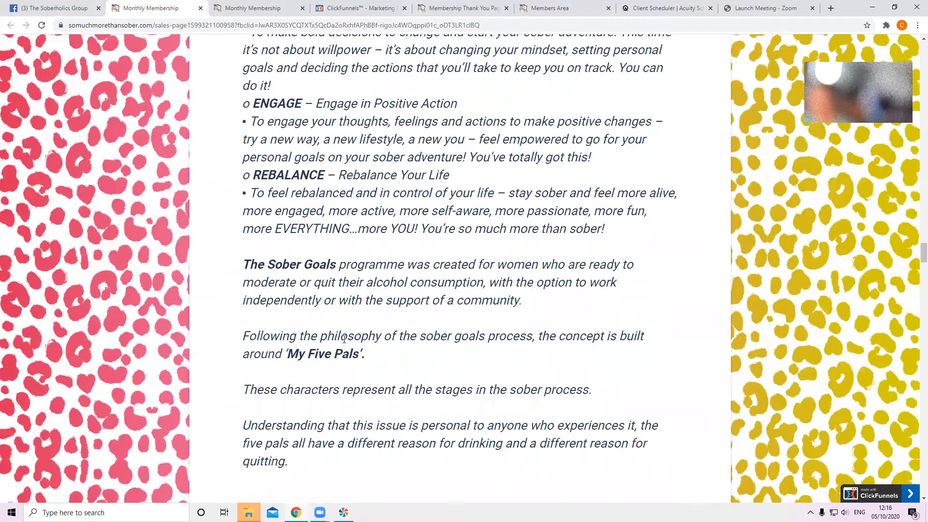
scroll("down", 3)
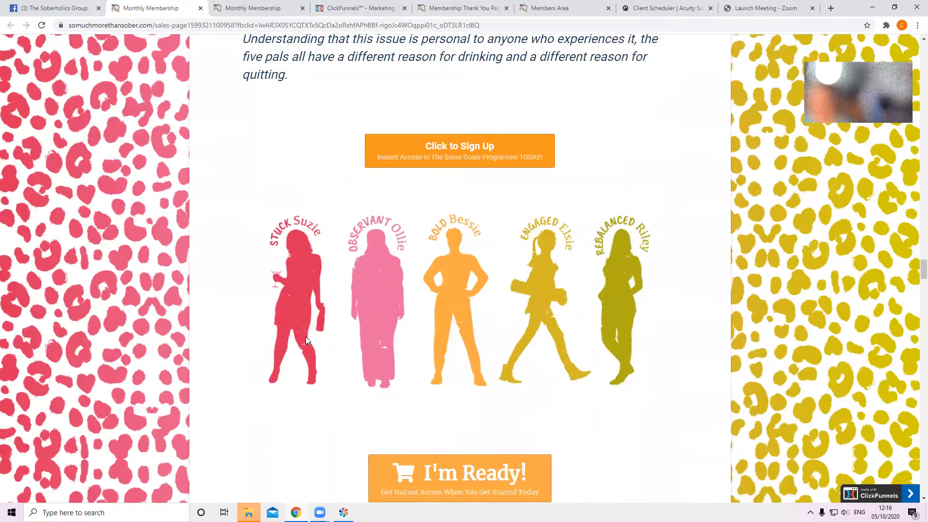
mouse_move(285, 372)
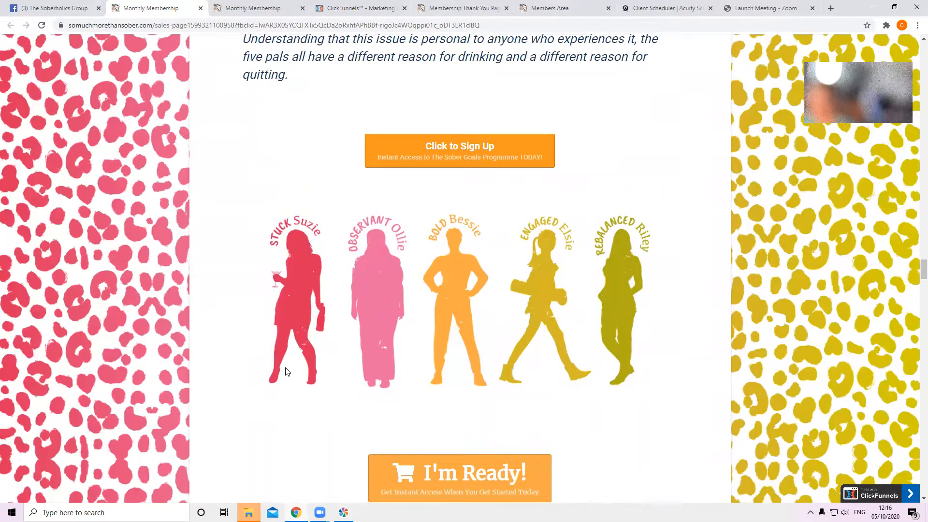
scroll("up", 3)
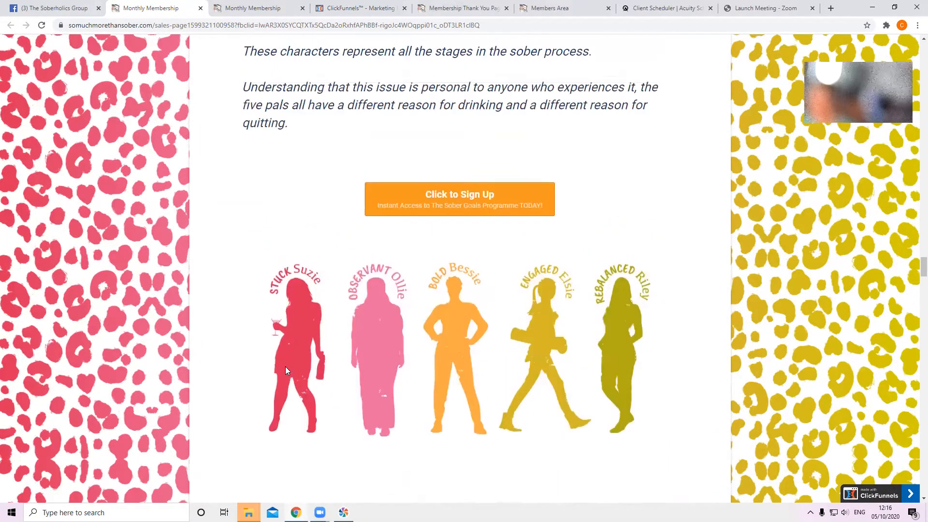
scroll("down", 3)
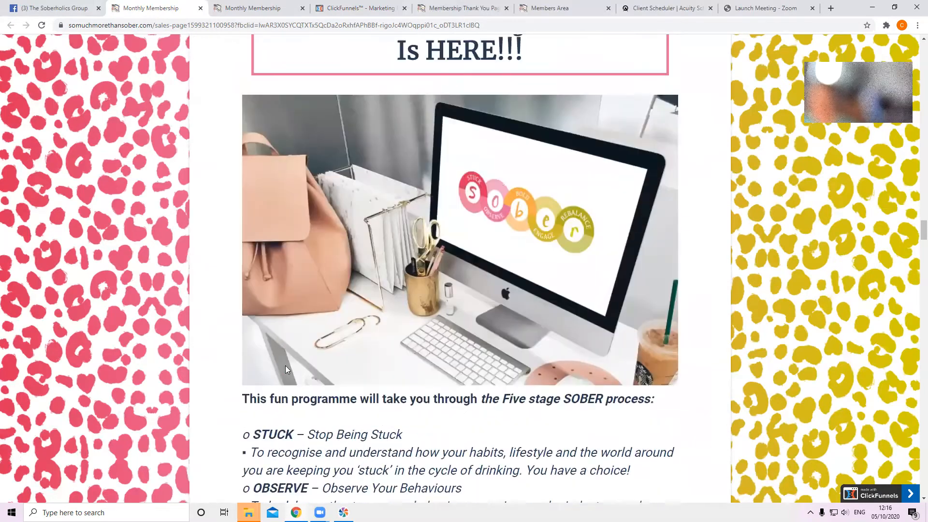
scroll("up", 3)
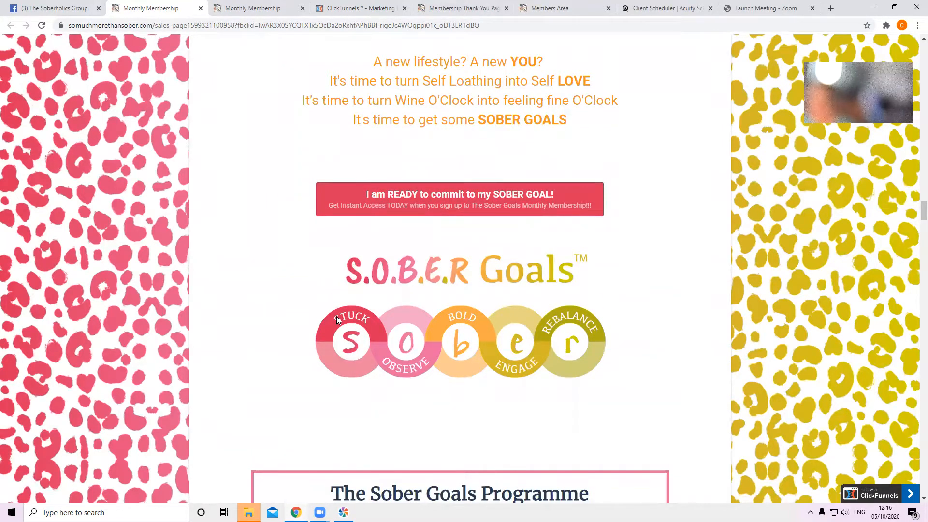
mouse_move(329, 353)
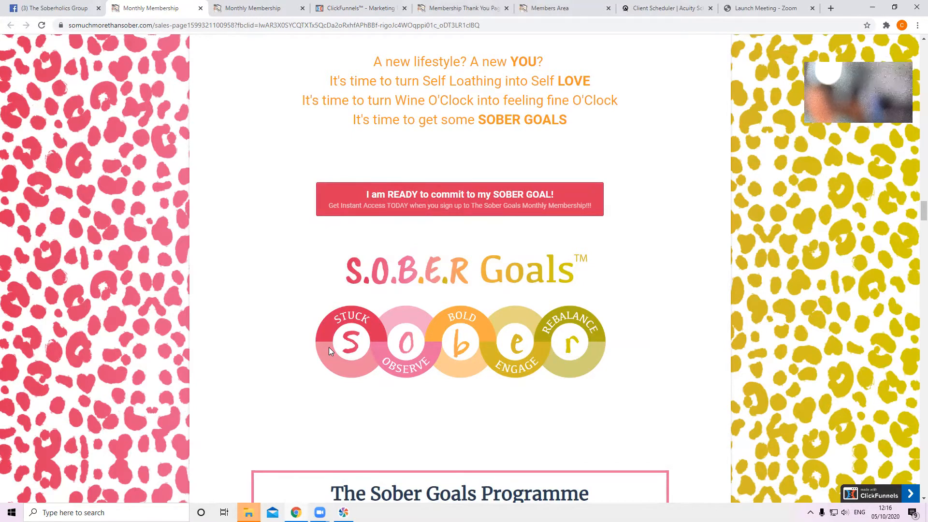
mouse_move(408, 376)
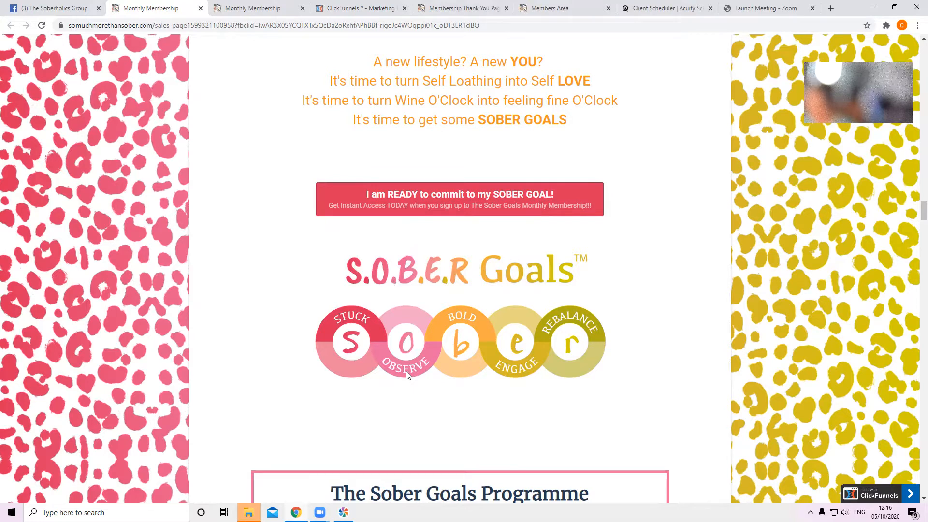
mouse_move(390, 380)
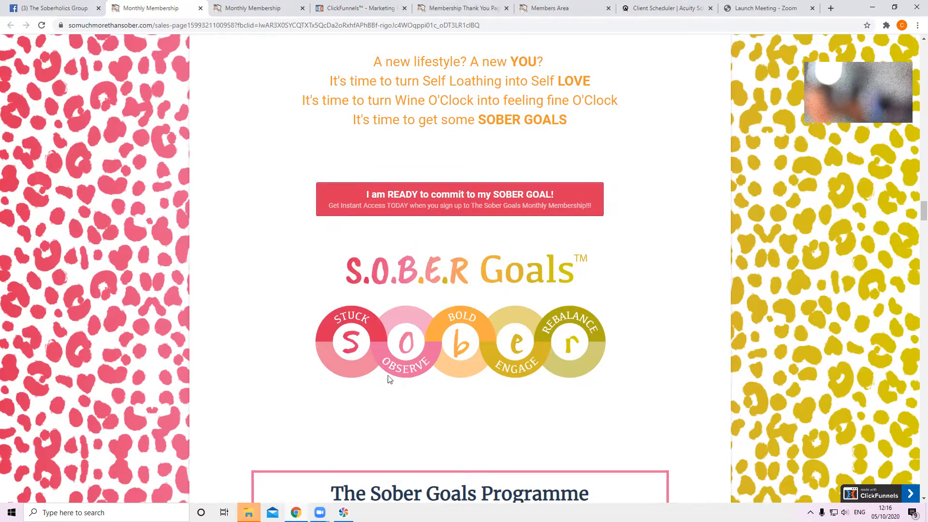
mouse_move(396, 358)
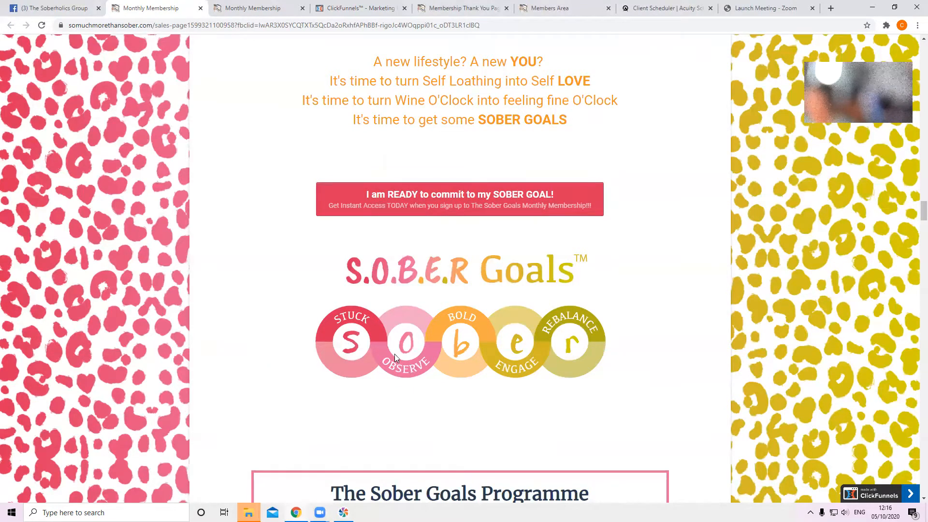
Step: Scroll past the stage descriptions to the My Five Pals, Stuck Suzie through Rebalanced Riley
scroll("down", 3)
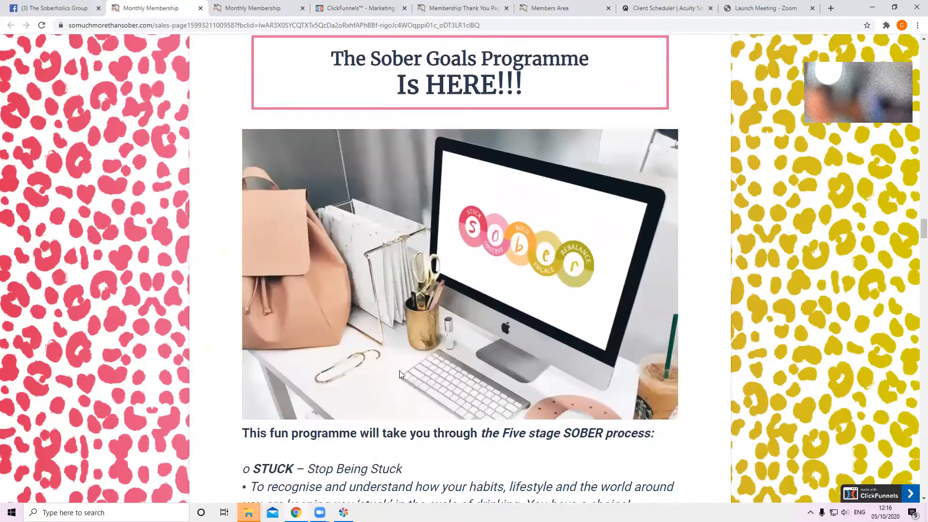
scroll("down", 3)
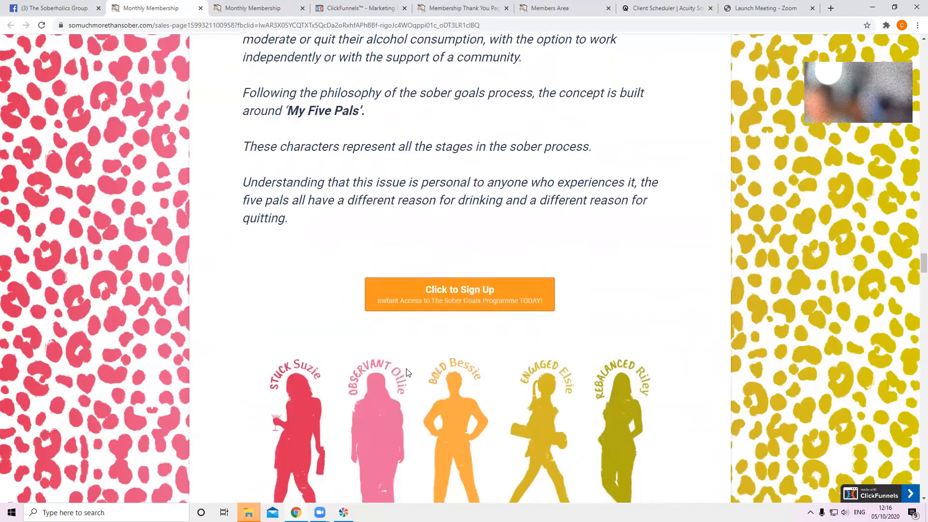
scroll("down", 3)
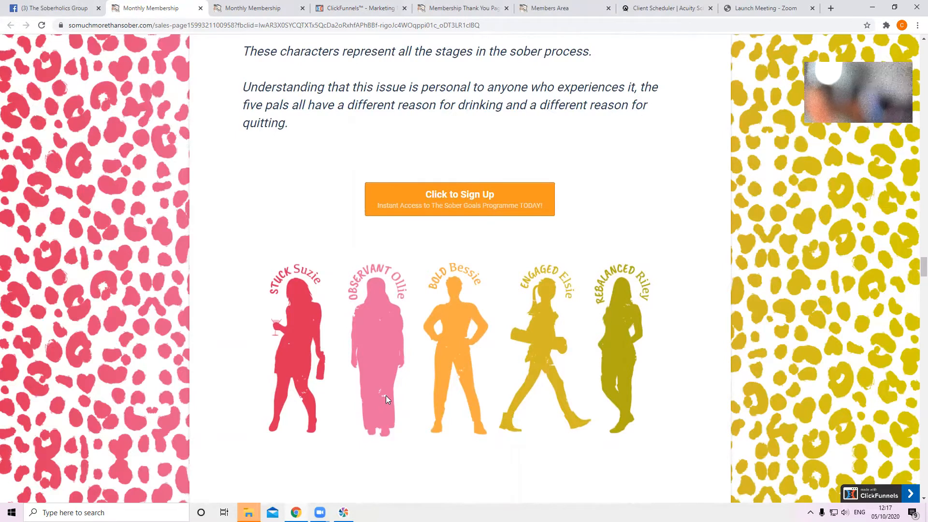
mouse_move(441, 379)
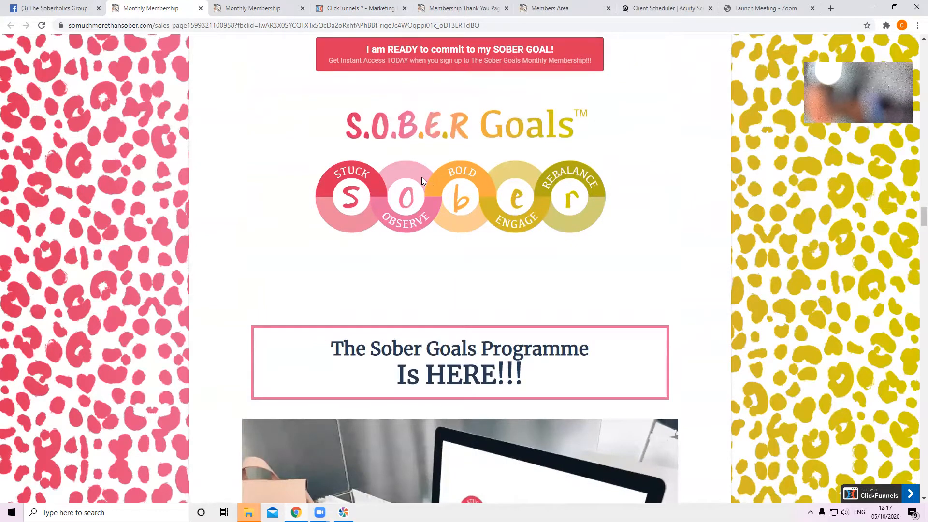
mouse_move(461, 178)
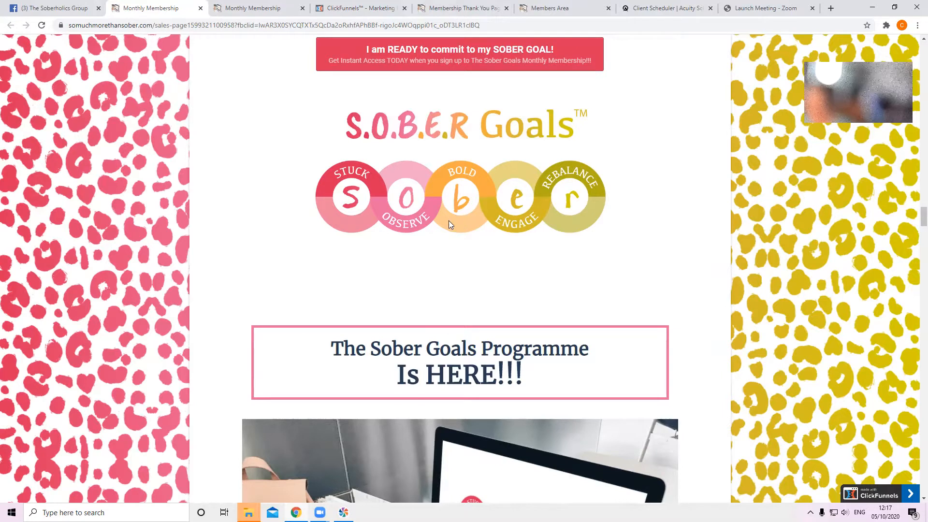
mouse_move(425, 192)
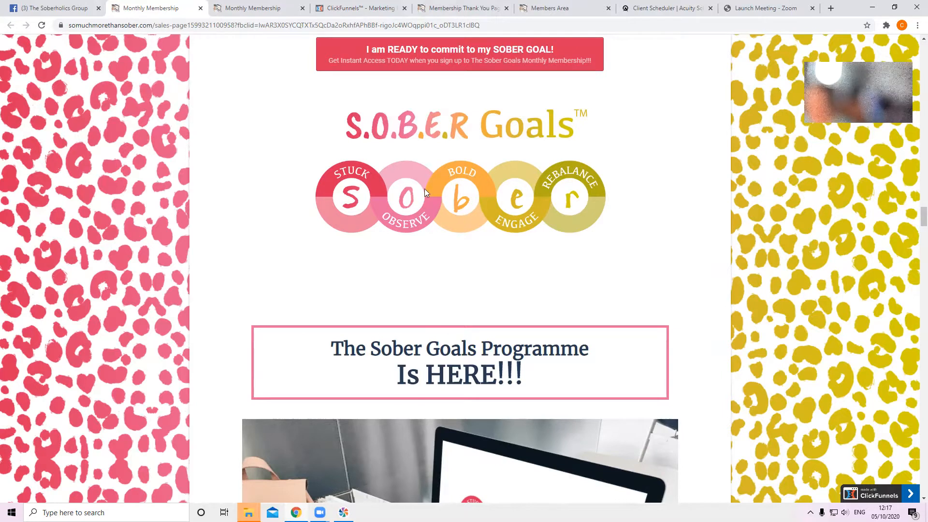
mouse_move(459, 222)
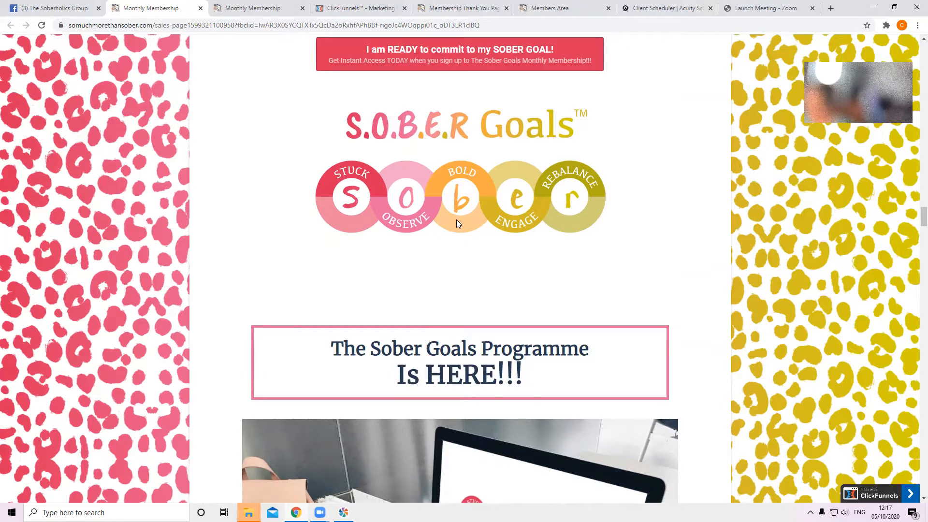
mouse_move(346, 209)
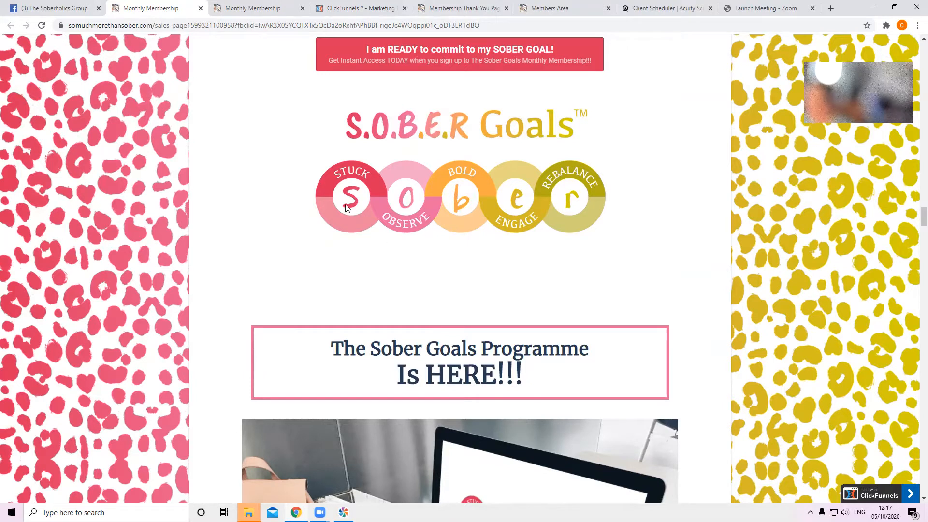
mouse_move(388, 169)
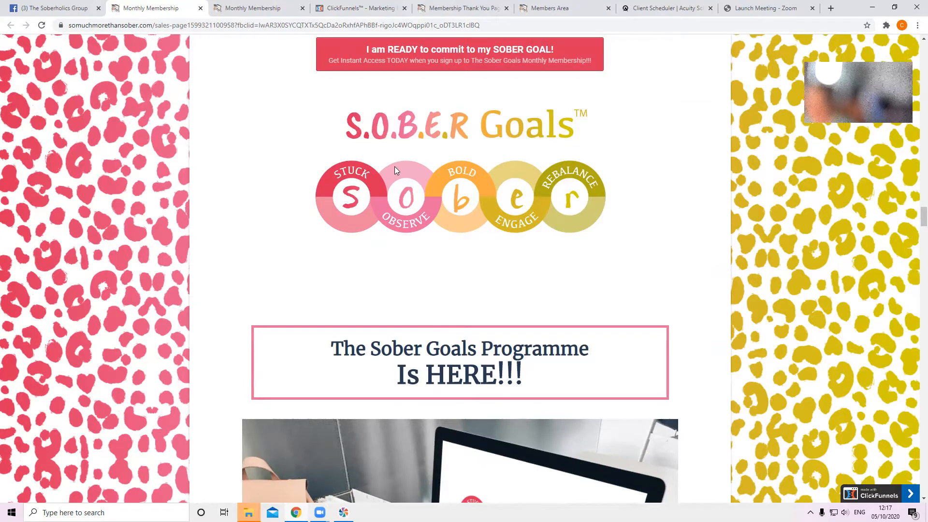
mouse_move(335, 172)
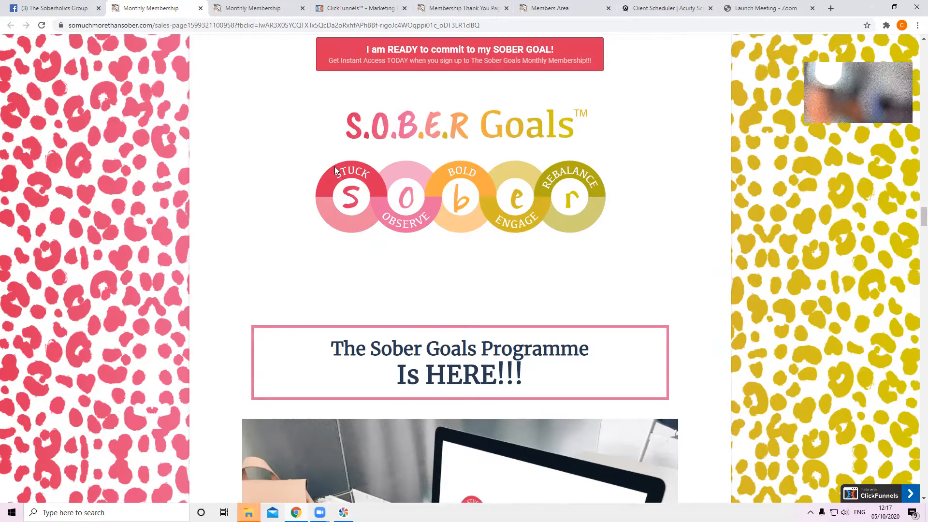
mouse_move(449, 251)
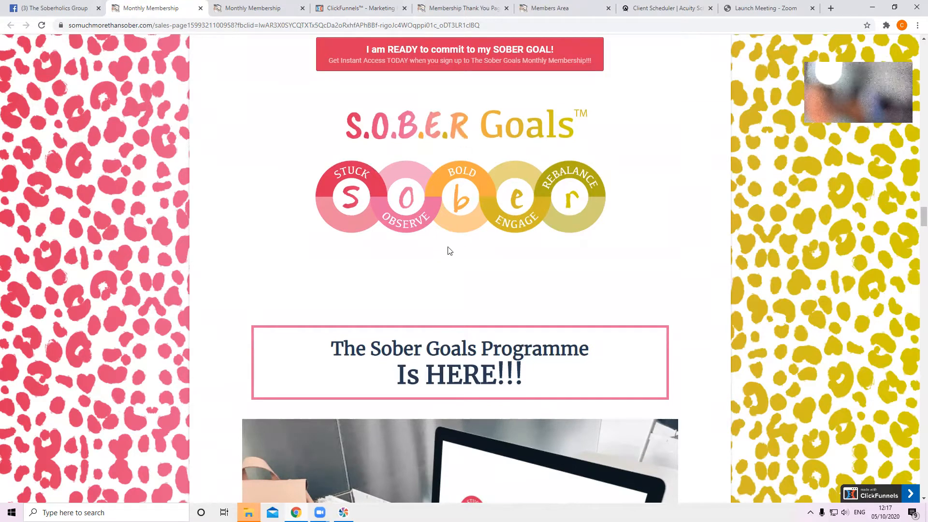
mouse_move(330, 217)
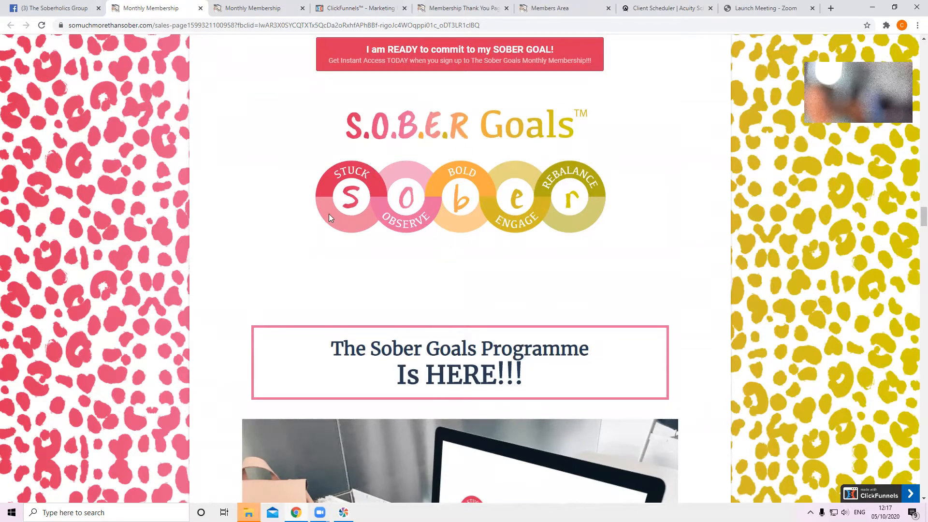
mouse_move(398, 234)
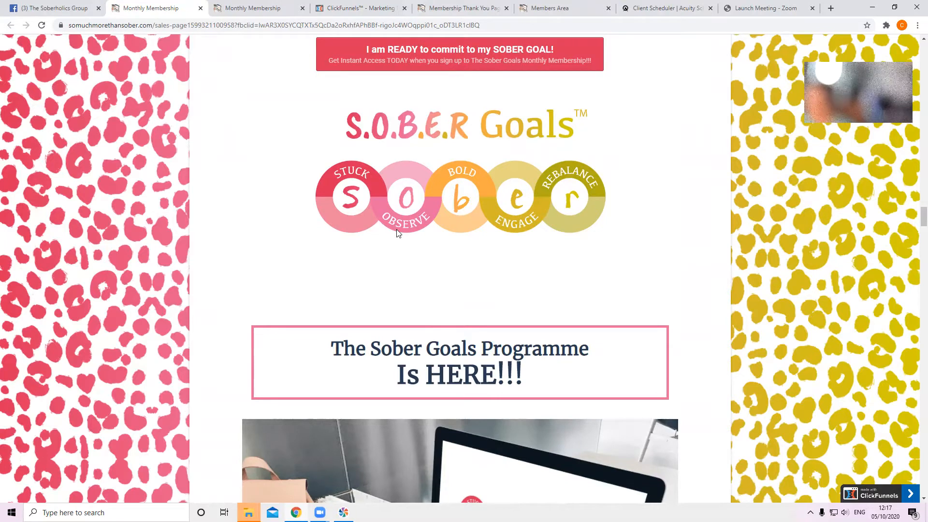
mouse_move(462, 230)
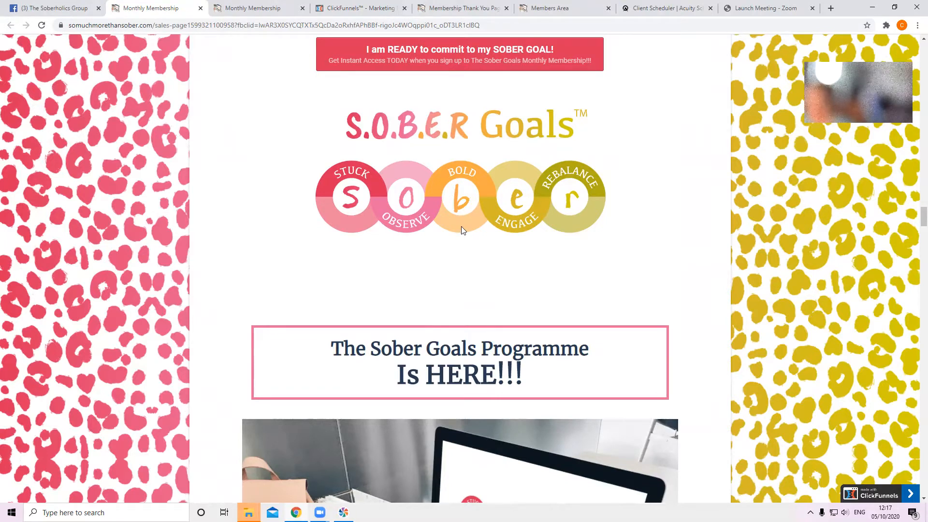
mouse_move(435, 210)
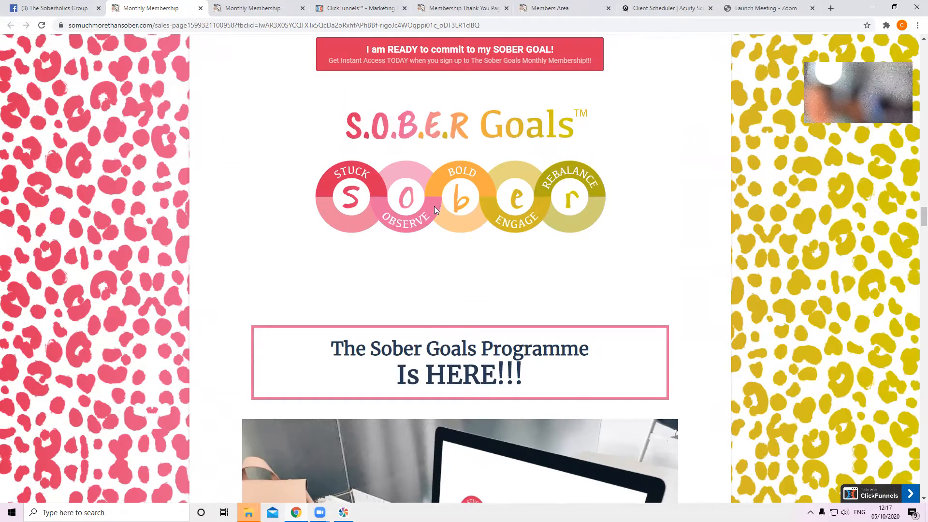
mouse_move(467, 177)
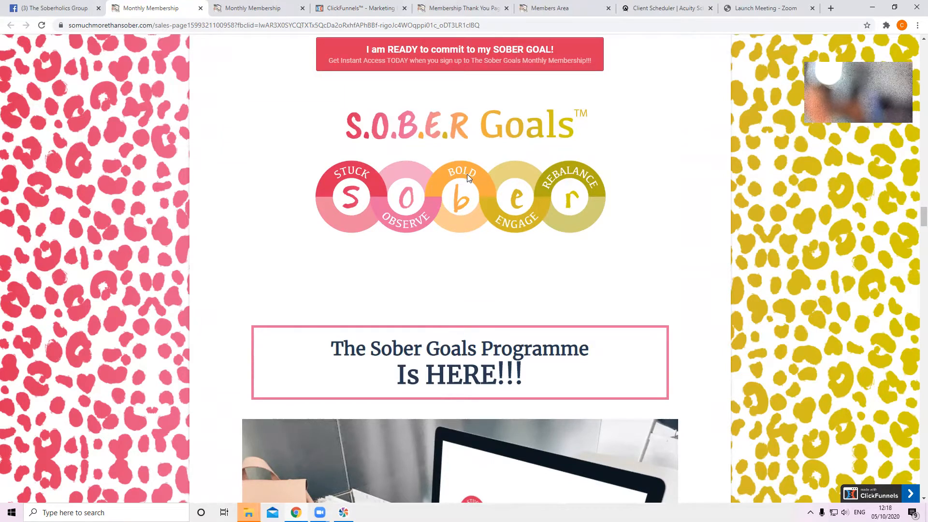
mouse_move(480, 195)
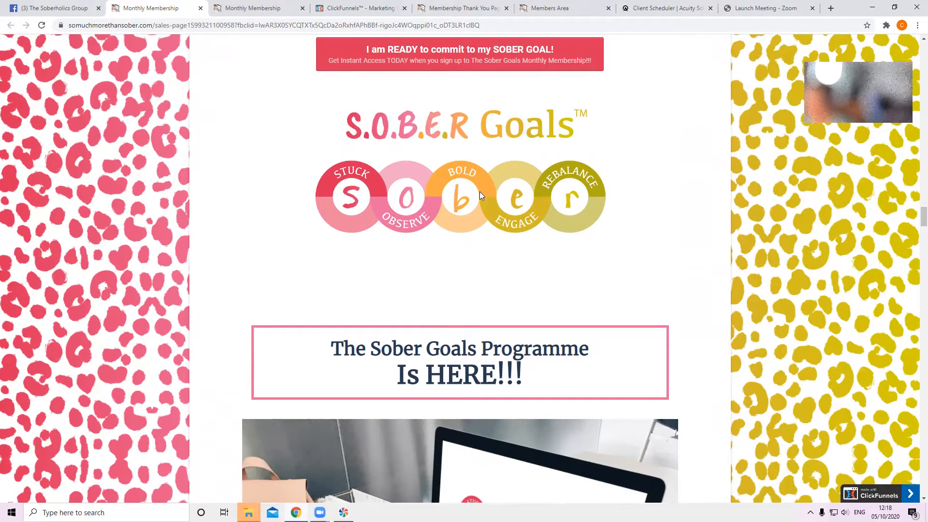
mouse_move(464, 181)
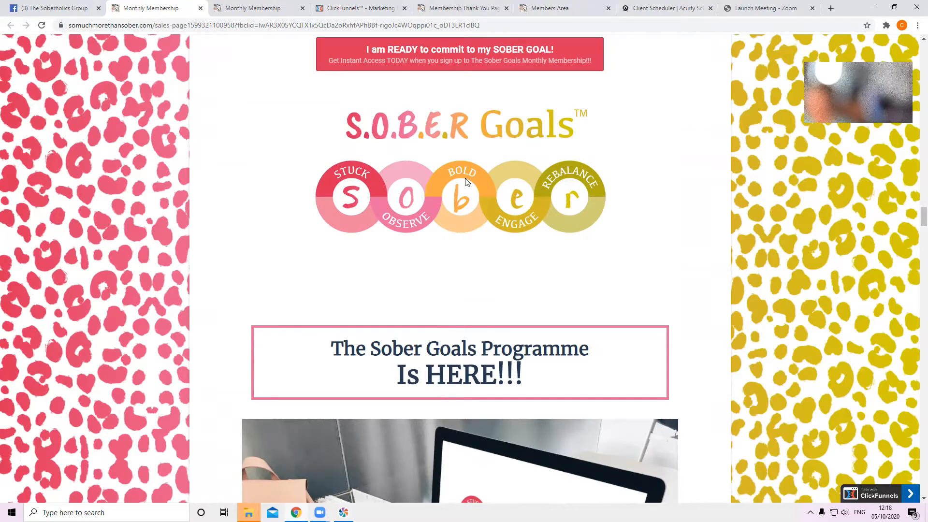
mouse_move(478, 185)
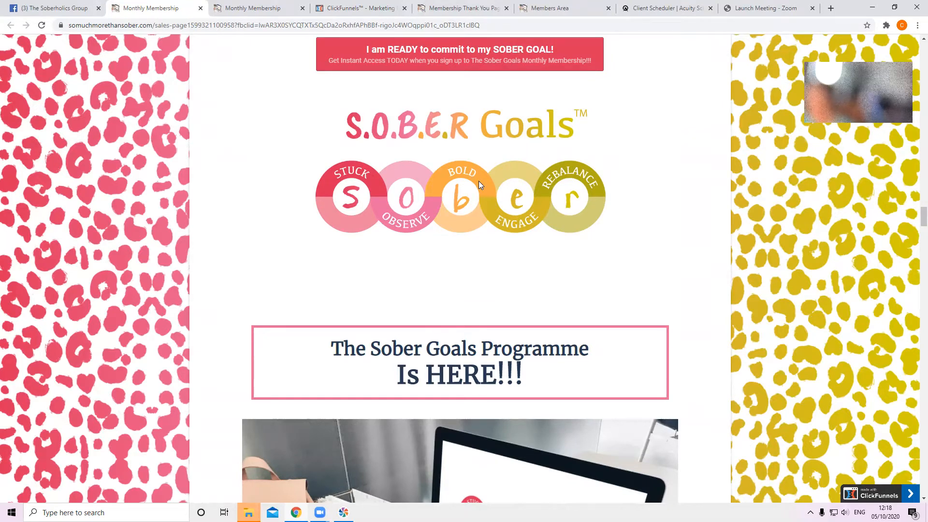
Step: Scroll down to the five pals, the I'm Ready! offer and What's Included heading
scroll("down", 3)
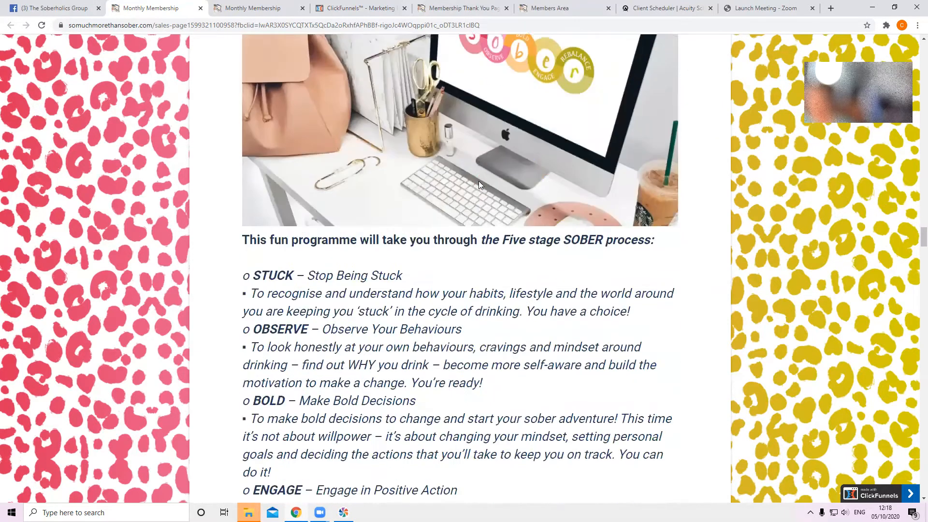
scroll("down", 3)
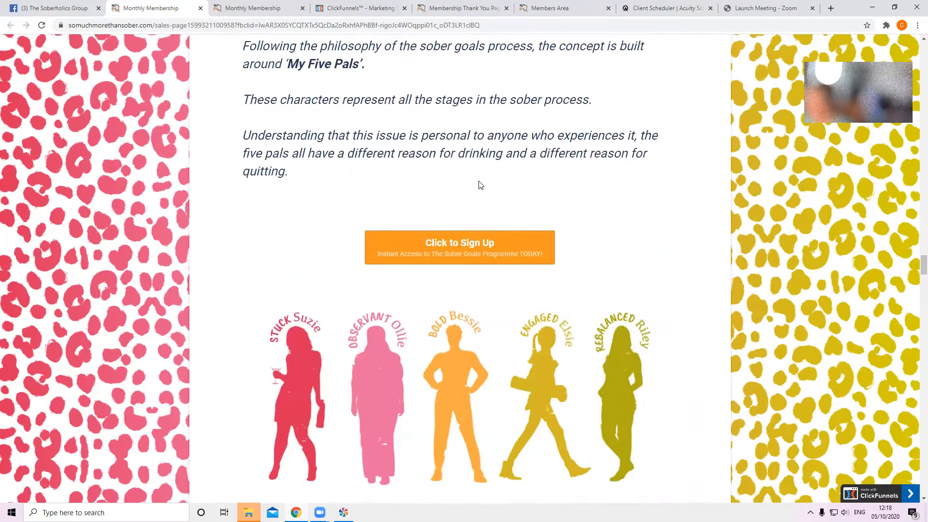
scroll("down", 3)
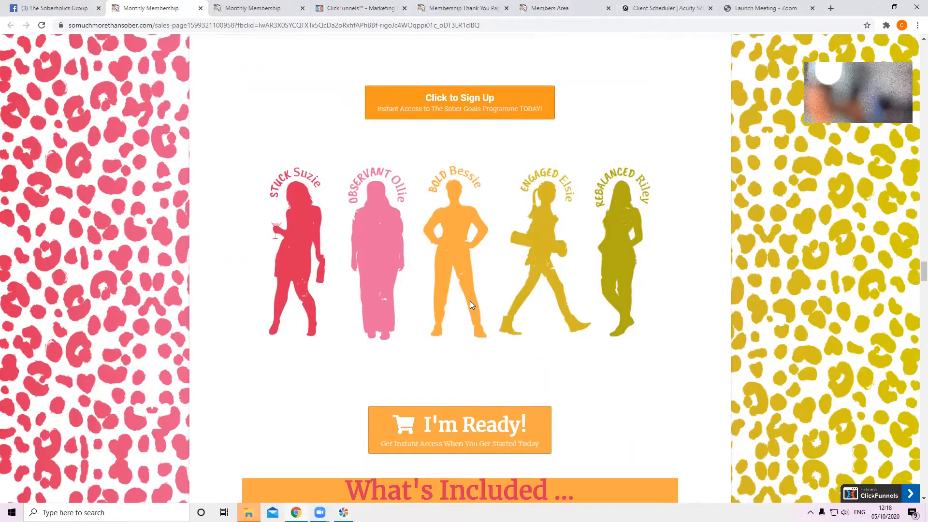
scroll("down", 3)
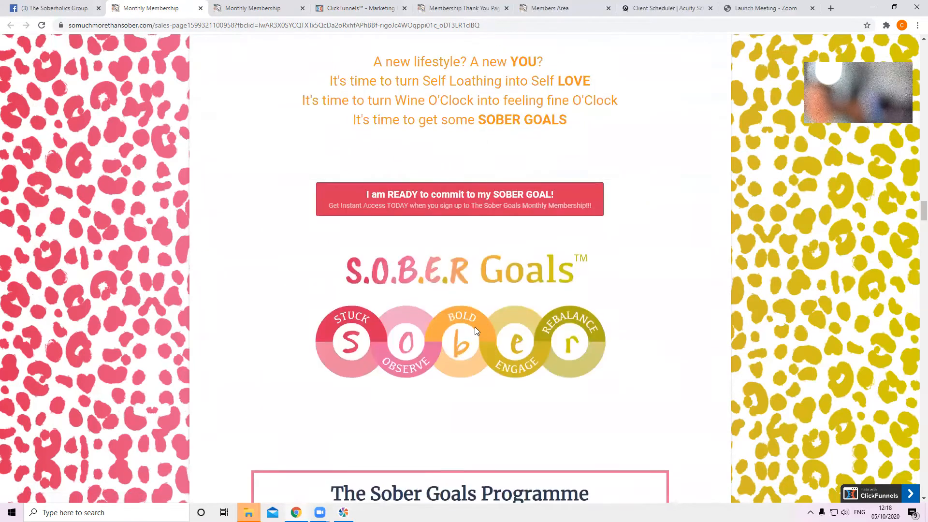
mouse_move(438, 355)
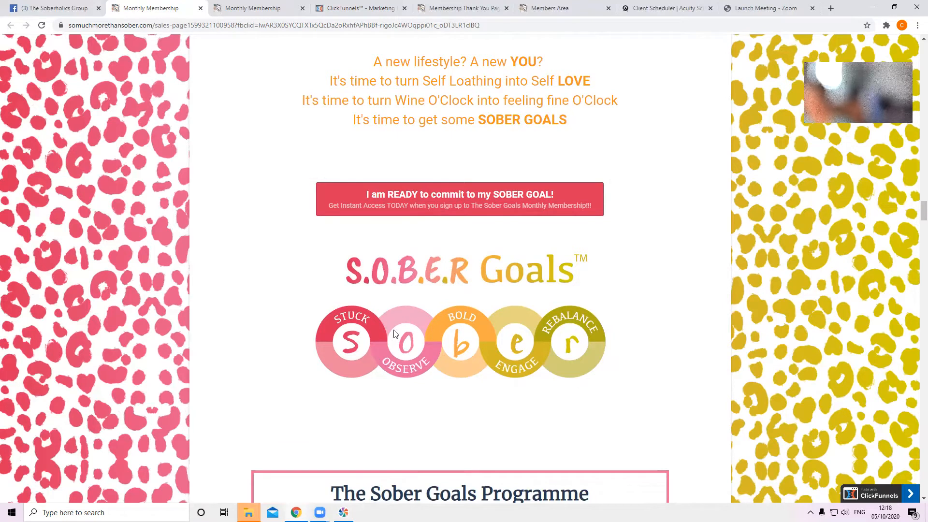
mouse_move(432, 343)
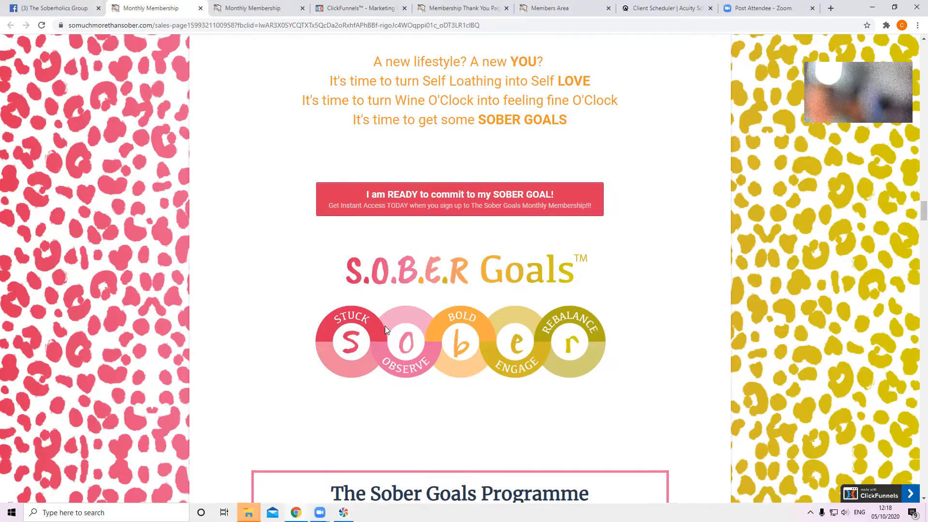
mouse_move(427, 326)
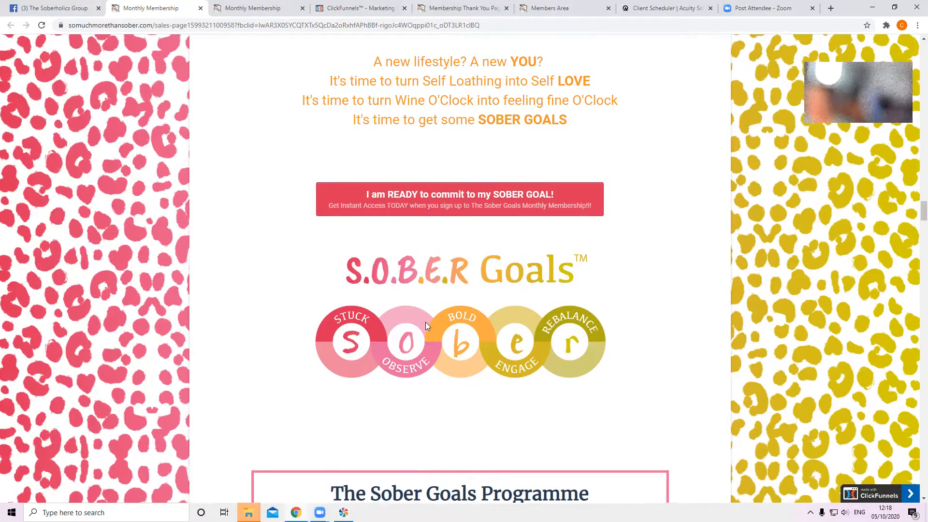
mouse_move(431, 330)
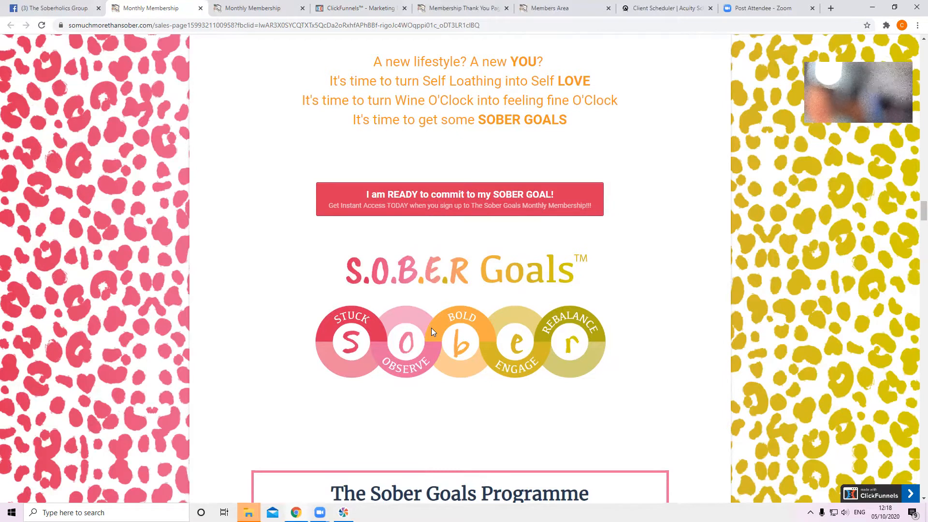
mouse_move(441, 351)
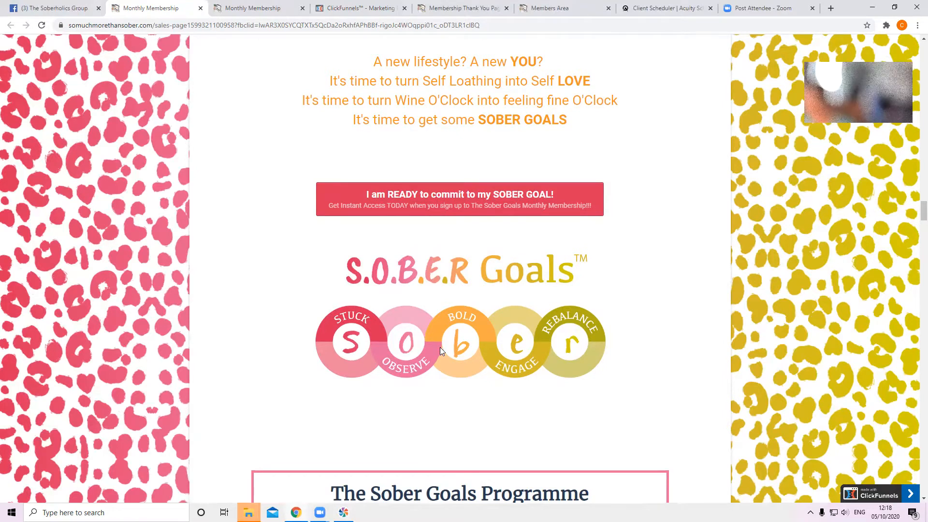
mouse_move(455, 319)
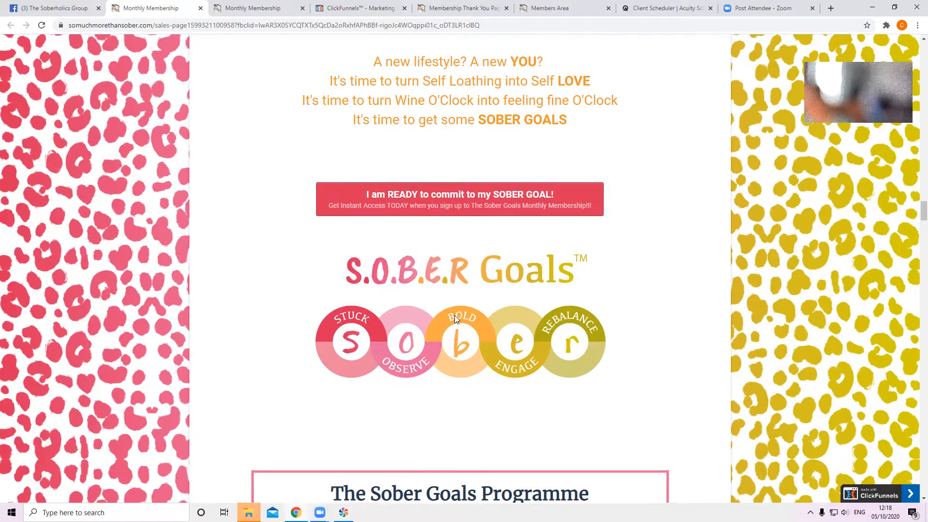
mouse_move(476, 325)
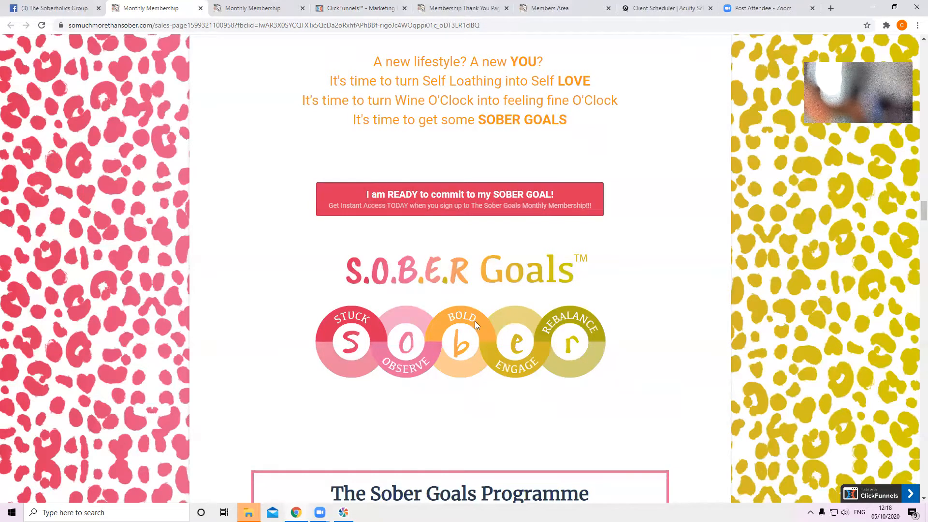
mouse_move(390, 365)
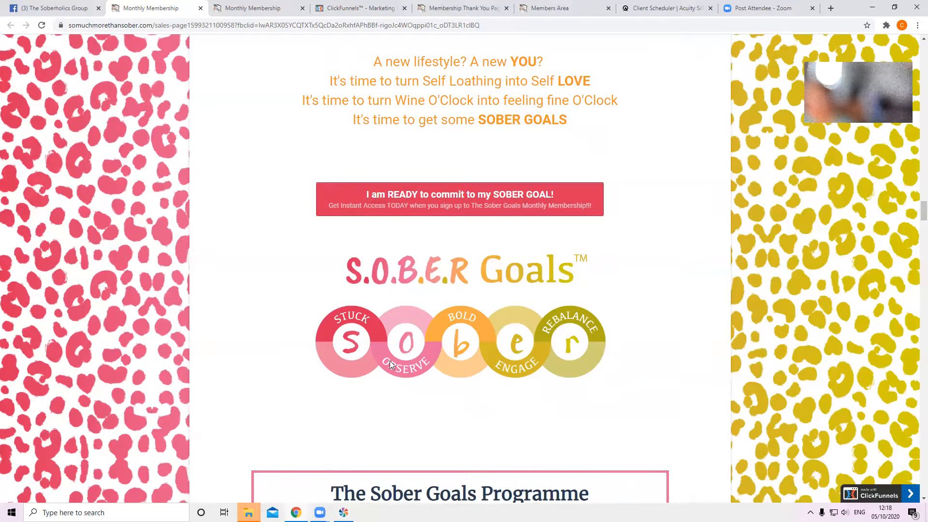
mouse_move(280, 372)
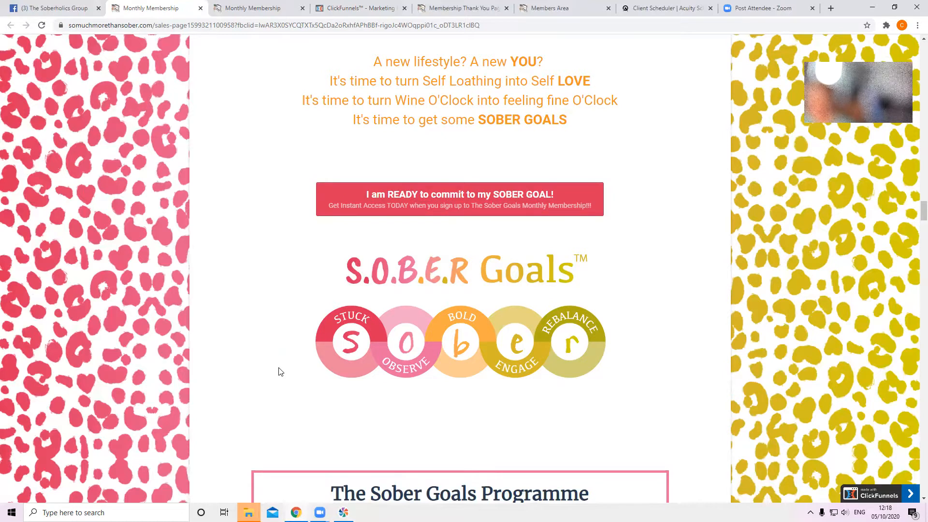
mouse_move(414, 333)
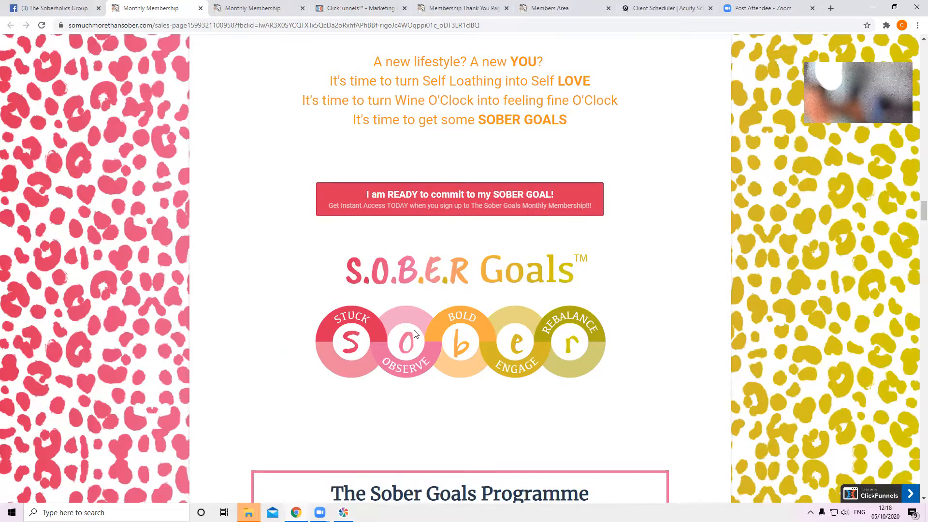
mouse_move(364, 350)
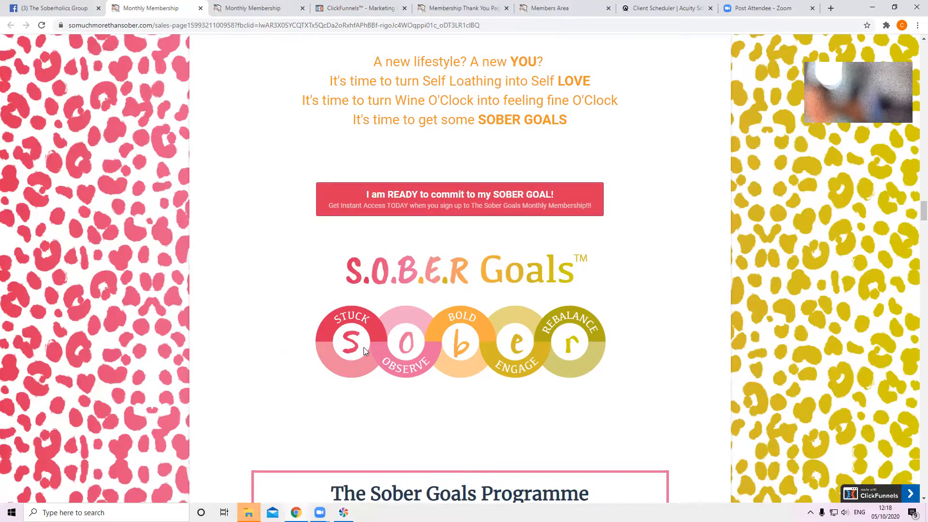
mouse_move(402, 313)
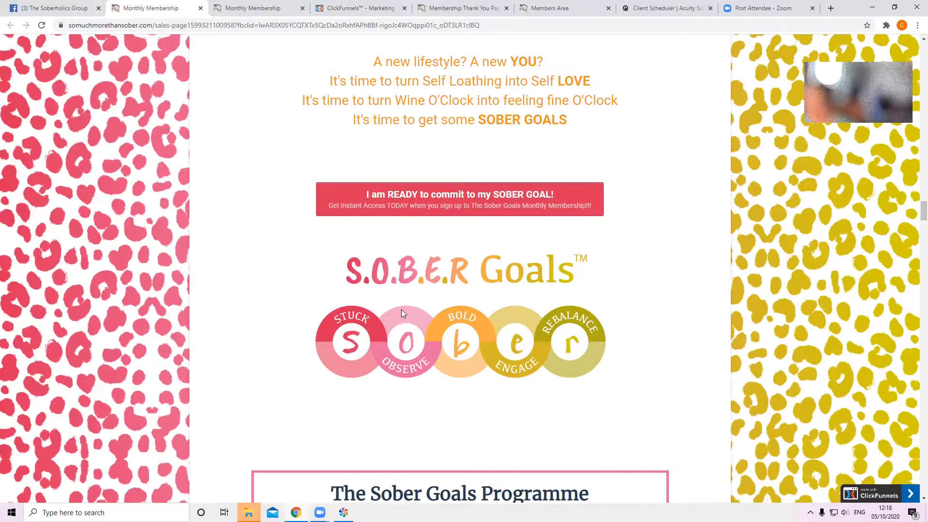
mouse_move(393, 345)
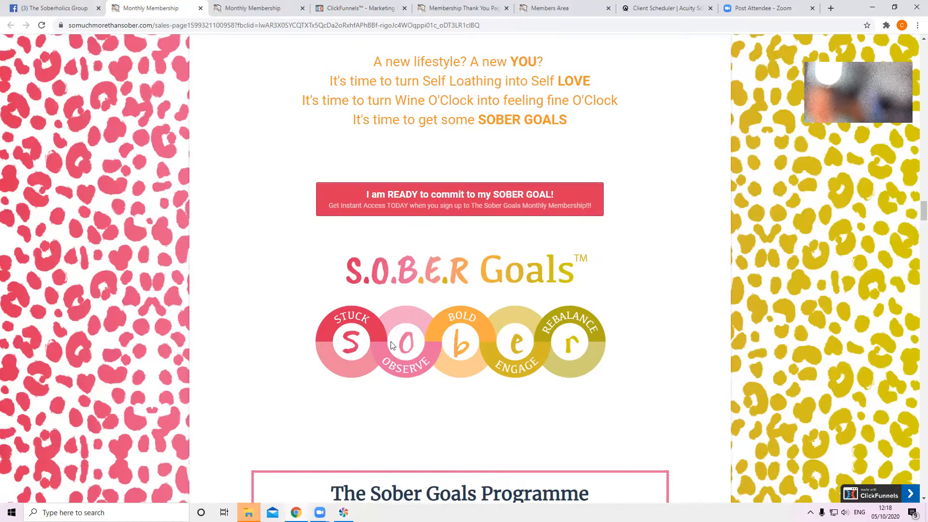
mouse_move(403, 361)
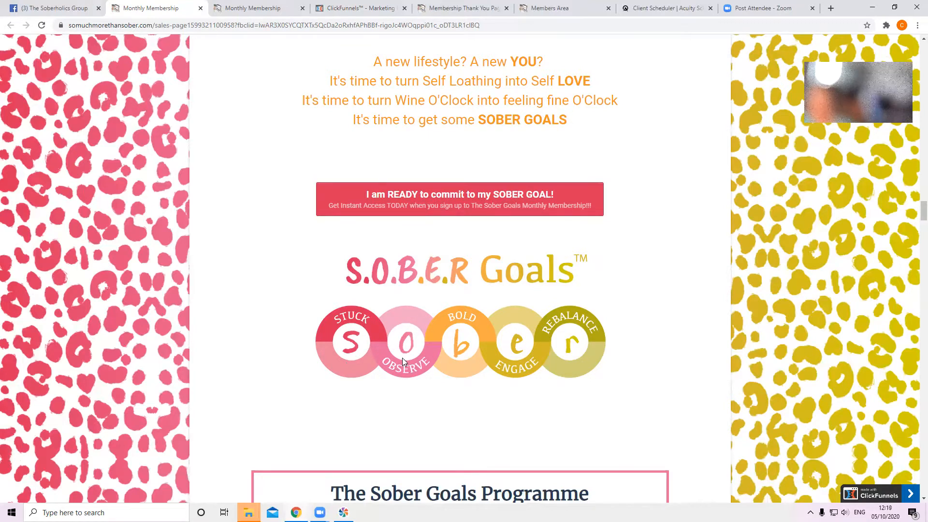
mouse_move(441, 353)
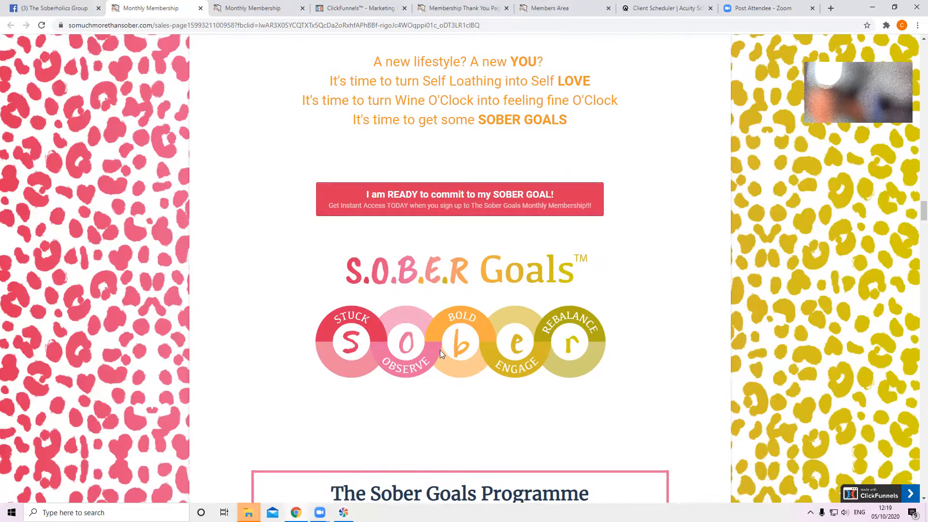
mouse_move(466, 375)
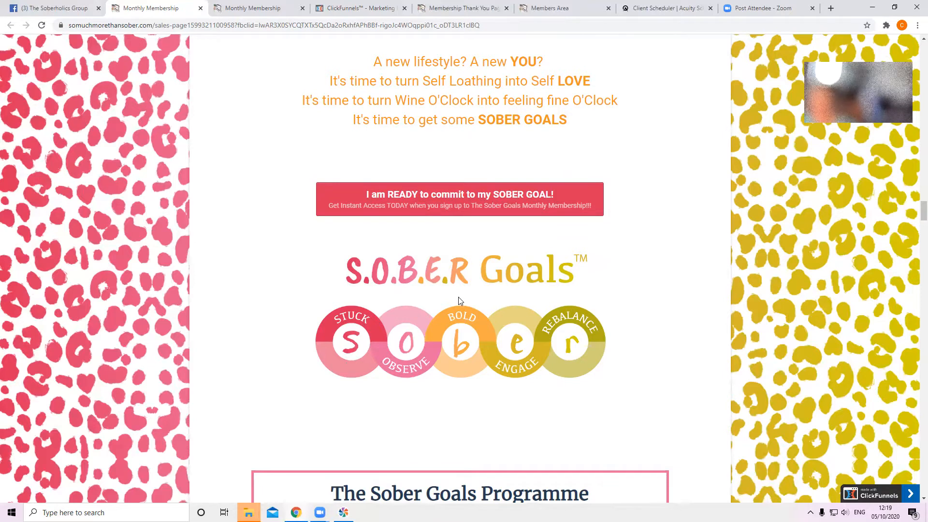
mouse_move(459, 416)
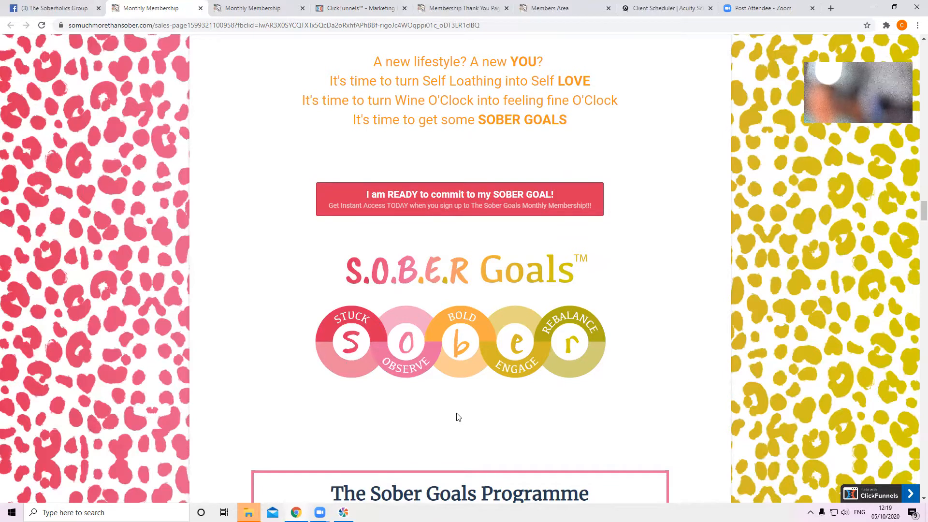
mouse_move(449, 391)
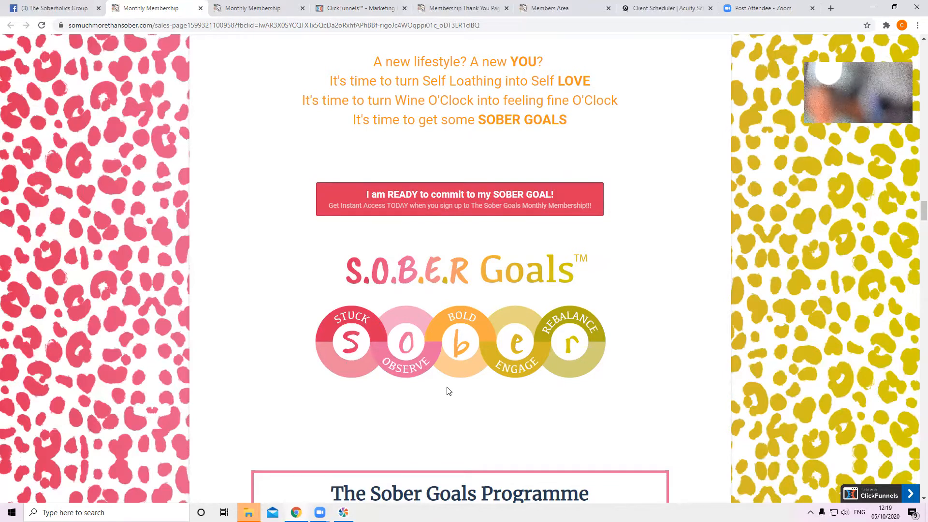
mouse_move(478, 412)
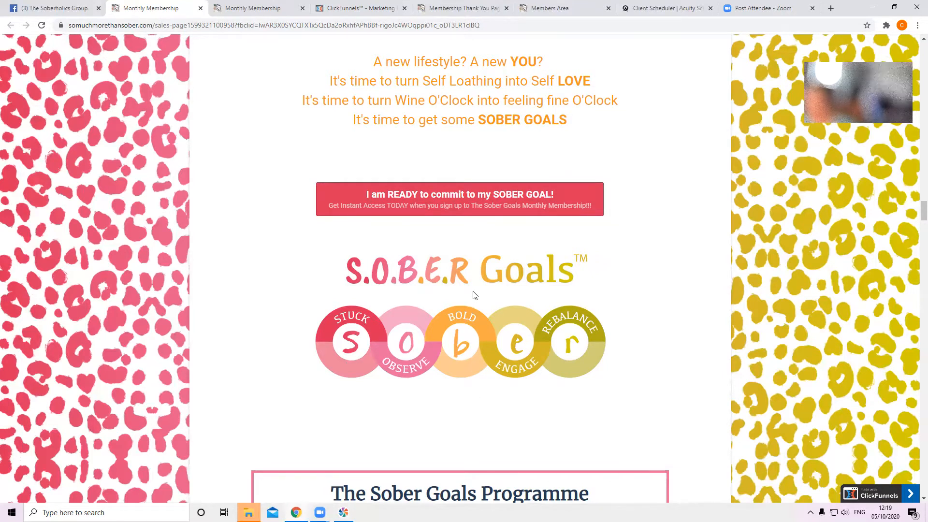
mouse_move(519, 320)
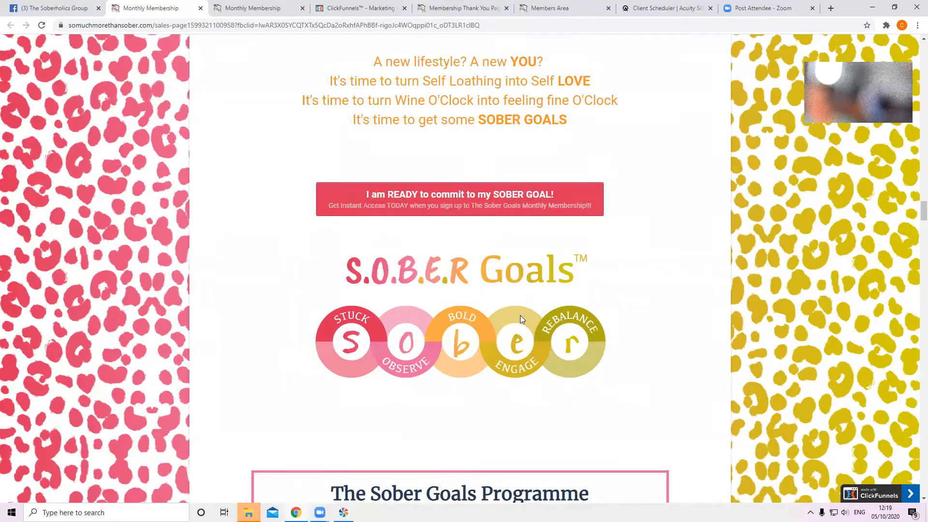
mouse_move(515, 369)
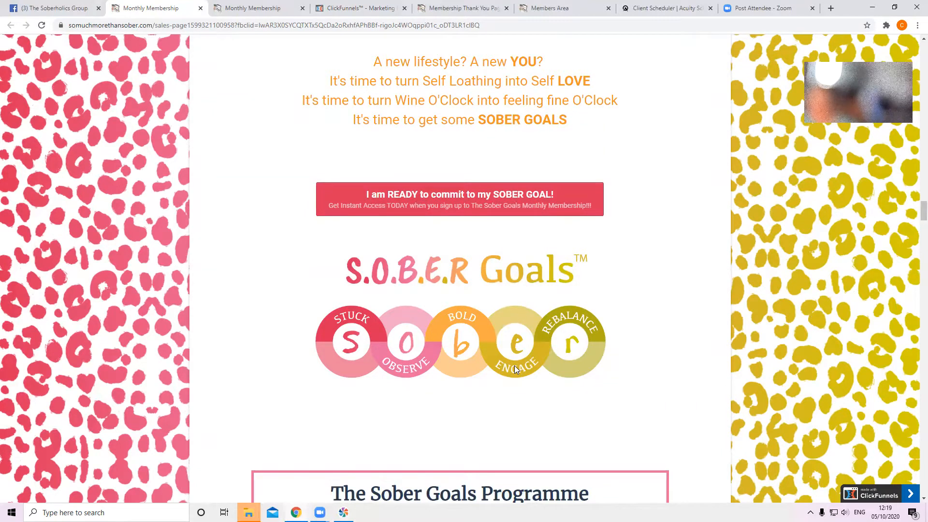
mouse_move(511, 392)
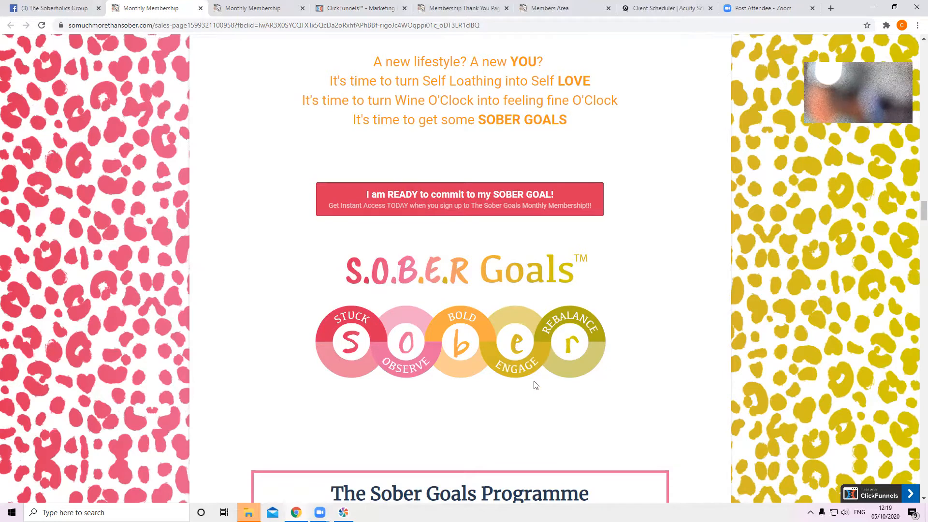
mouse_move(525, 318)
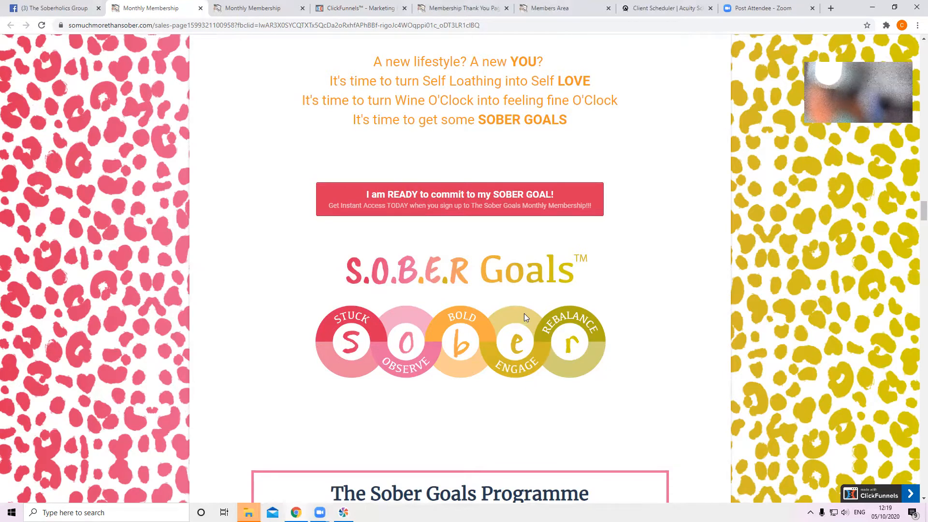
mouse_move(514, 407)
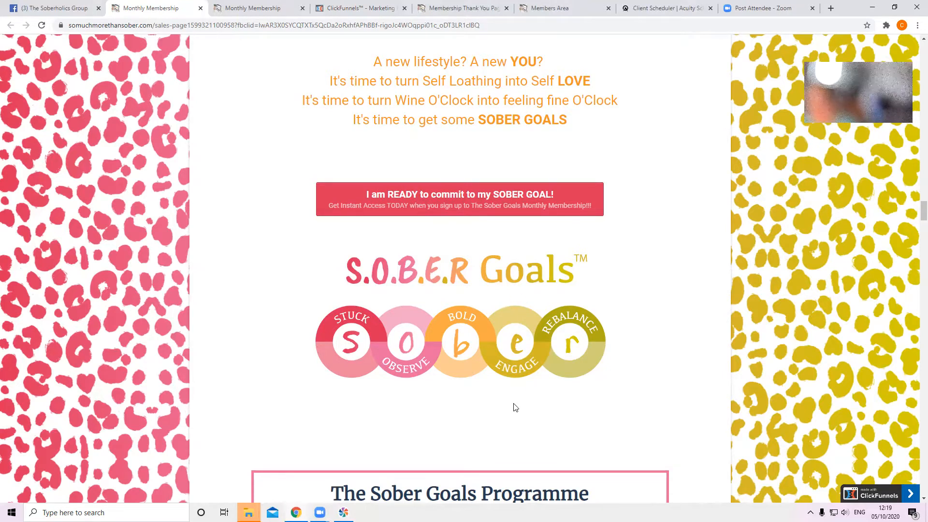
mouse_move(469, 367)
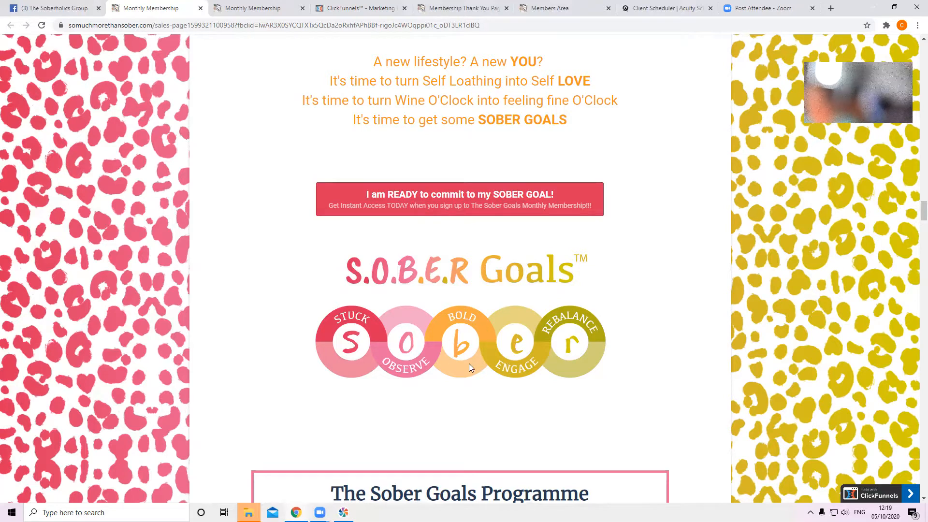
mouse_move(525, 325)
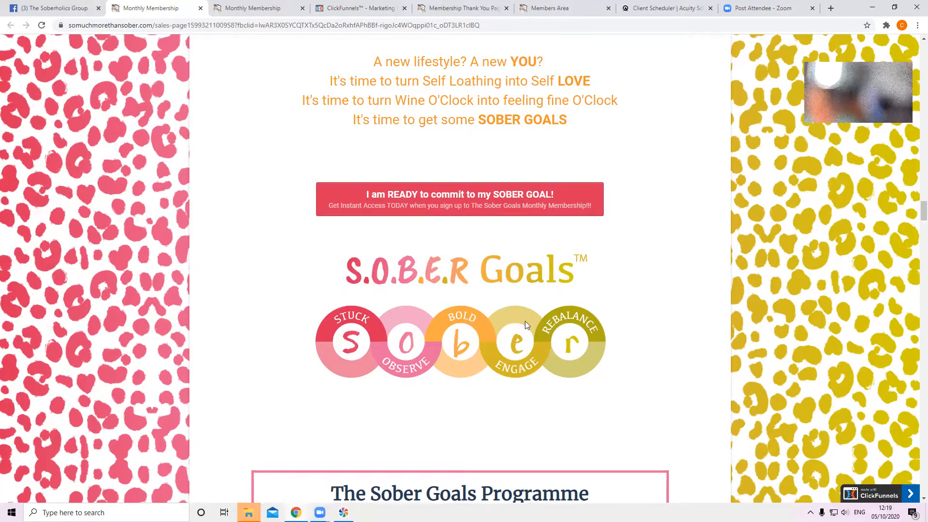
mouse_move(527, 385)
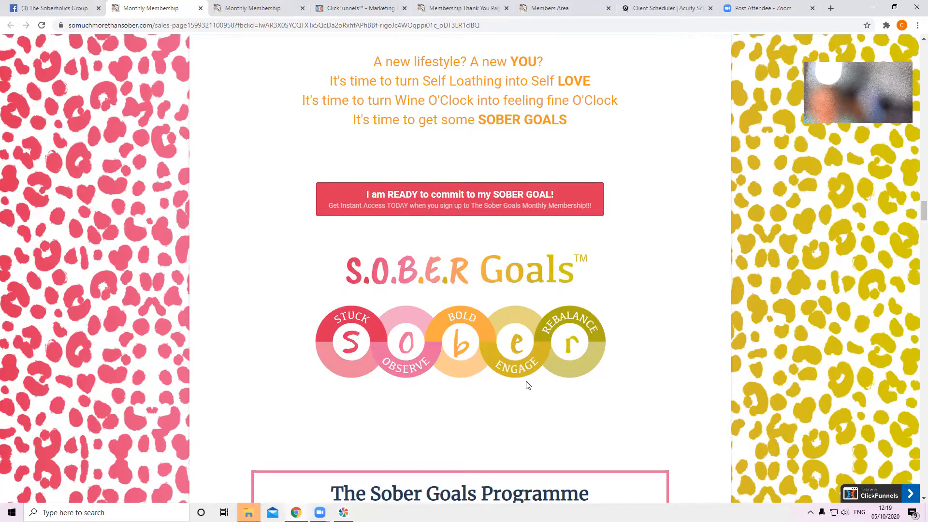
mouse_move(443, 356)
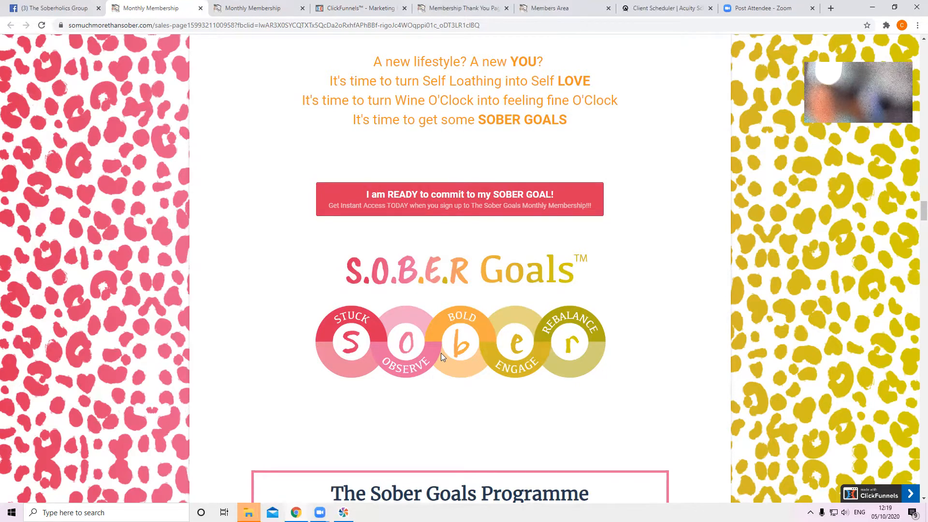
mouse_move(407, 336)
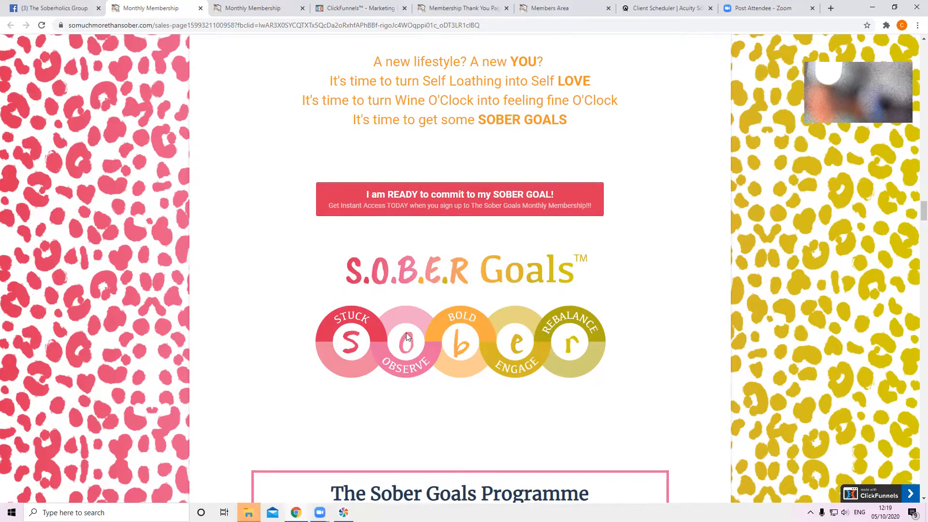
mouse_move(494, 339)
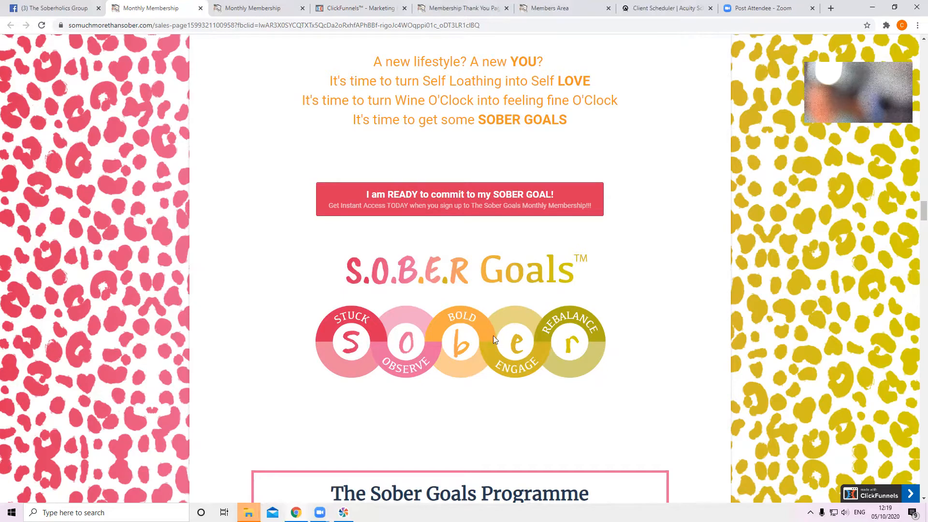
mouse_move(489, 358)
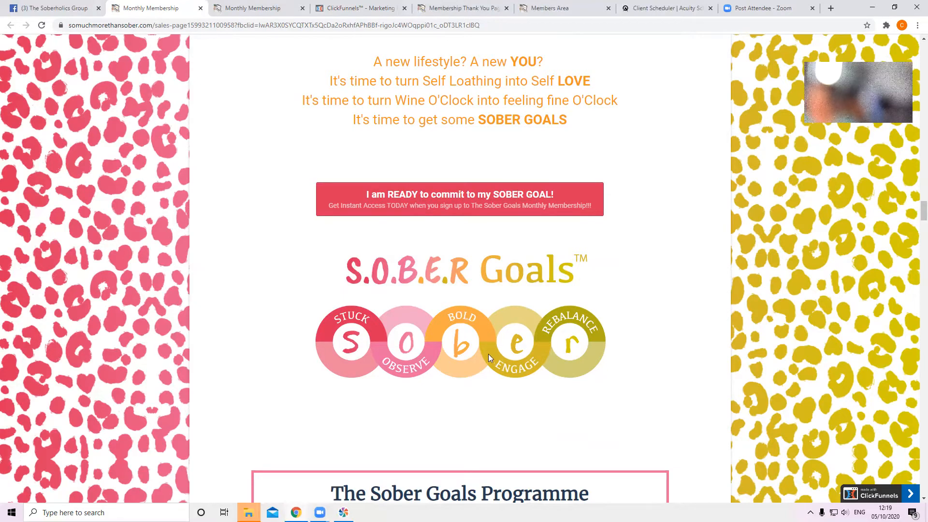
Step: Scroll down to the five pals, then back up to the programme's My Five Pals explanation
scroll("down", 3)
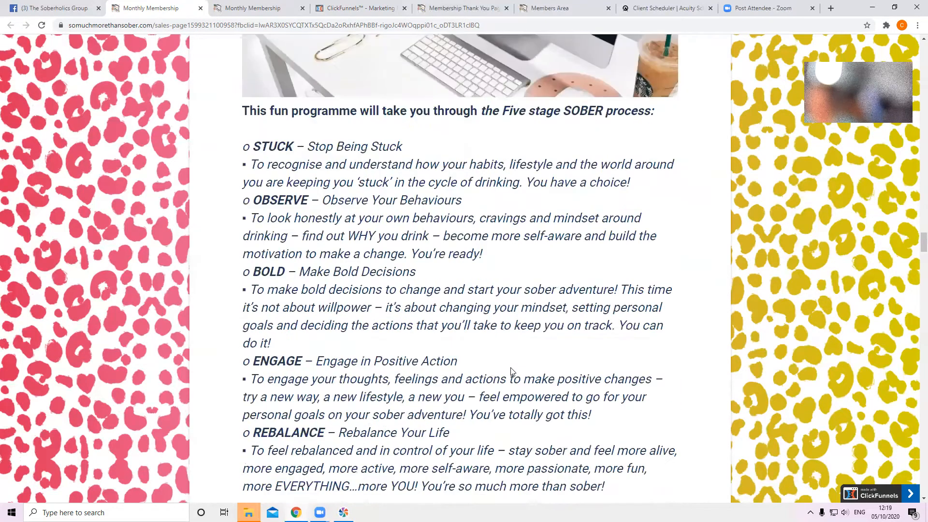
scroll("down", 3)
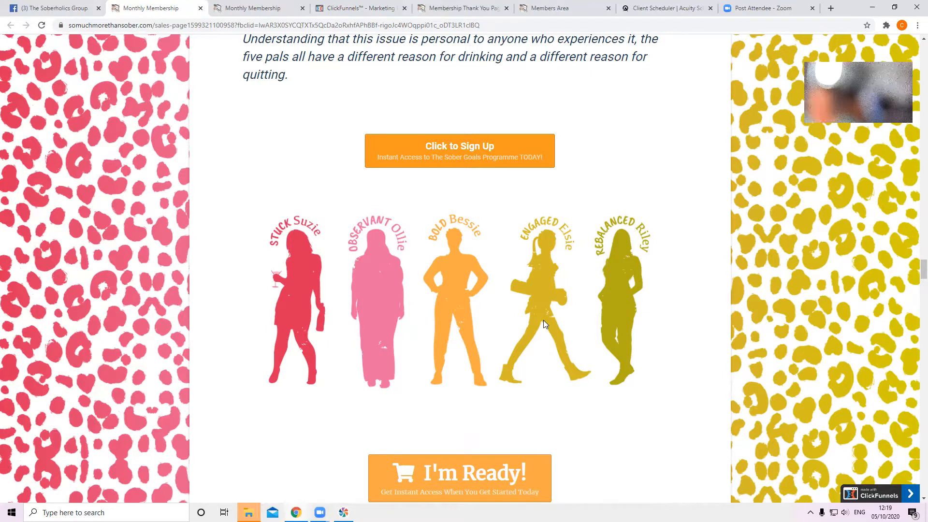
mouse_move(258, 262)
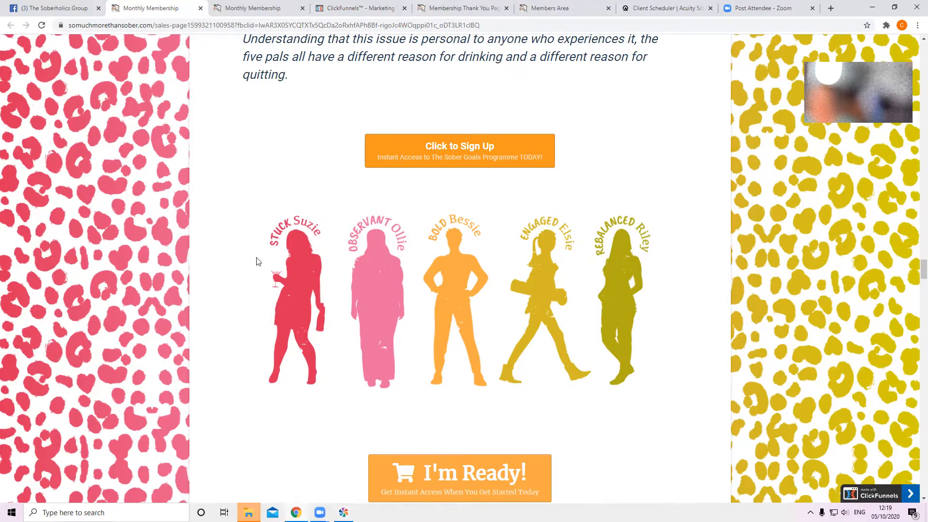
mouse_move(290, 261)
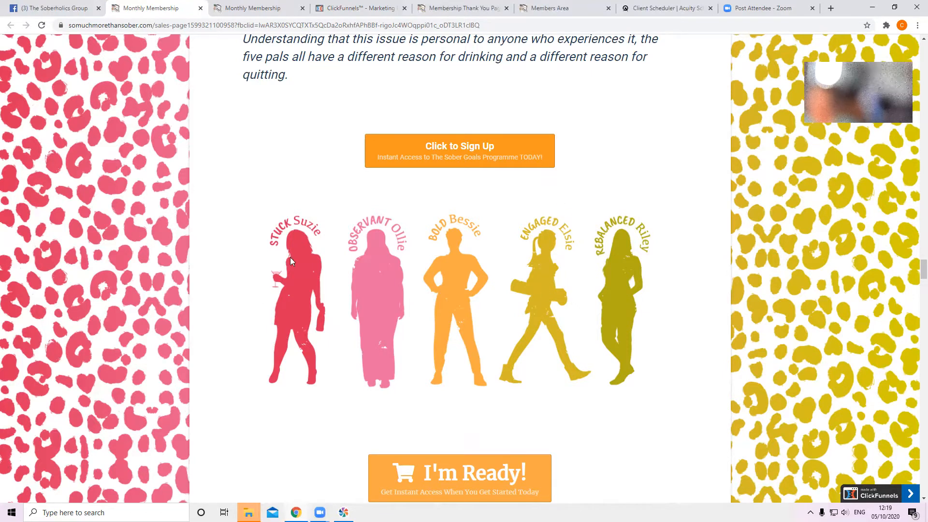
mouse_move(556, 266)
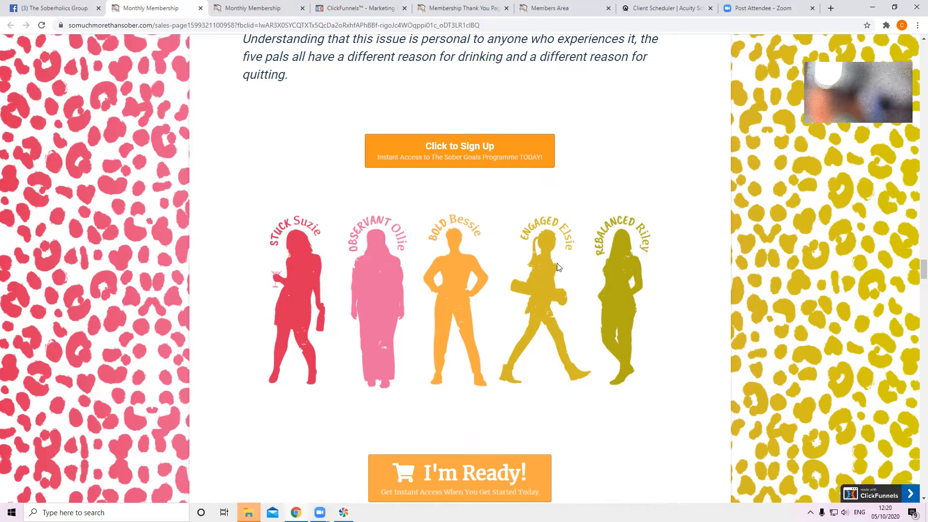
mouse_move(340, 283)
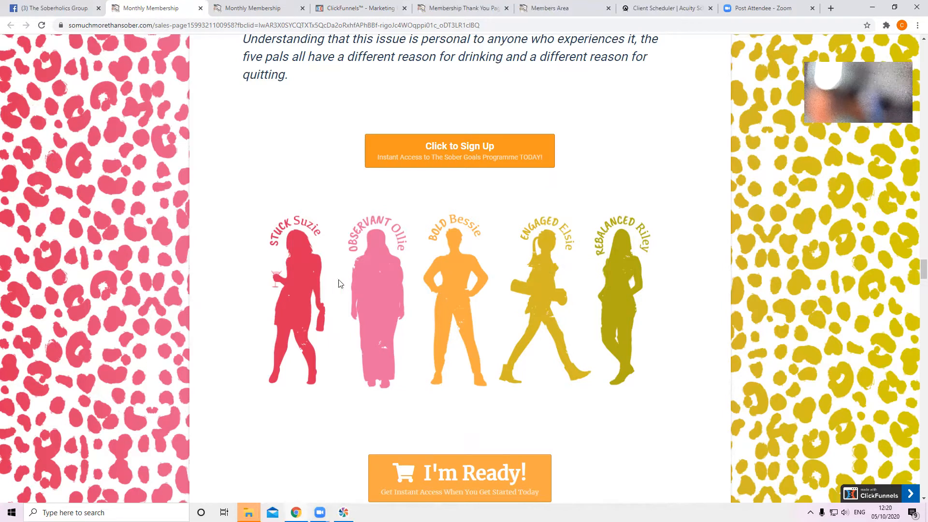
mouse_move(499, 266)
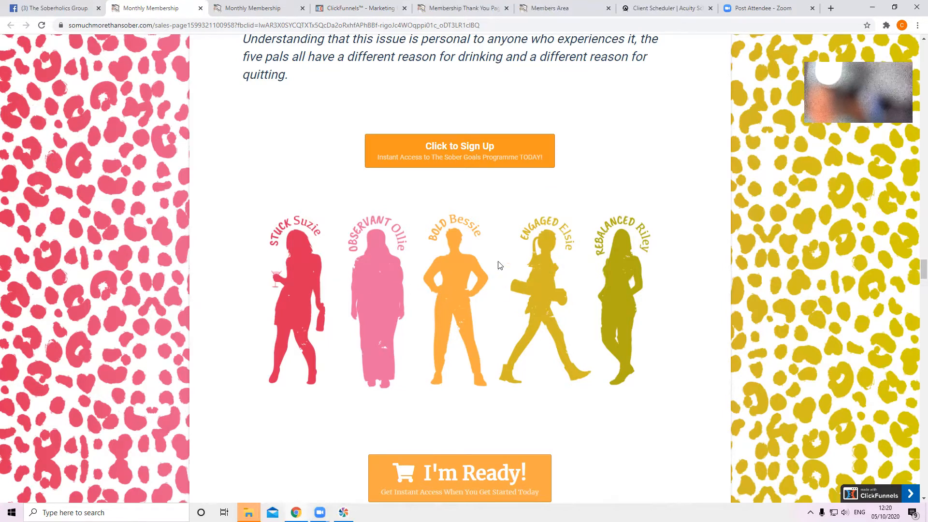
mouse_move(539, 298)
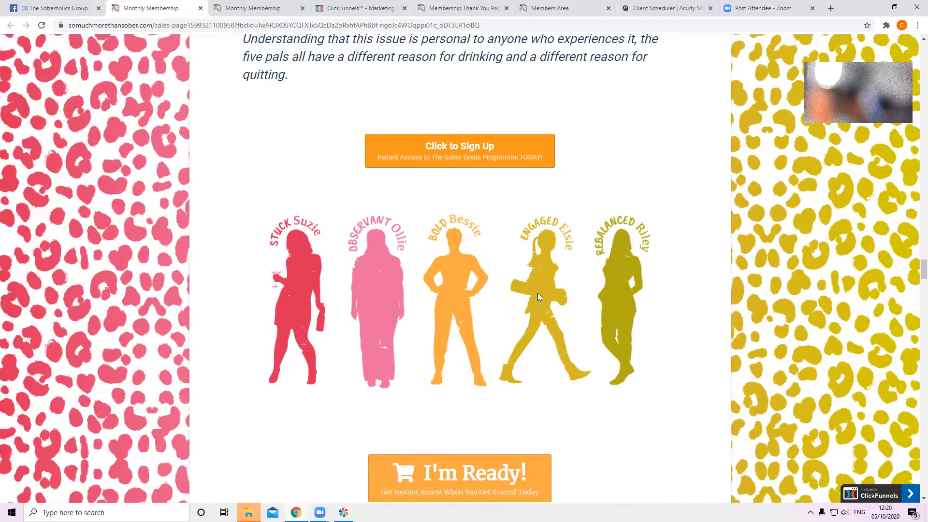
scroll("up", 3)
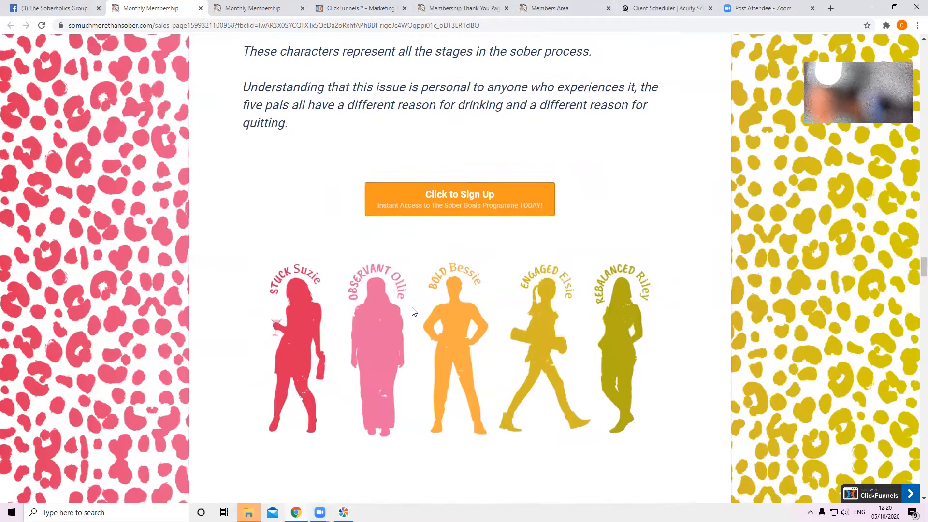
mouse_move(721, 296)
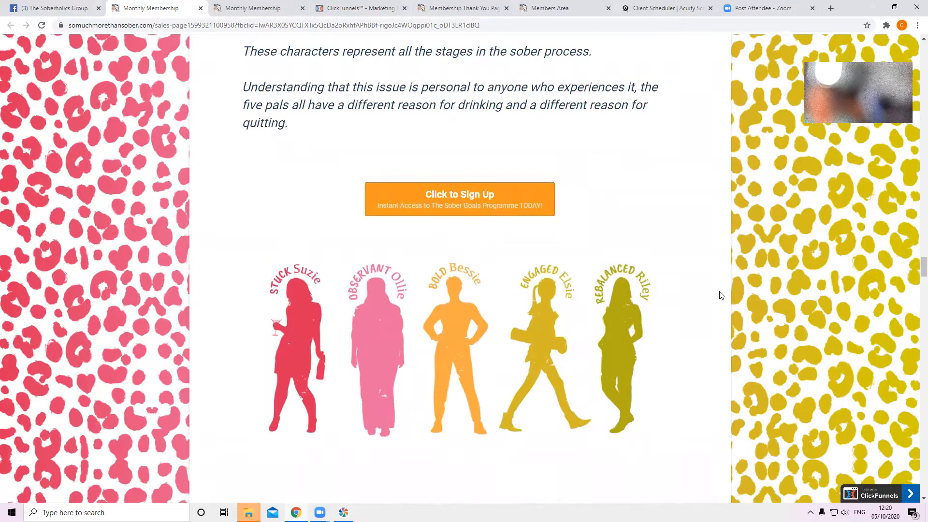
mouse_move(559, 366)
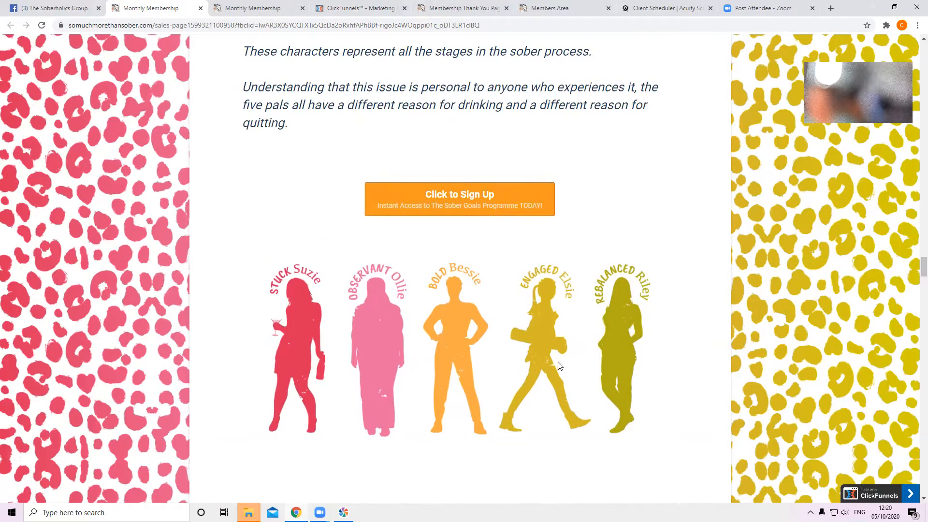
scroll("up", 3)
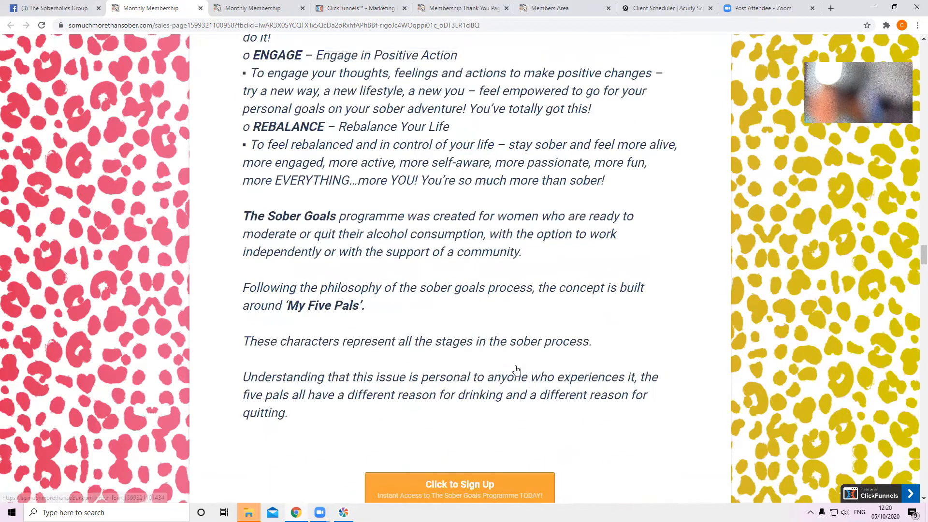
Step: Scroll from the S.O.B.E.R Goals logo past the five stages to Click to Sign Up
scroll("down", 3)
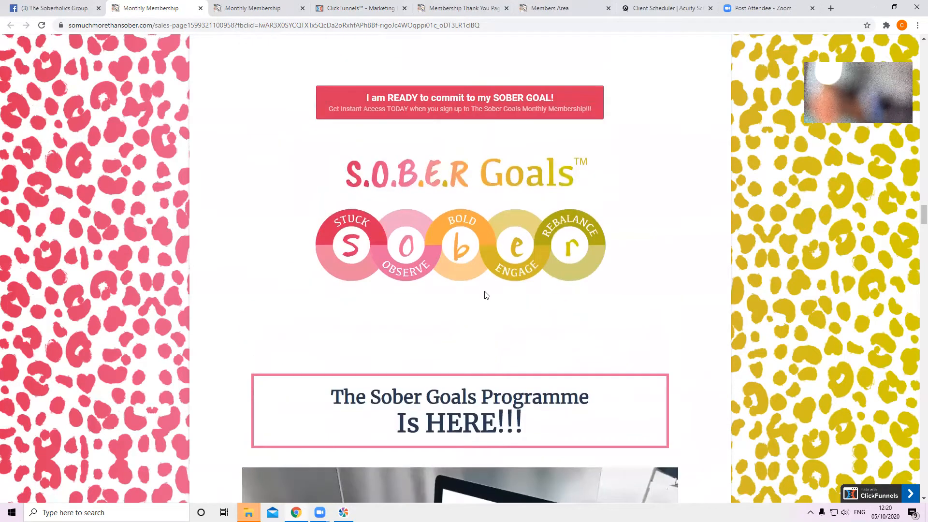
mouse_move(511, 216)
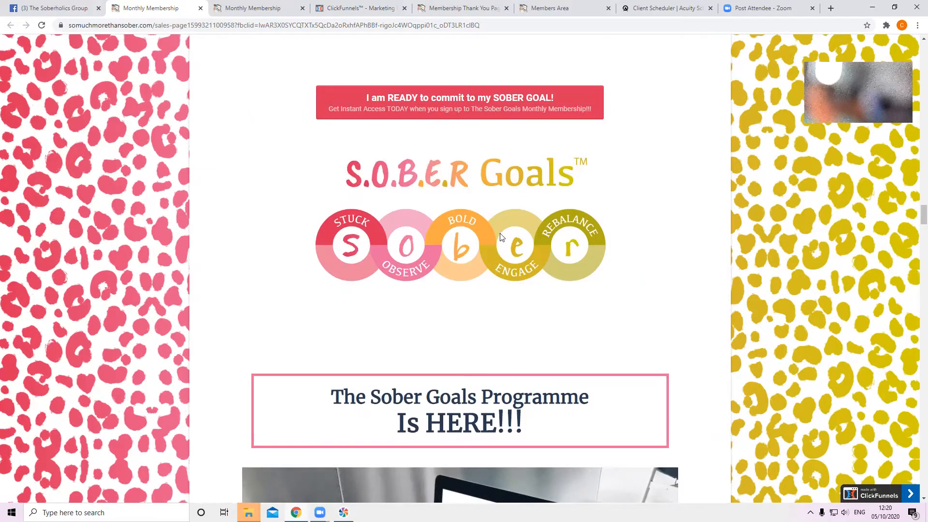
mouse_move(438, 227)
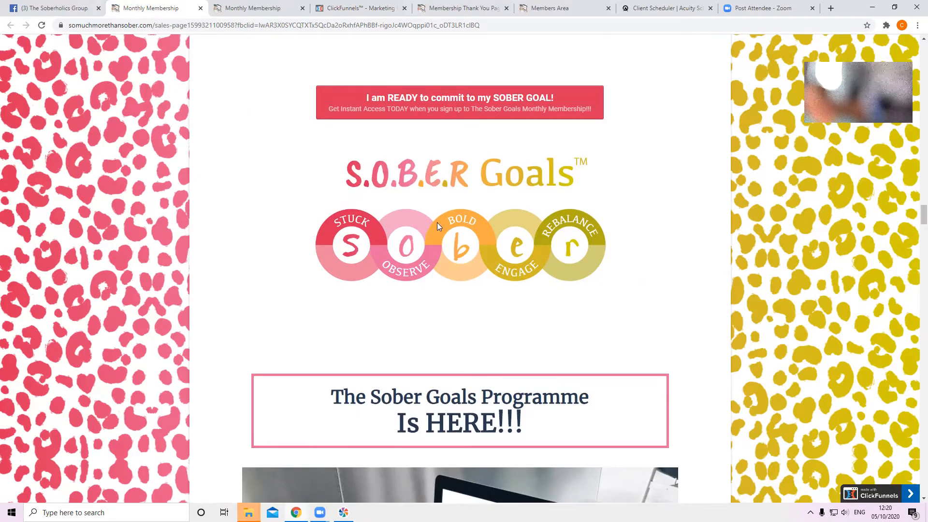
mouse_move(467, 221)
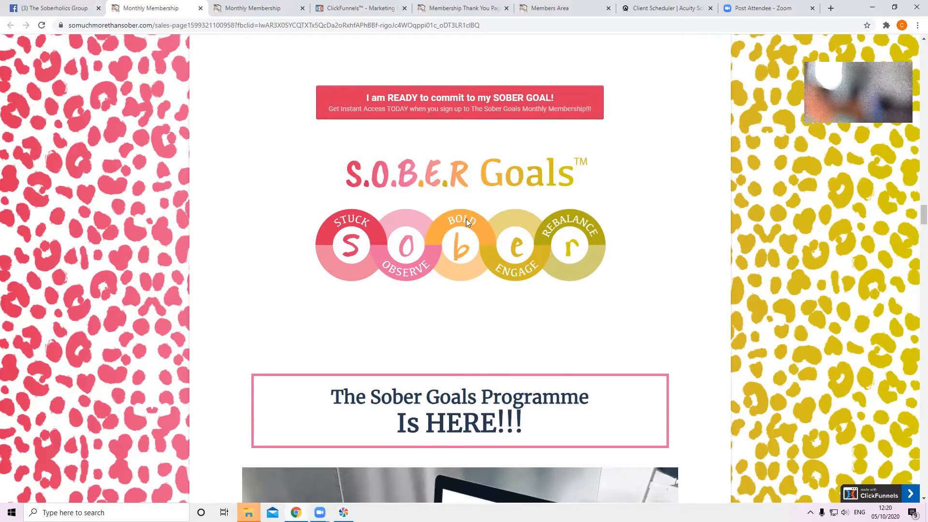
mouse_move(516, 230)
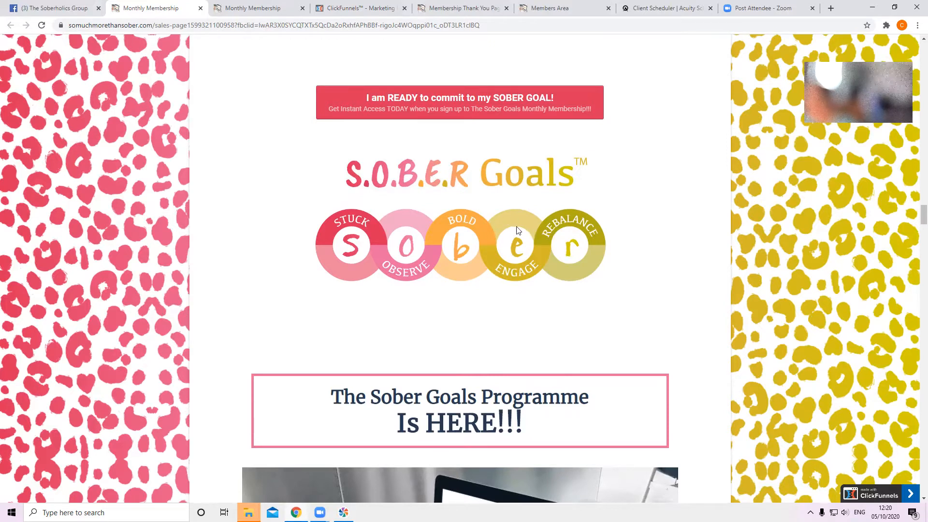
mouse_move(500, 272)
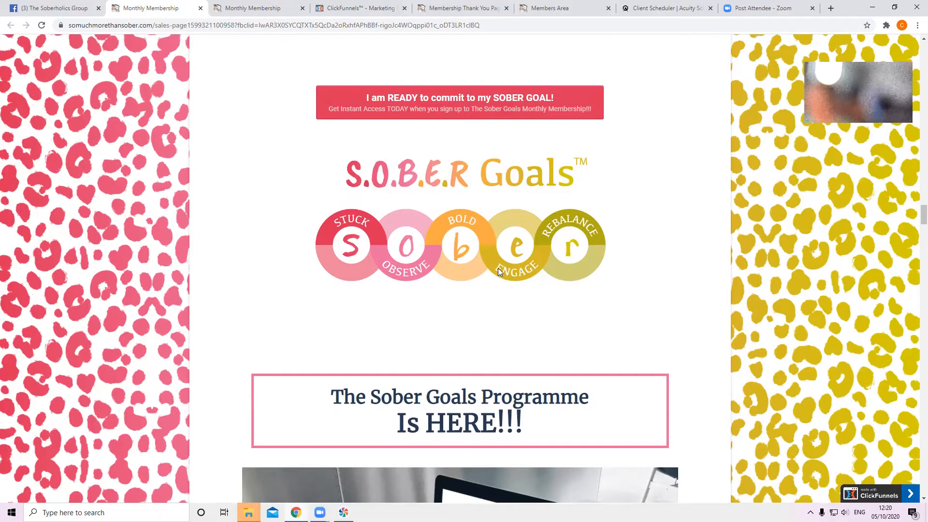
mouse_move(497, 271)
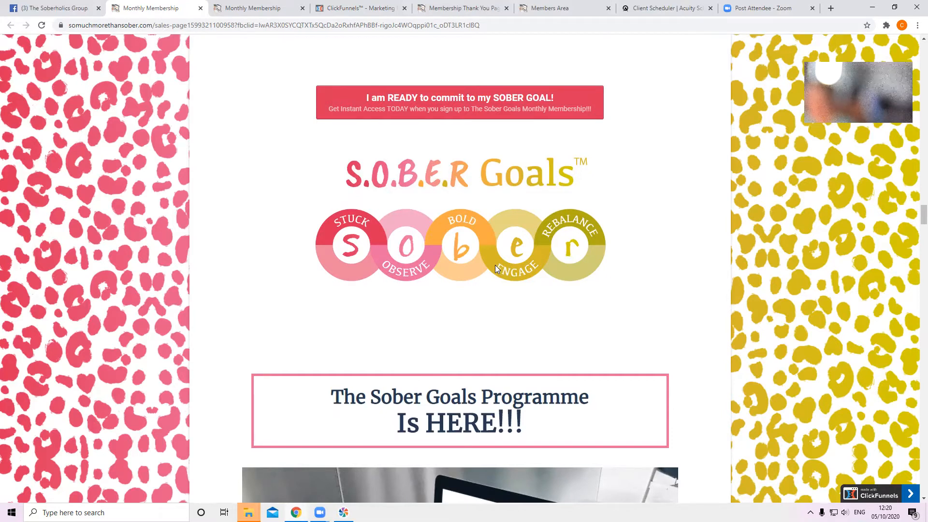
mouse_move(548, 244)
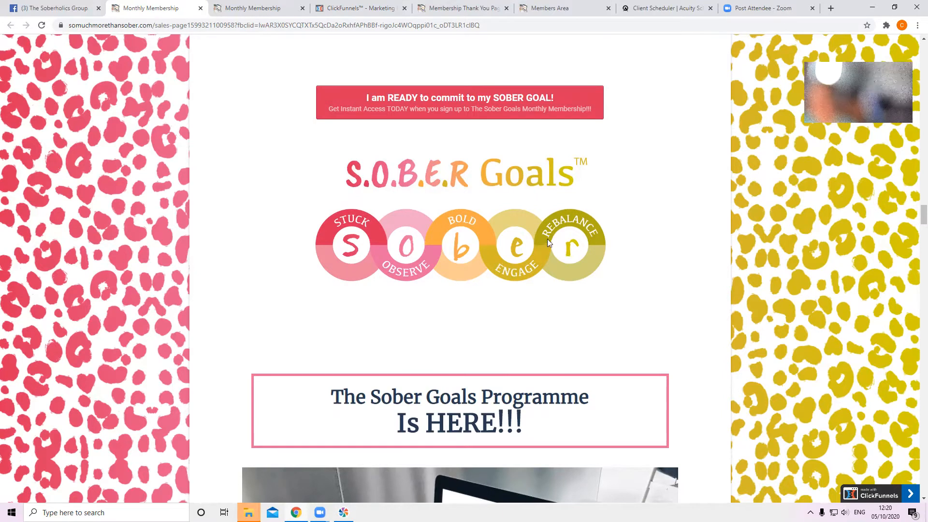
mouse_move(564, 214)
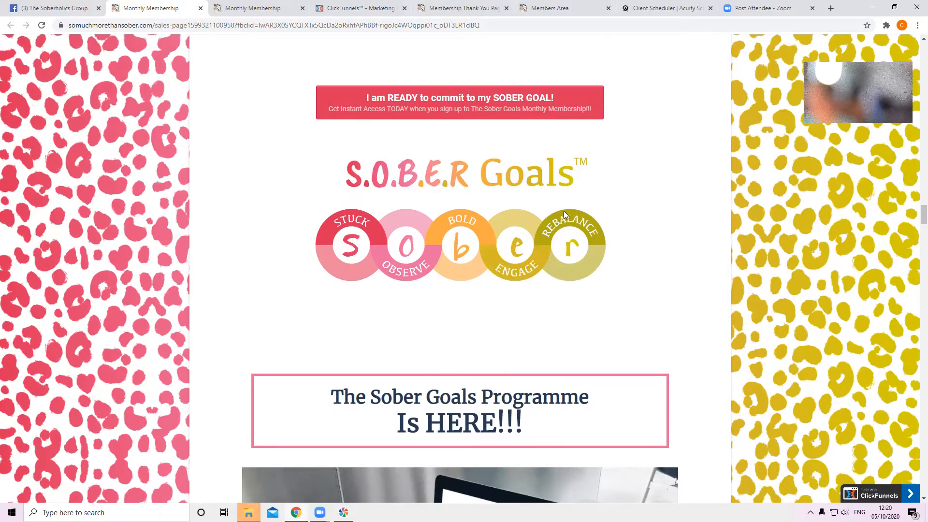
mouse_move(516, 284)
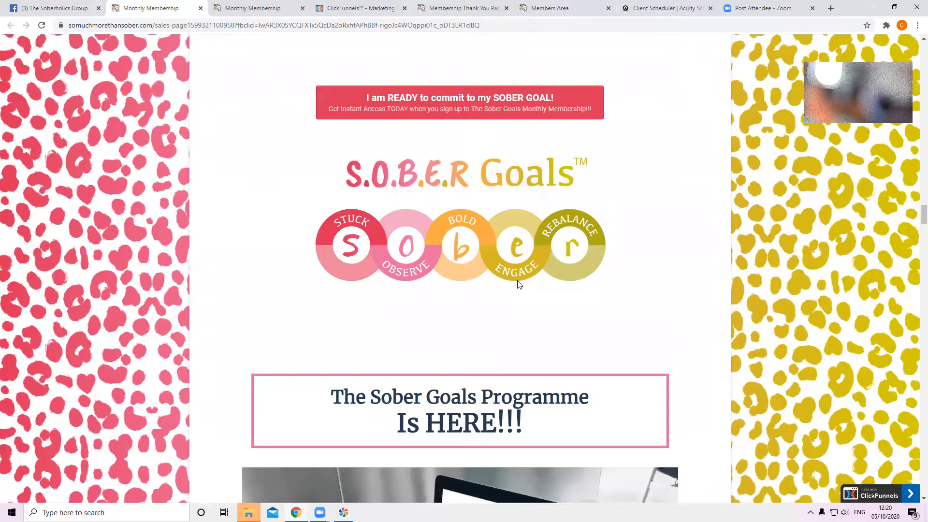
mouse_move(529, 284)
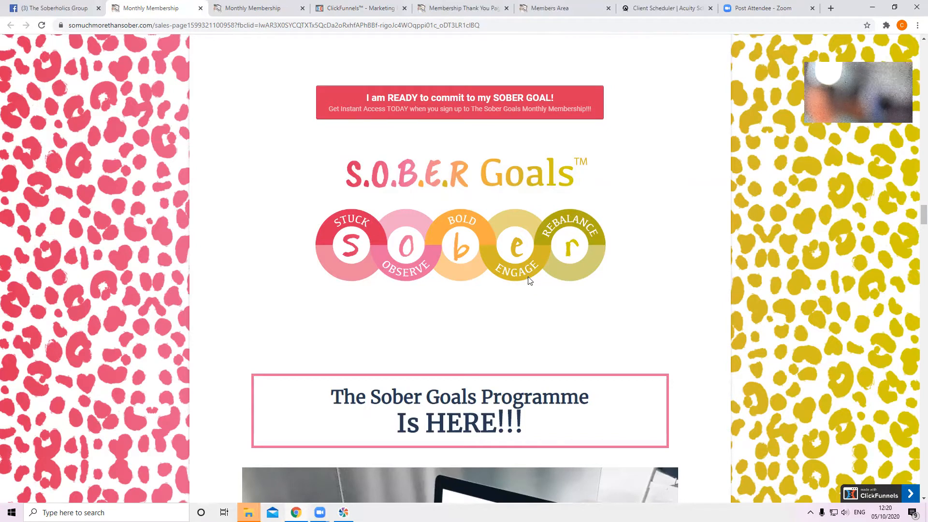
mouse_move(323, 290)
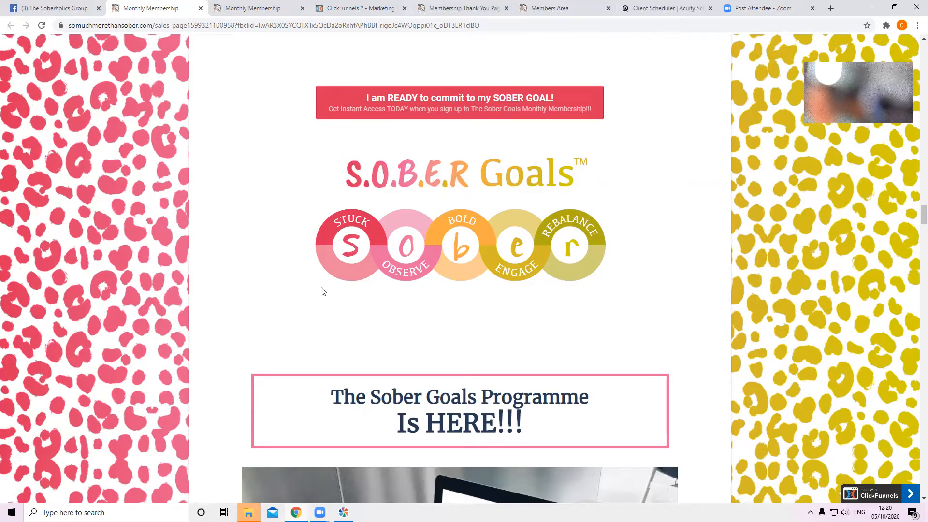
mouse_move(533, 281)
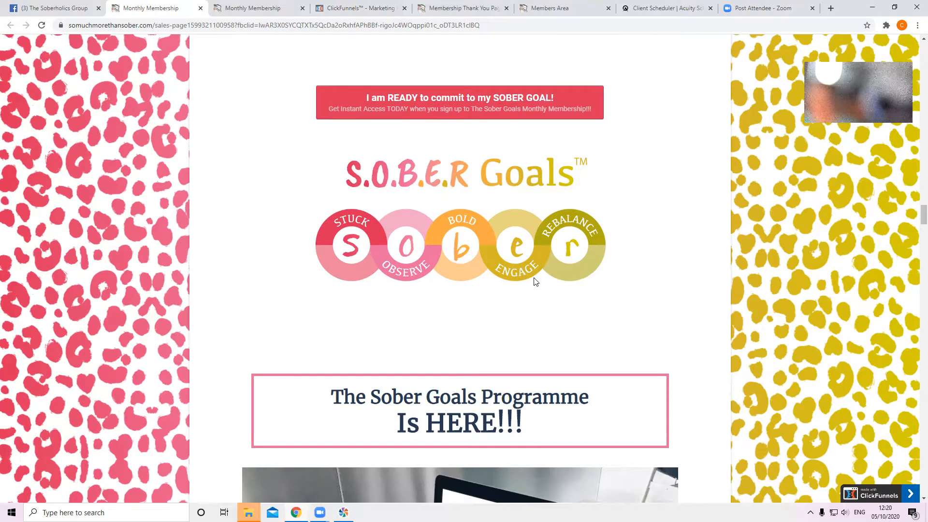
mouse_move(522, 288)
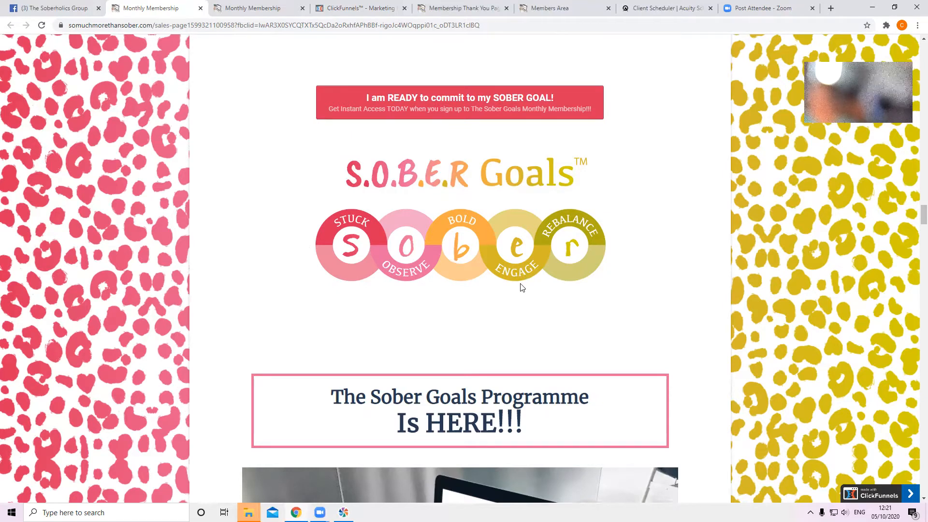
mouse_move(543, 288)
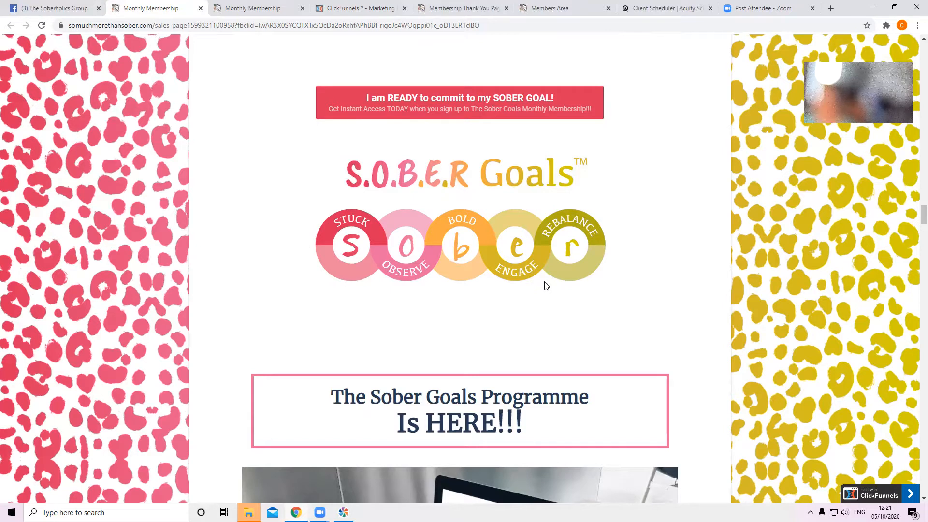
mouse_move(550, 282)
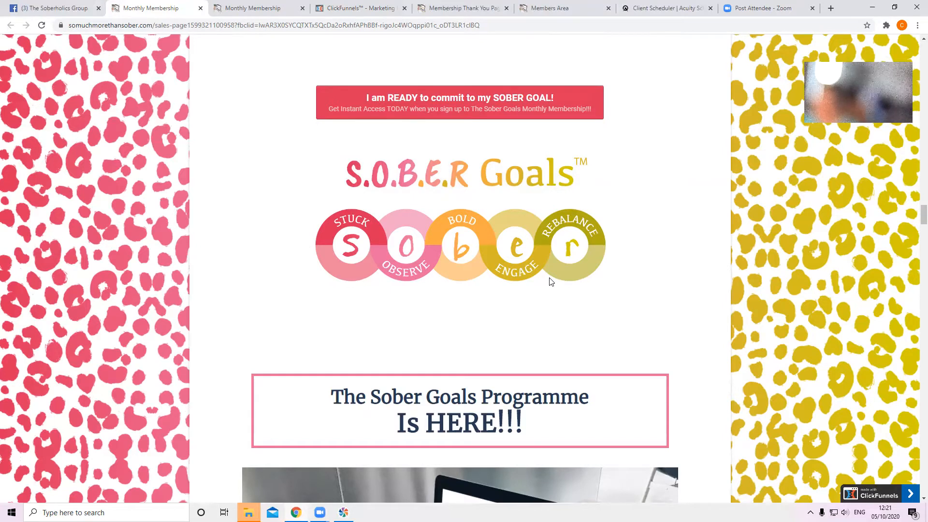
mouse_move(527, 269)
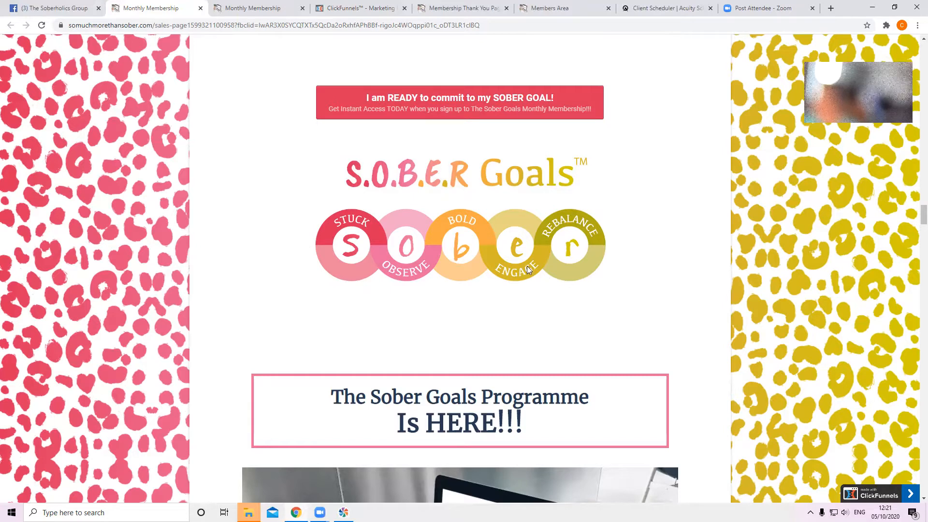
mouse_move(552, 235)
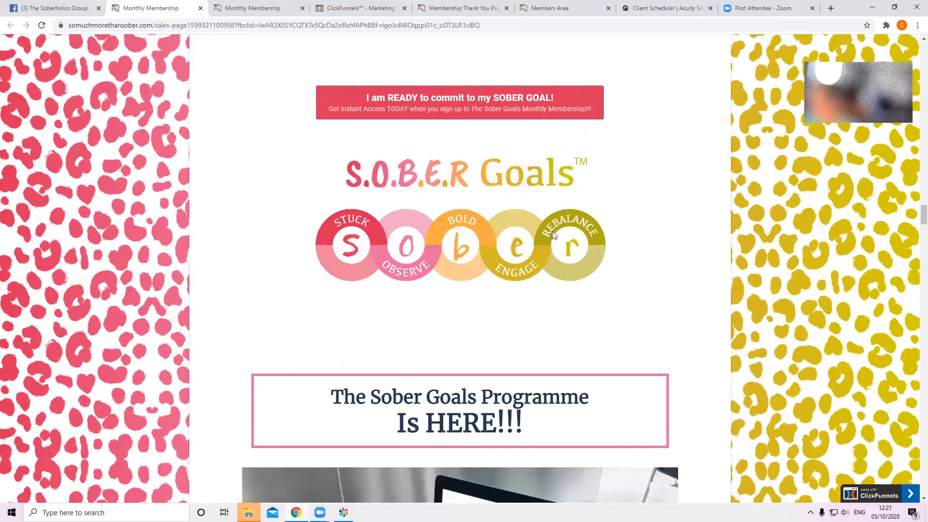
mouse_move(626, 282)
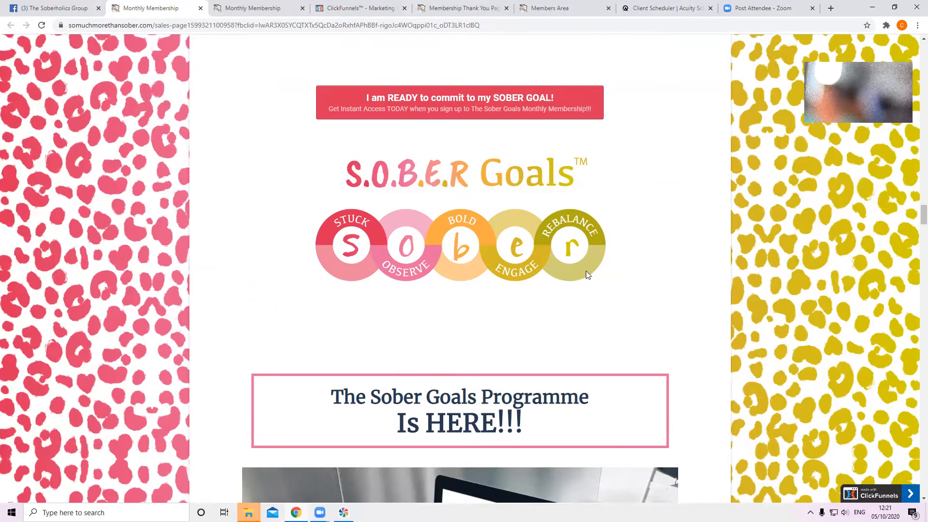
scroll("down", 3)
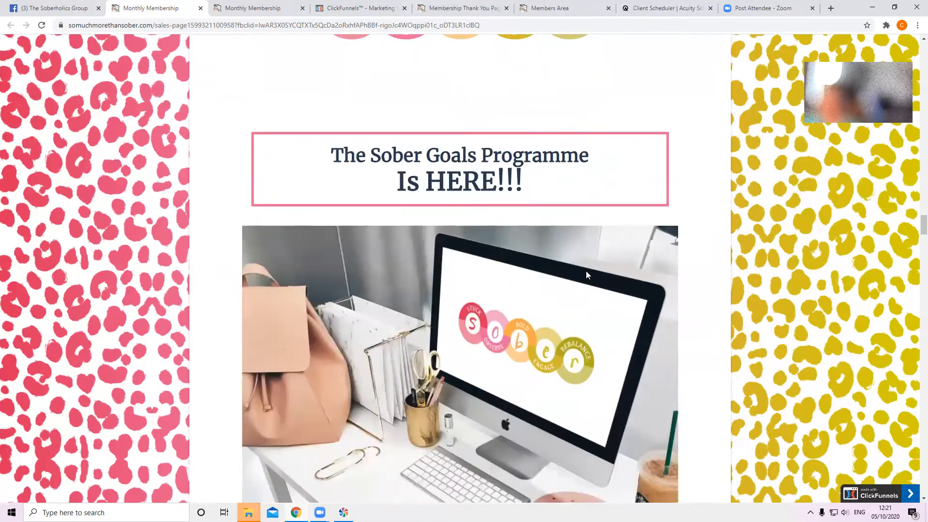
scroll("down", 3)
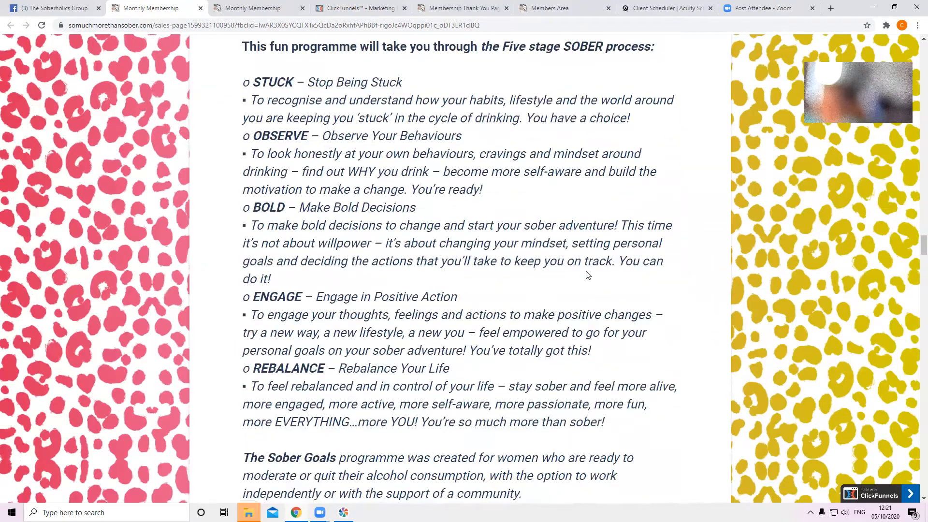
scroll("down", 3)
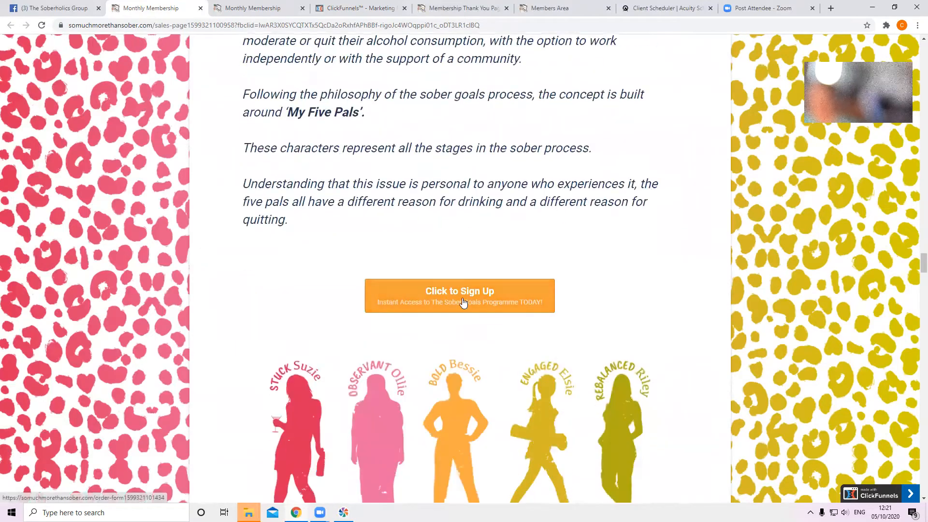
Step: Open the membership order form and read down to the Item/Price summary, one-time offer and Buy Now
left_click(459, 290)
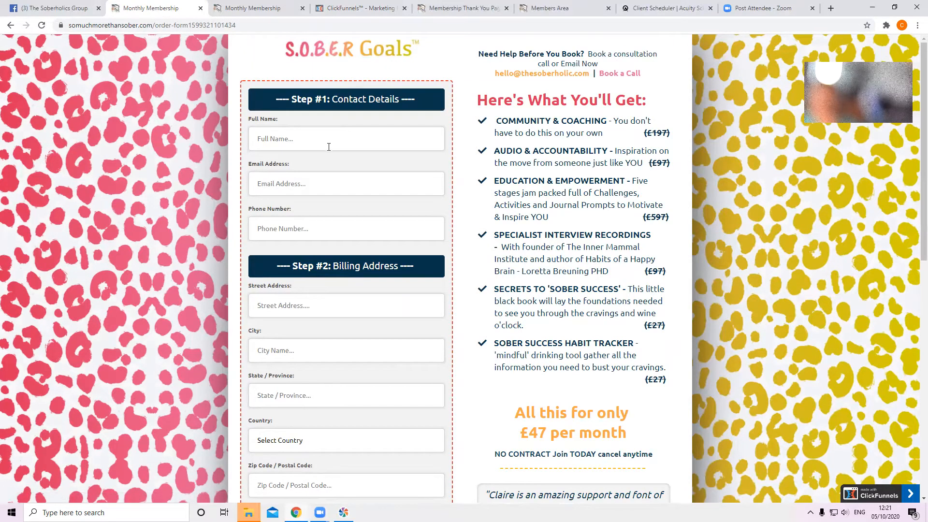
mouse_move(382, 266)
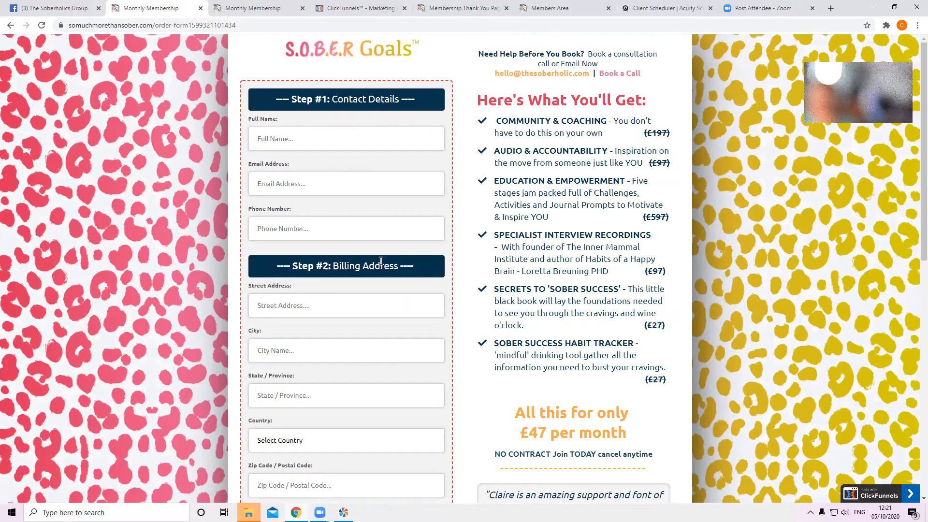
scroll("down", 3)
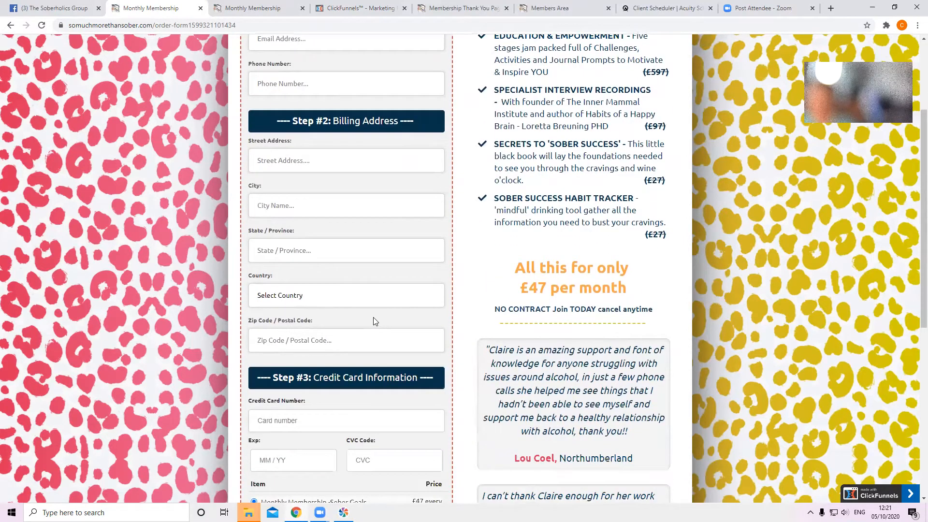
scroll("down", 3)
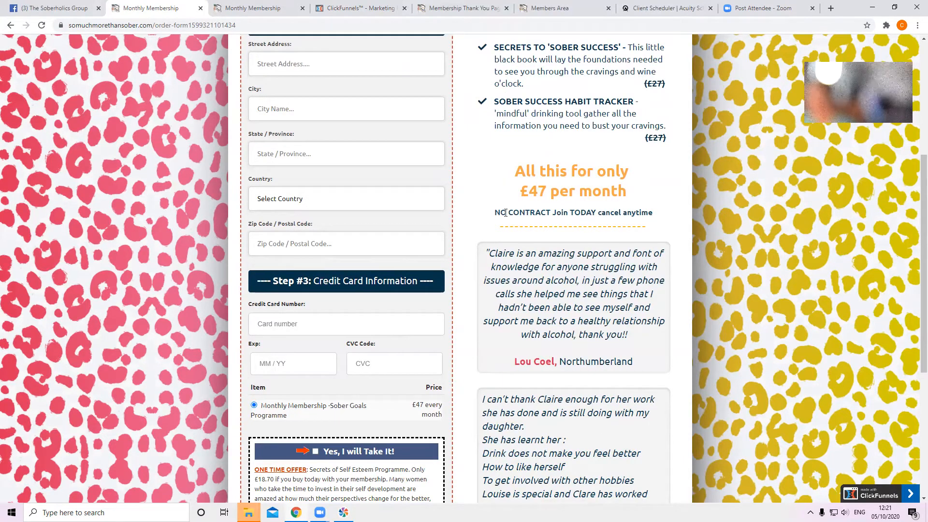
mouse_move(547, 227)
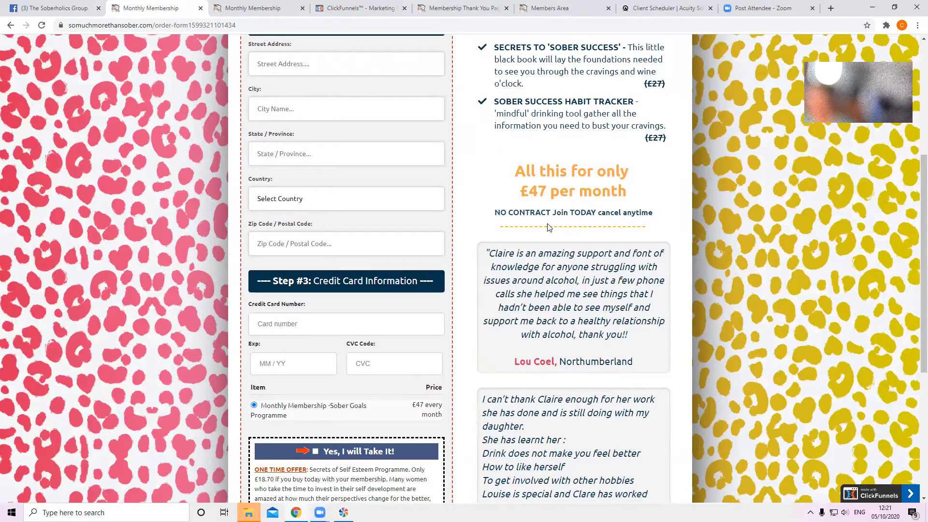
scroll("down", 3)
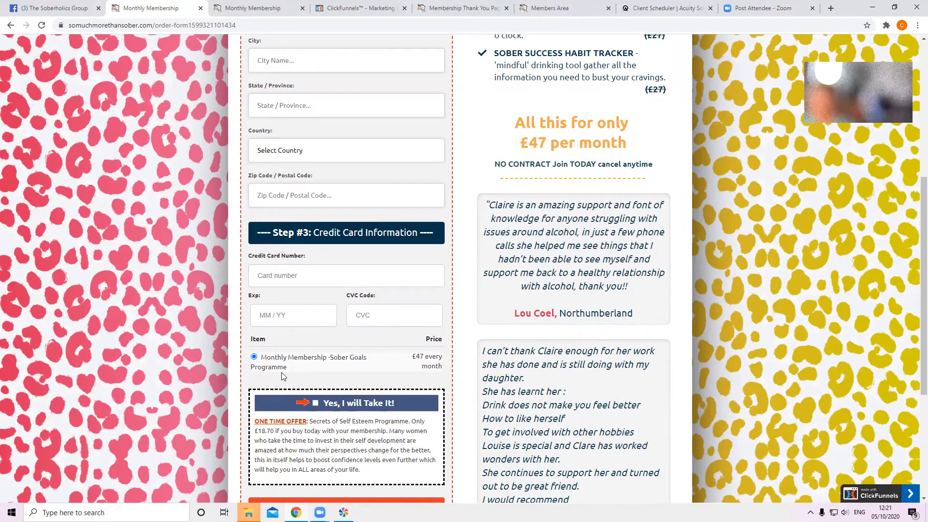
scroll("down", 3)
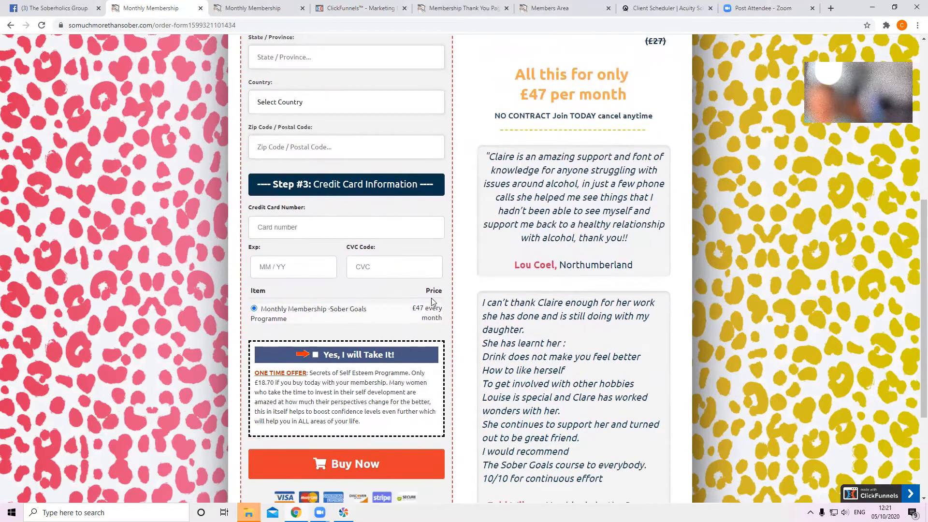
mouse_move(424, 316)
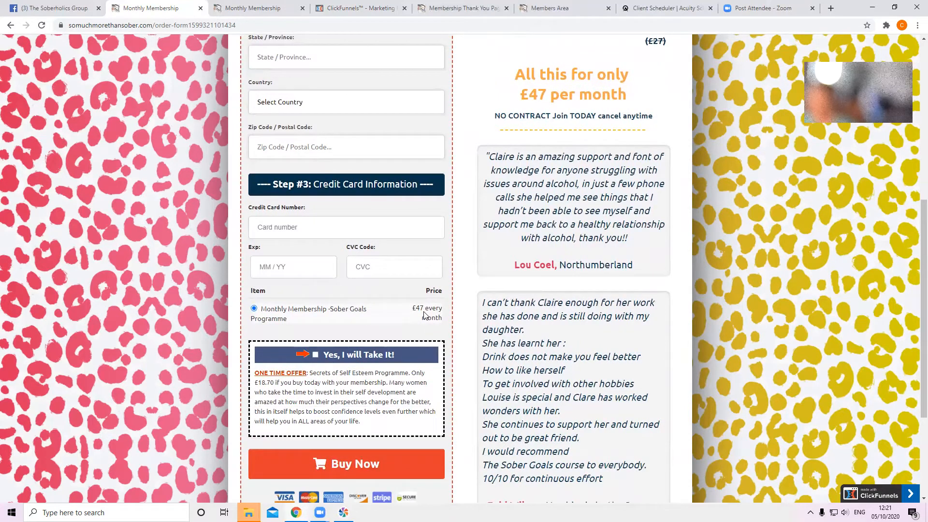
scroll("down", 3)
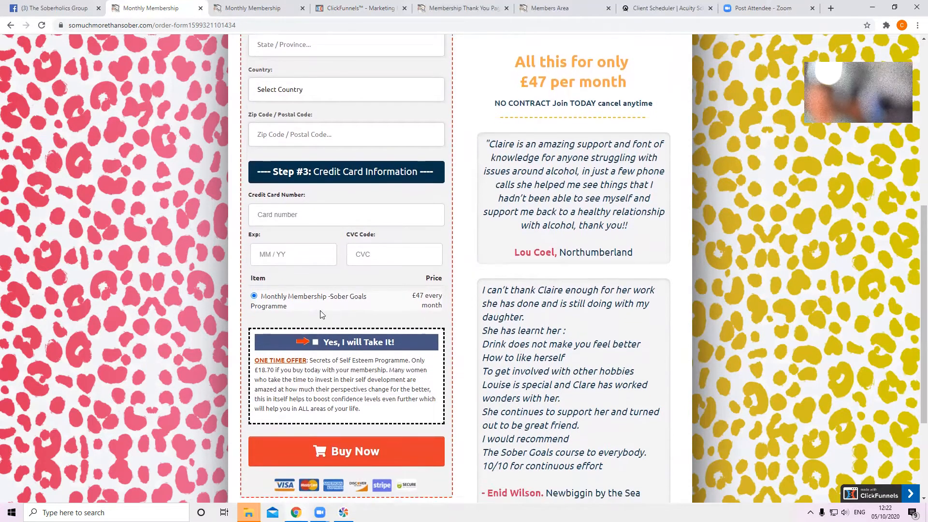
scroll("down", 3)
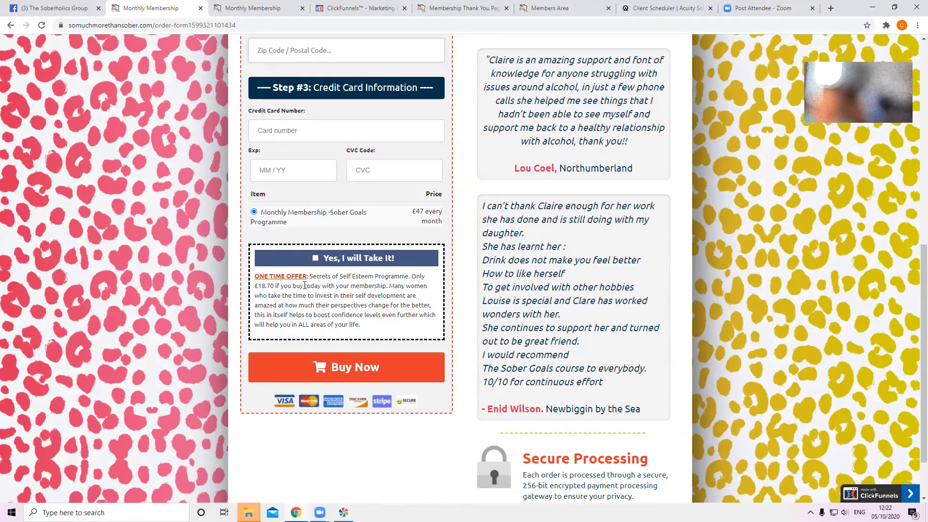
mouse_move(303, 258)
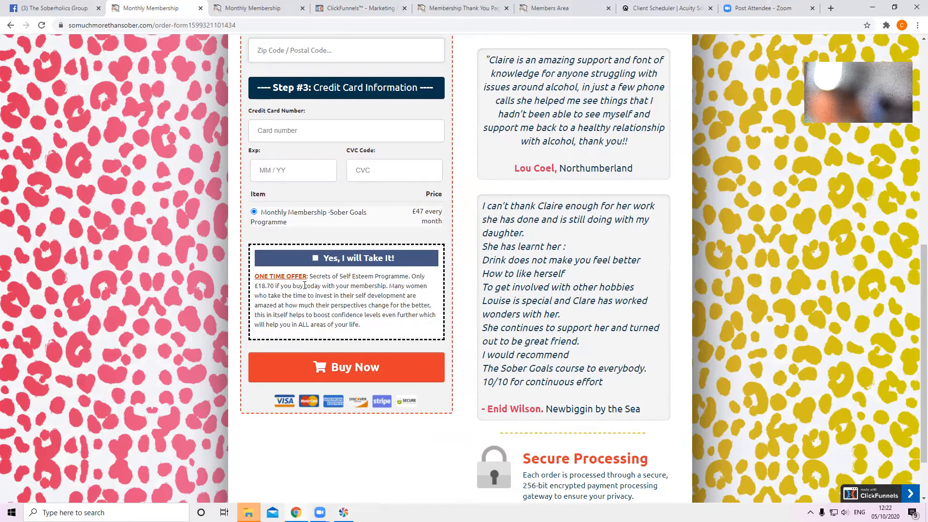
mouse_move(303, 258)
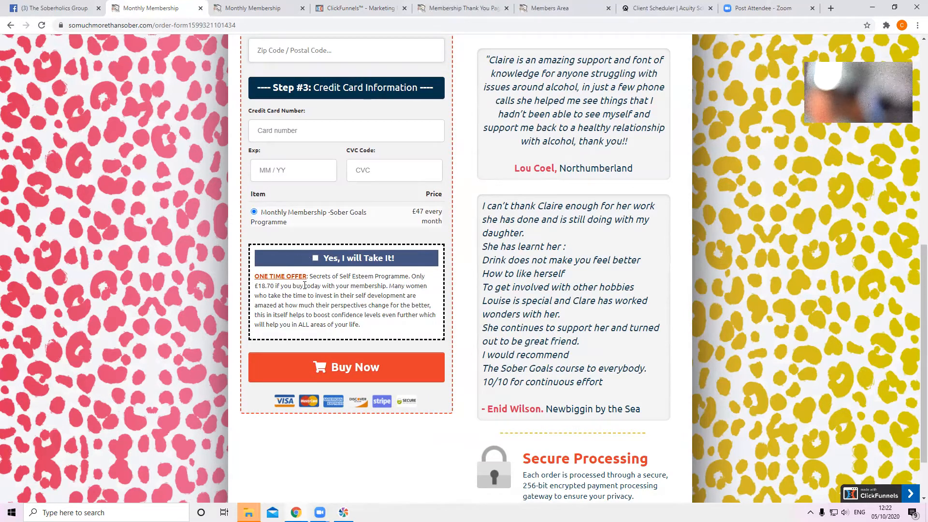
mouse_move(308, 258)
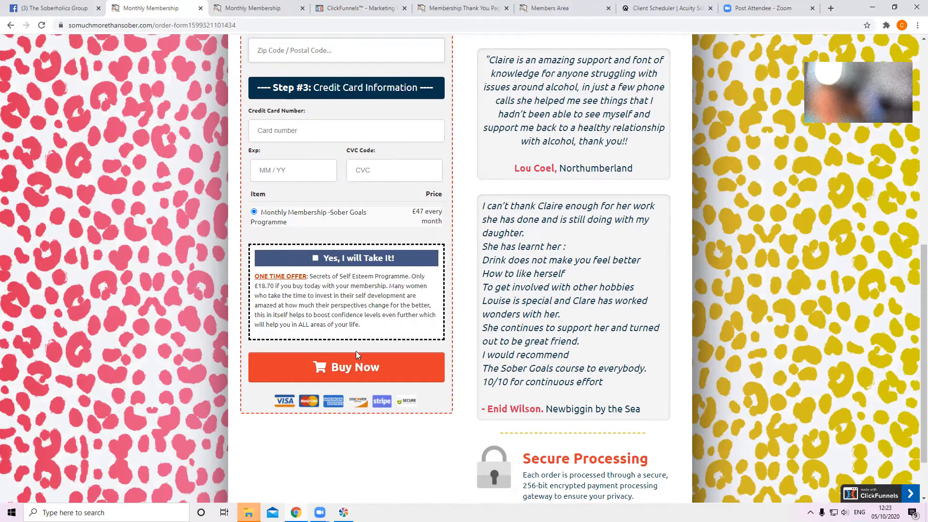
mouse_move(355, 367)
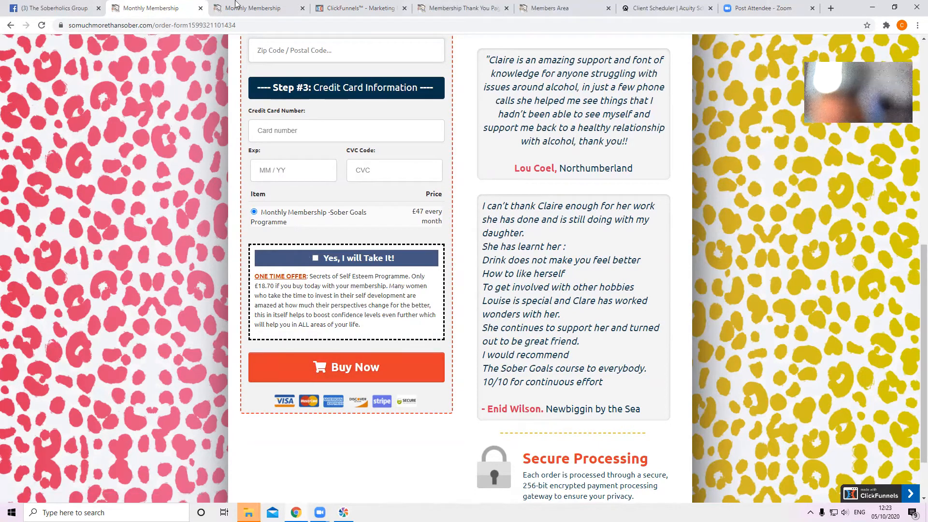
Step: View the 'Congrats - Order Complete!' thank-you page, then switch to the Members Area
left_click(346, 367)
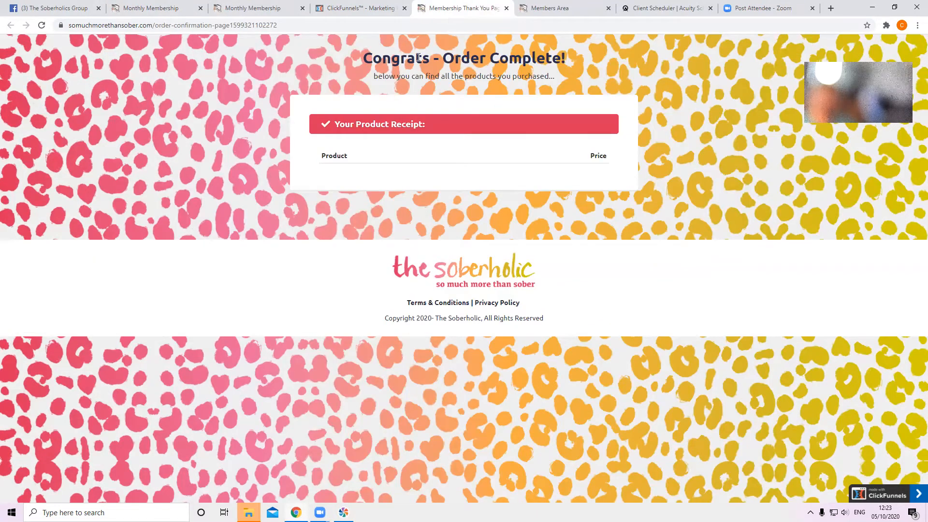
mouse_move(556, 53)
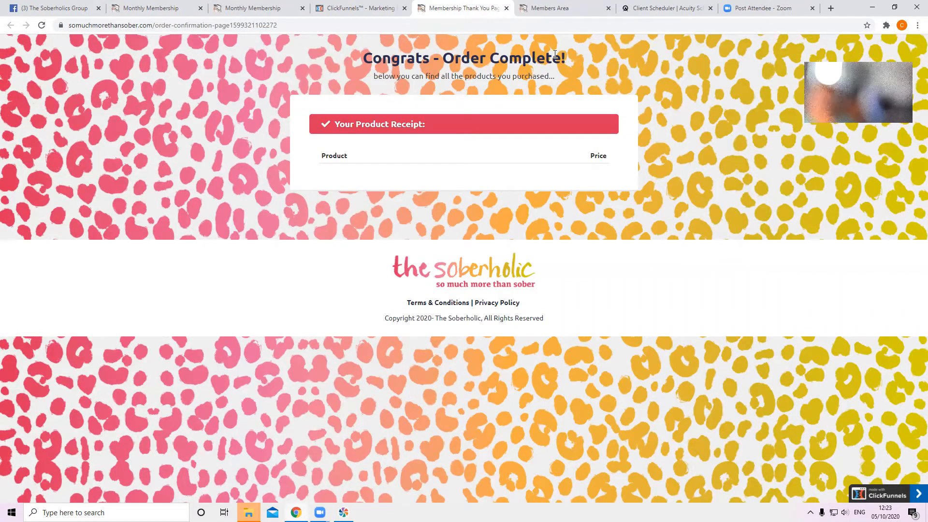
mouse_move(396, 179)
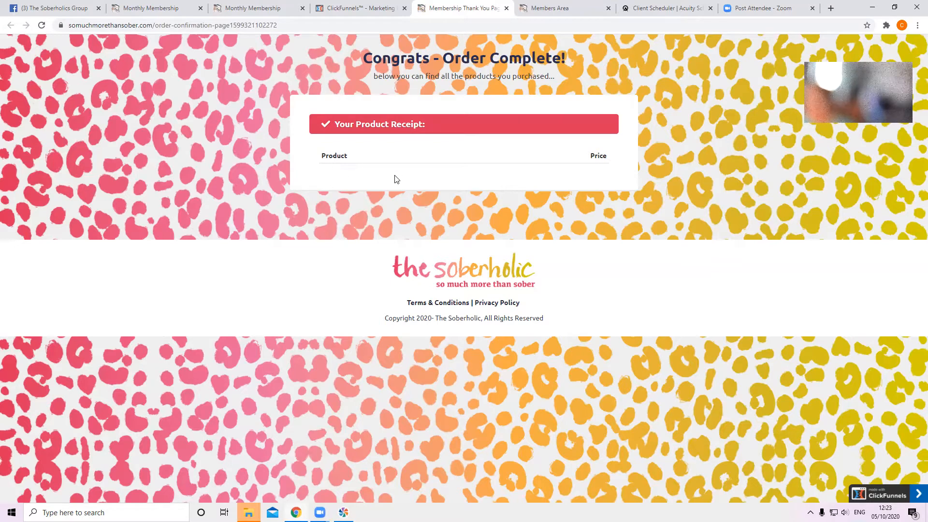
mouse_move(302, 174)
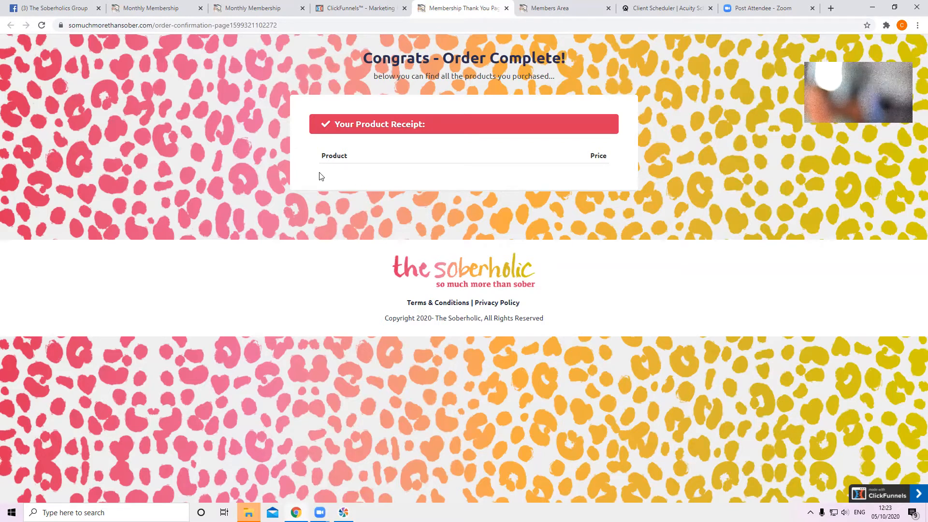
mouse_move(393, 232)
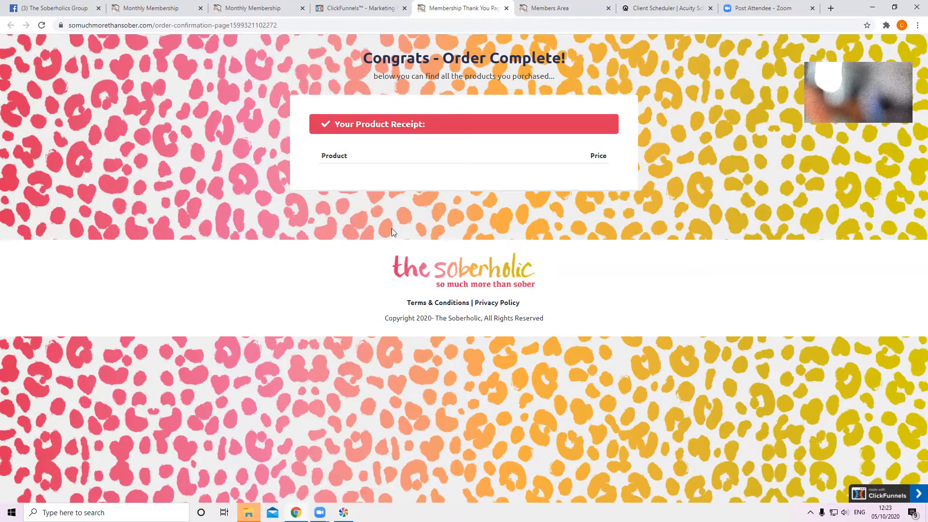
mouse_move(333, 189)
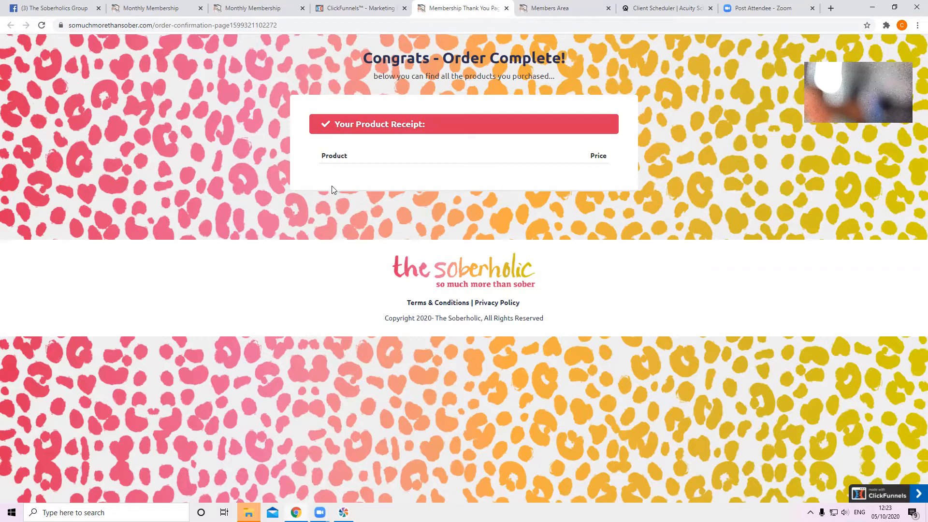
mouse_move(358, 192)
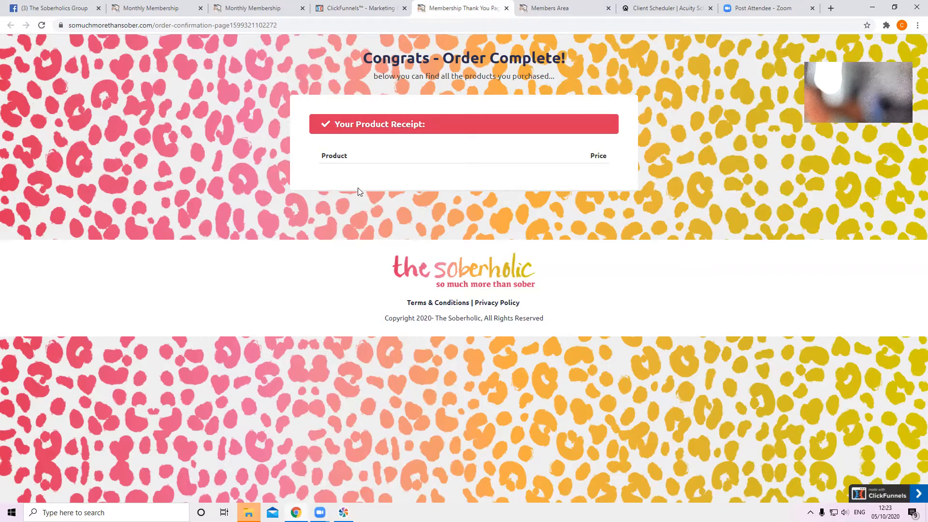
mouse_move(357, 191)
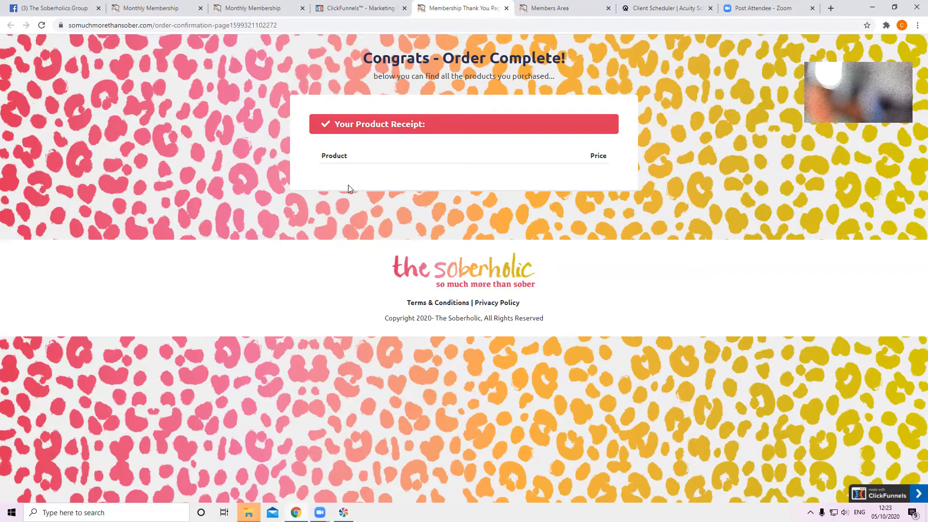
mouse_move(346, 190)
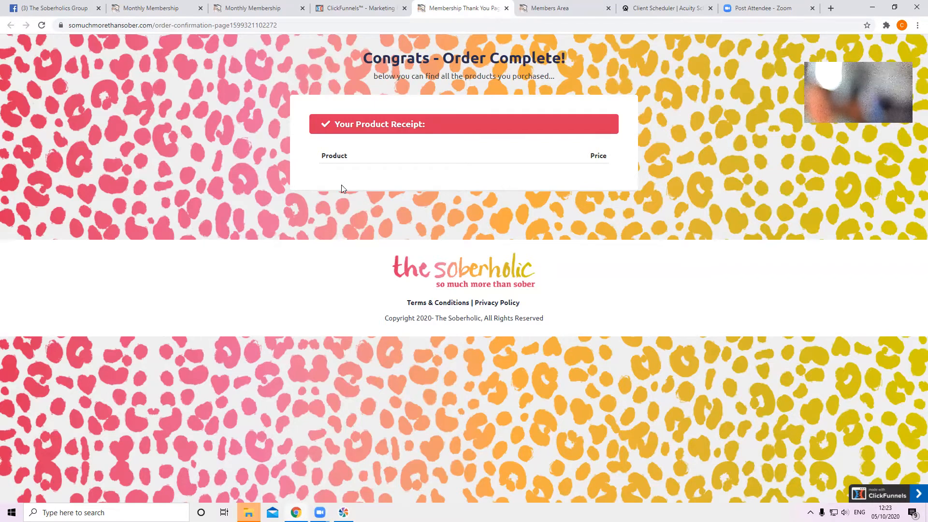
left_click(551, 8)
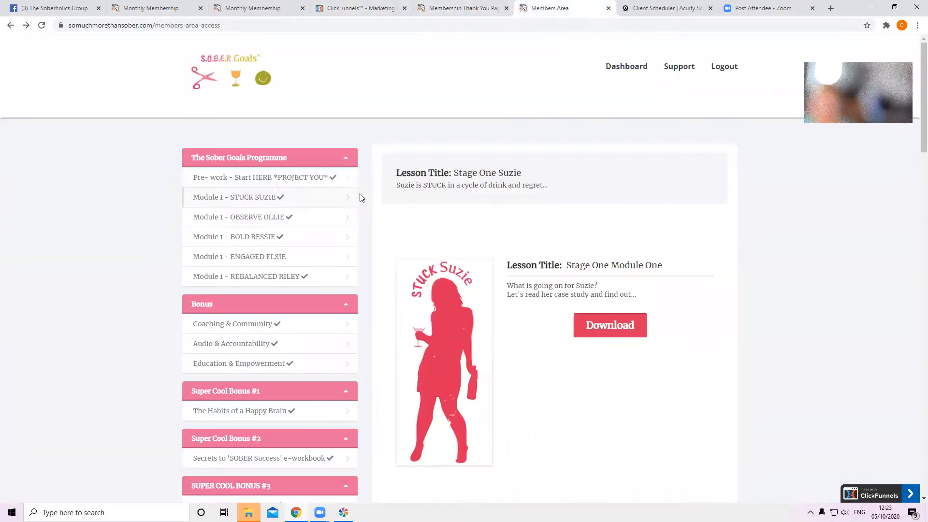
Step: Open 'Meet The Founder – Claire Louise Owen' and read down to its video and journal steps
left_click(264, 177)
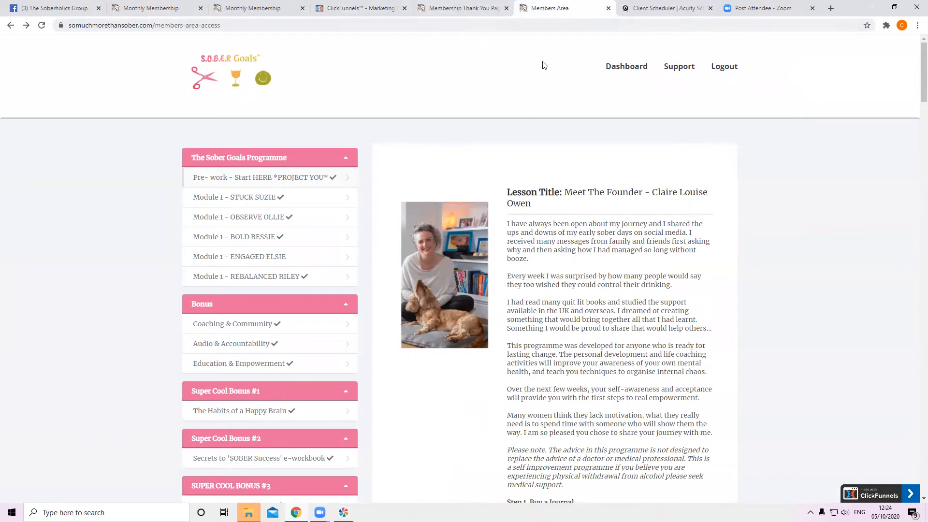
mouse_move(626, 66)
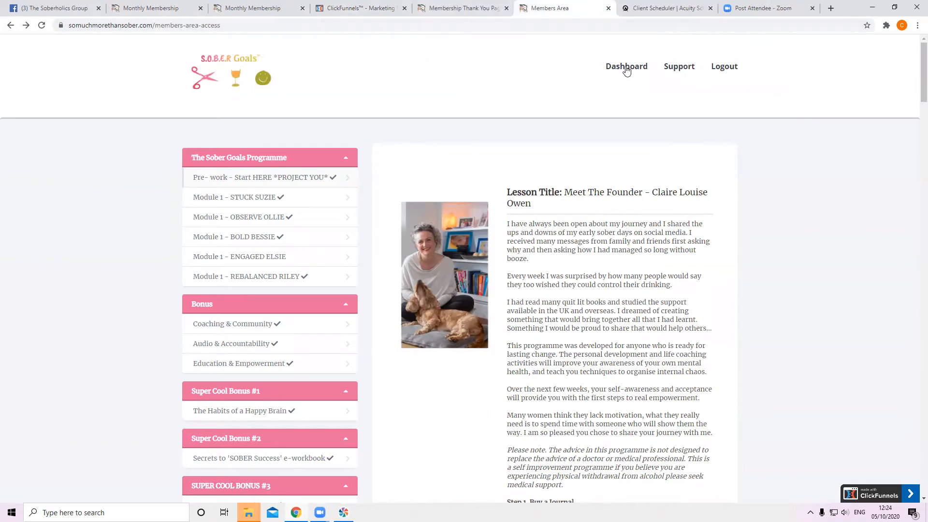
scroll("down", 3)
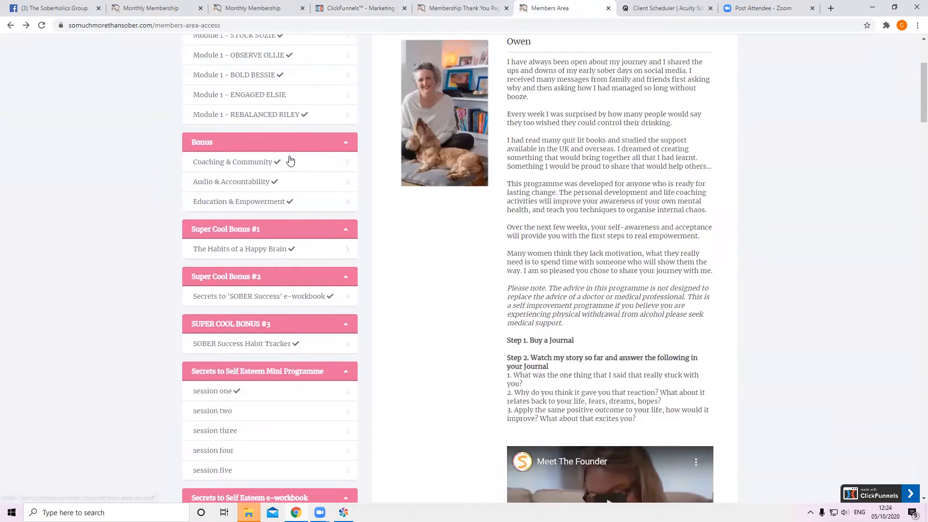
scroll("down", 3)
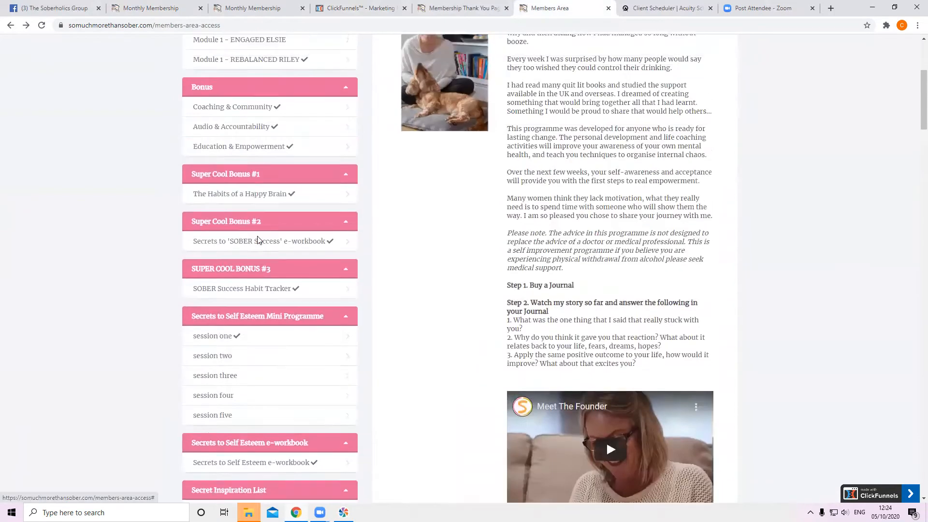
scroll("up", 3)
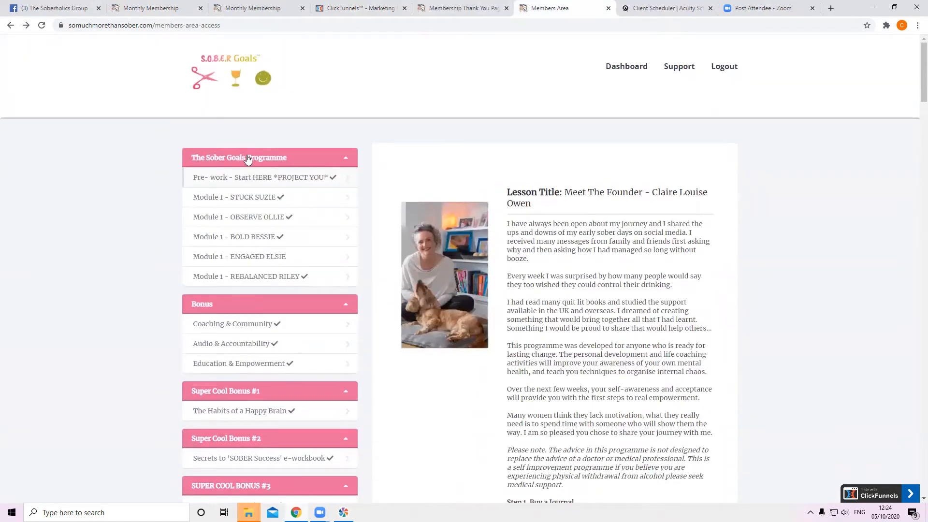
mouse_move(215, 181)
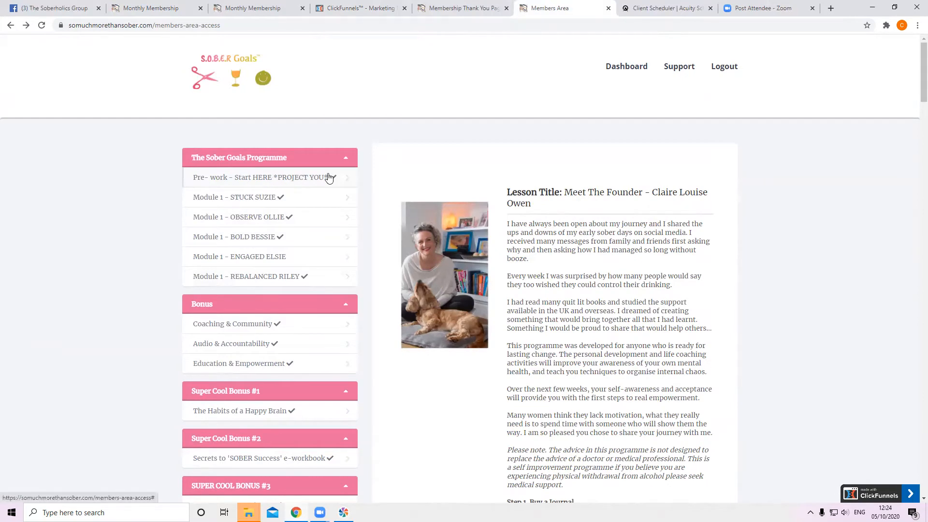
scroll("down", 3)
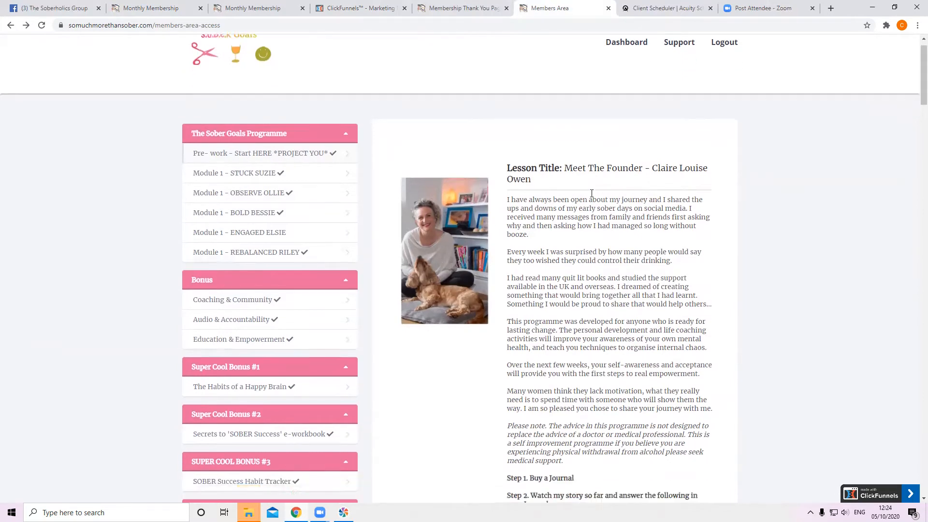
scroll("down", 3)
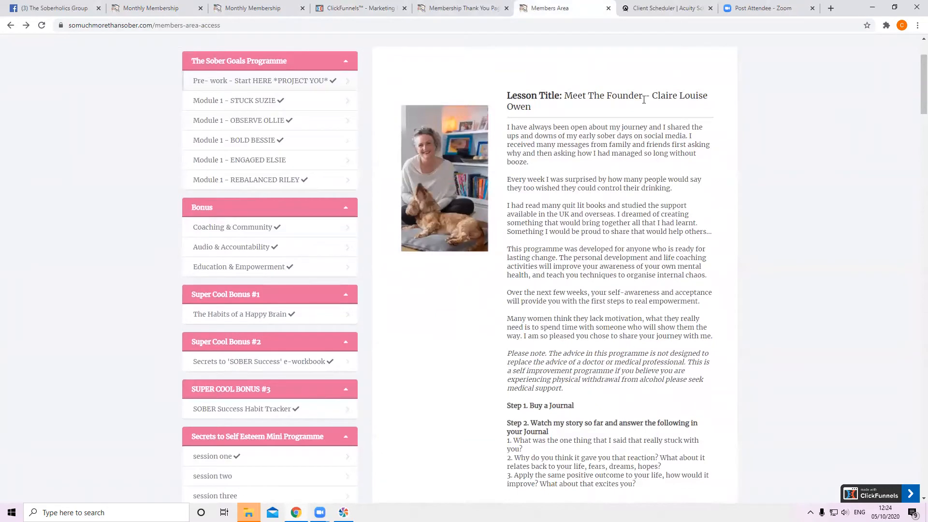
scroll("down", 3)
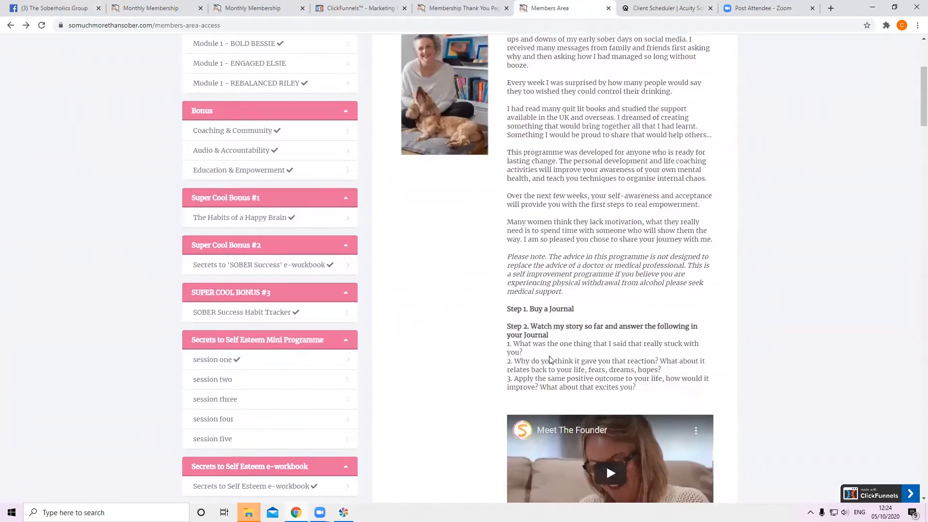
scroll("down", 3)
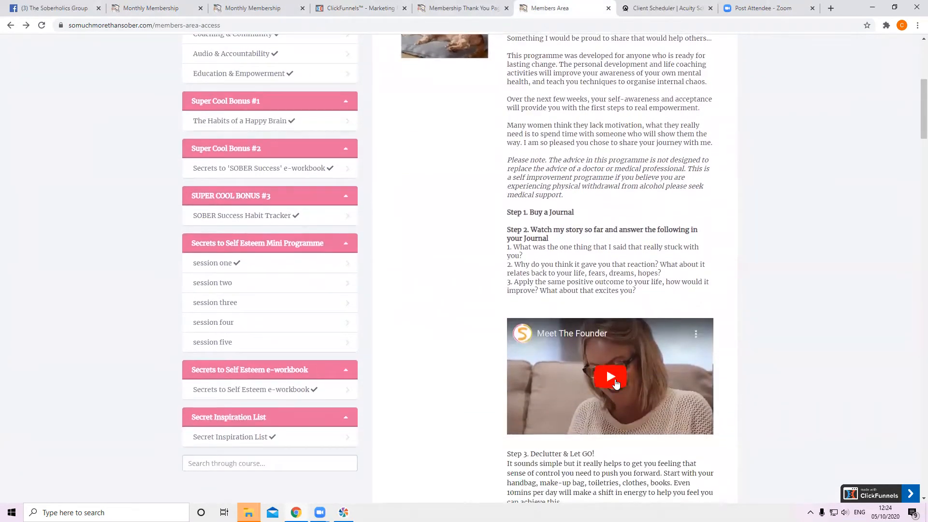
Step: Play the first seconds of the Meet The Founder video and scroll past it
left_click(609, 376)
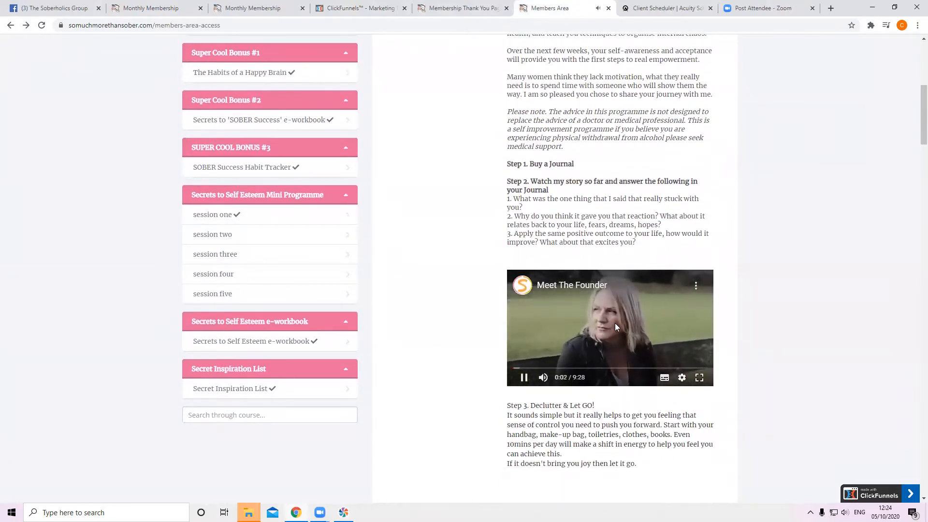
scroll("down", 3)
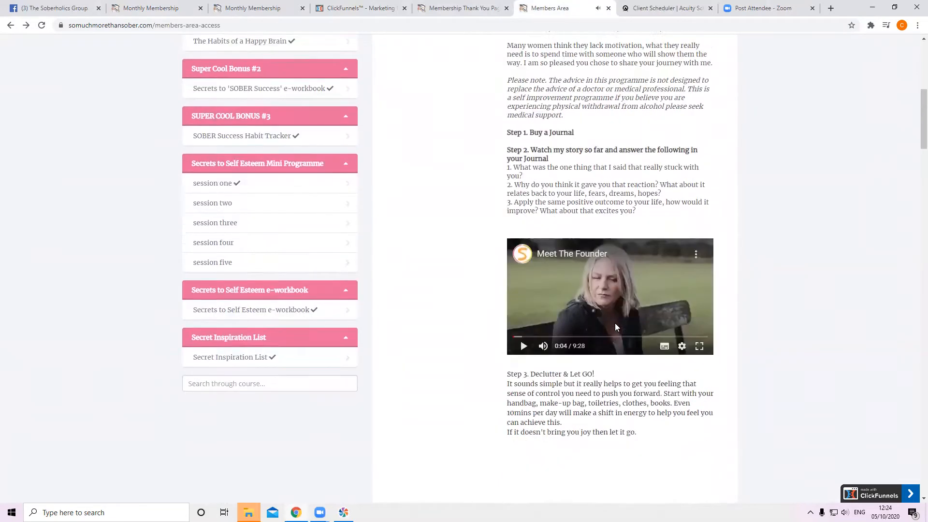
scroll("down", 3)
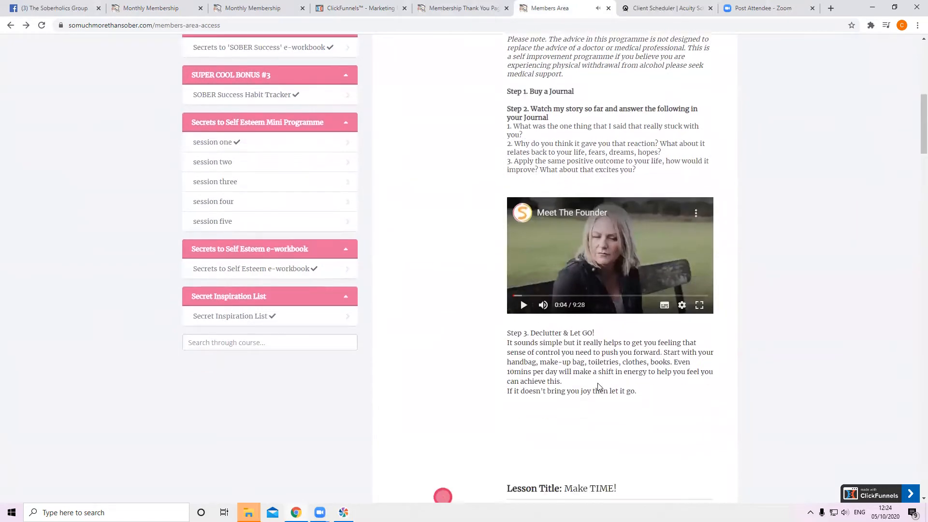
scroll("down", 3)
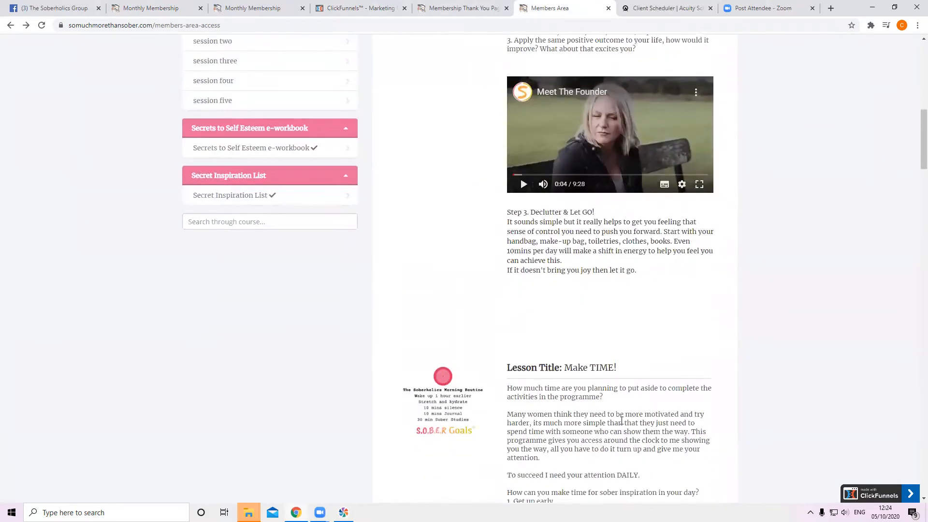
scroll("down", 3)
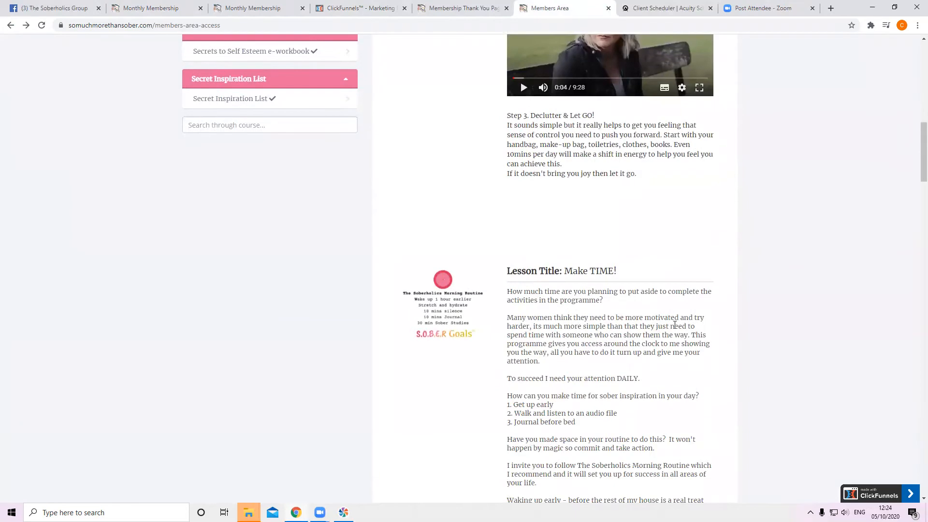
scroll("up", 3)
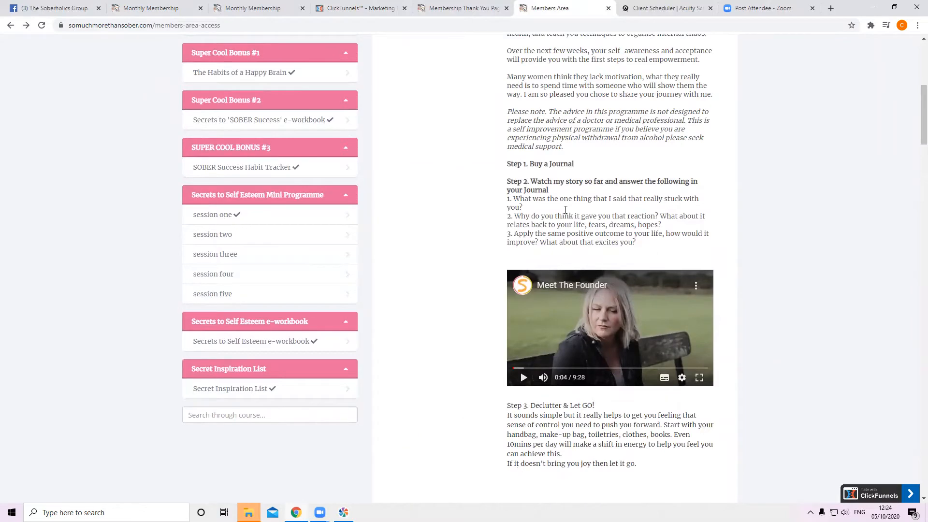
Step: Read down to the 'Make TIME!', 'Learn to Let Go!' and 'Do you Journal?' lessons
scroll("down", 3)
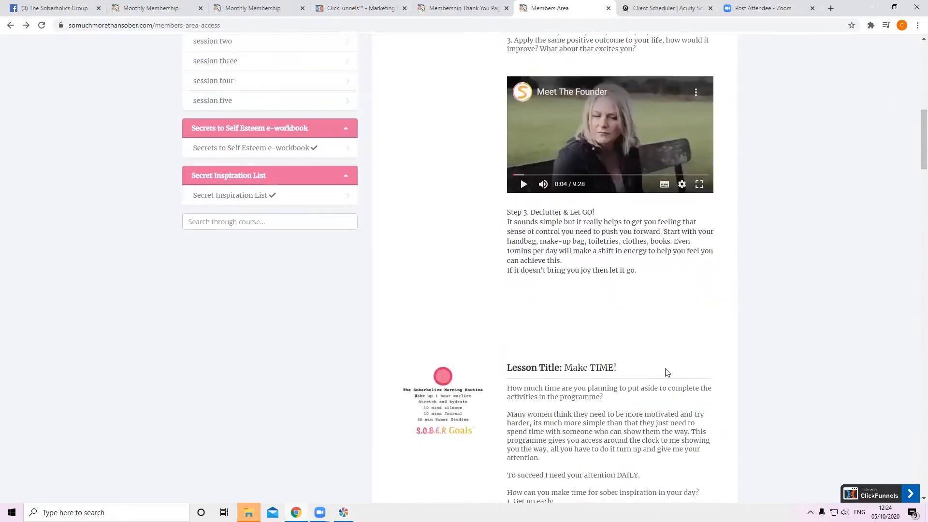
scroll("down", 3)
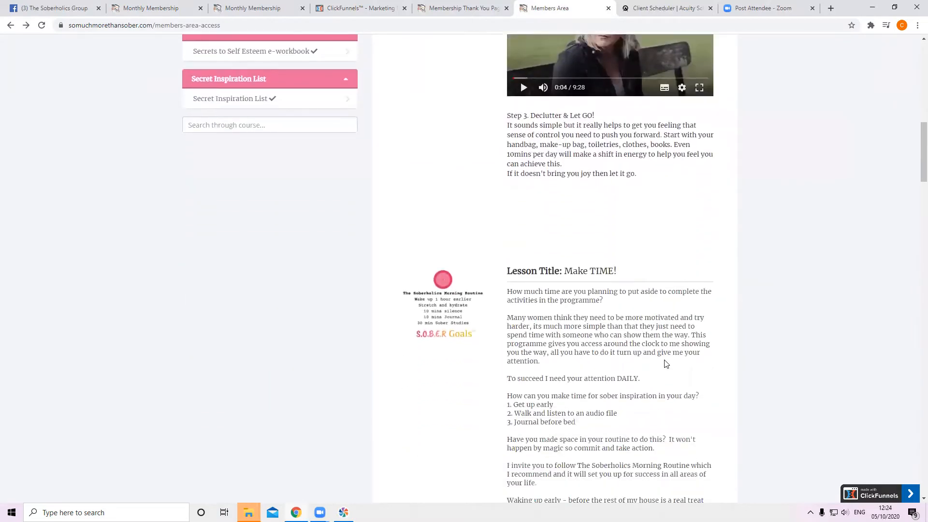
mouse_move(432, 348)
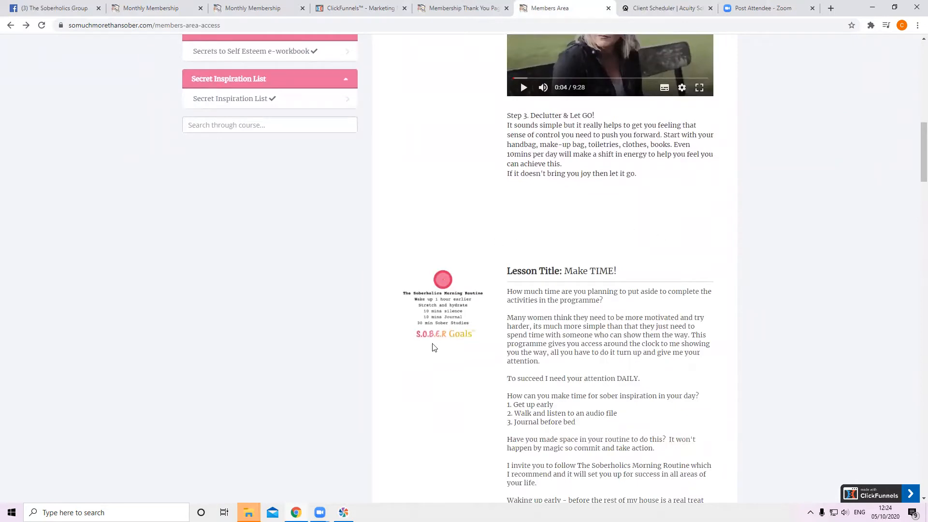
mouse_move(720, 440)
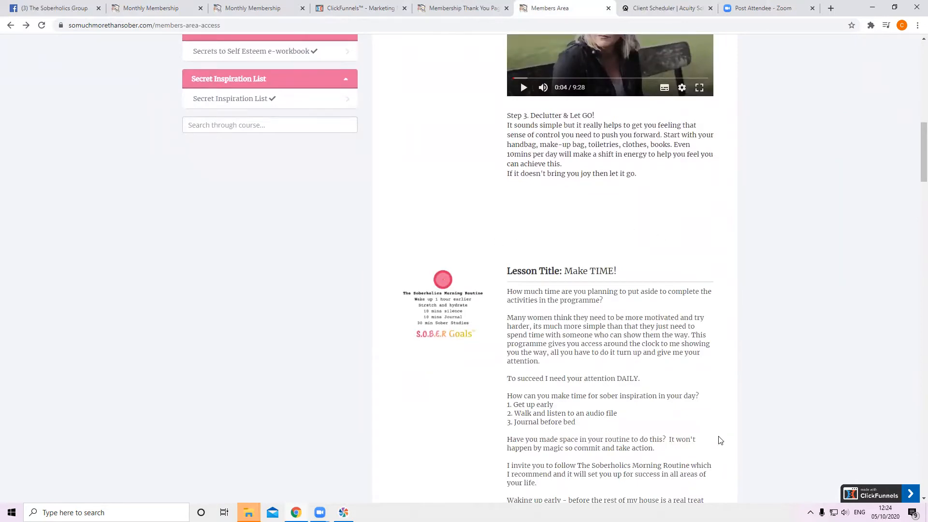
scroll("down", 3)
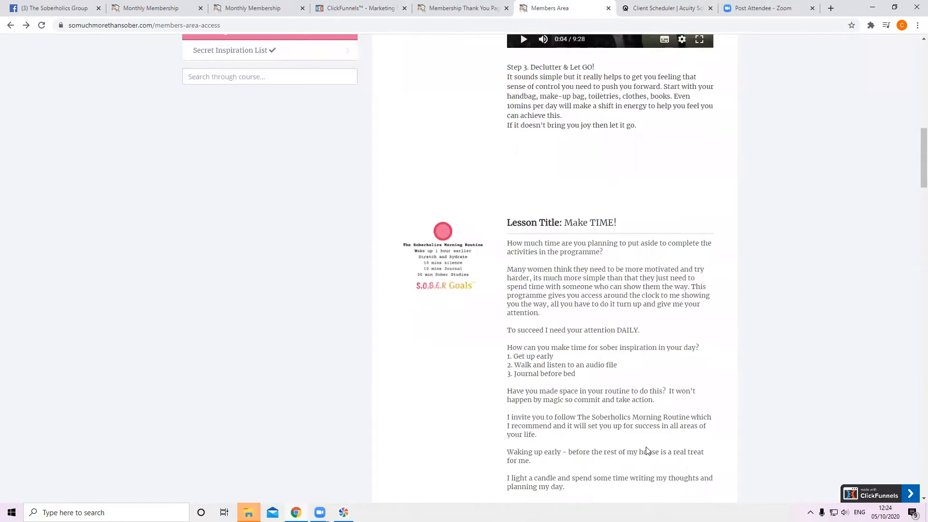
scroll("down", 3)
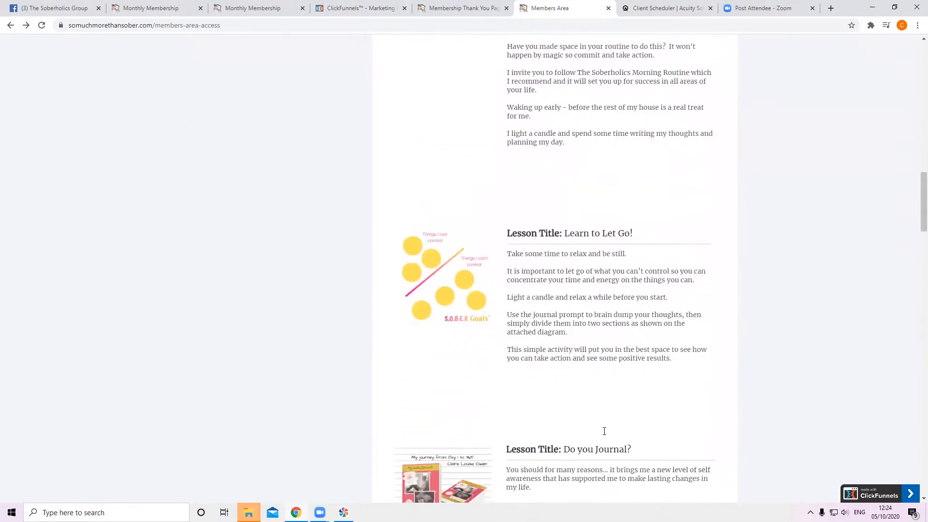
scroll("down", 3)
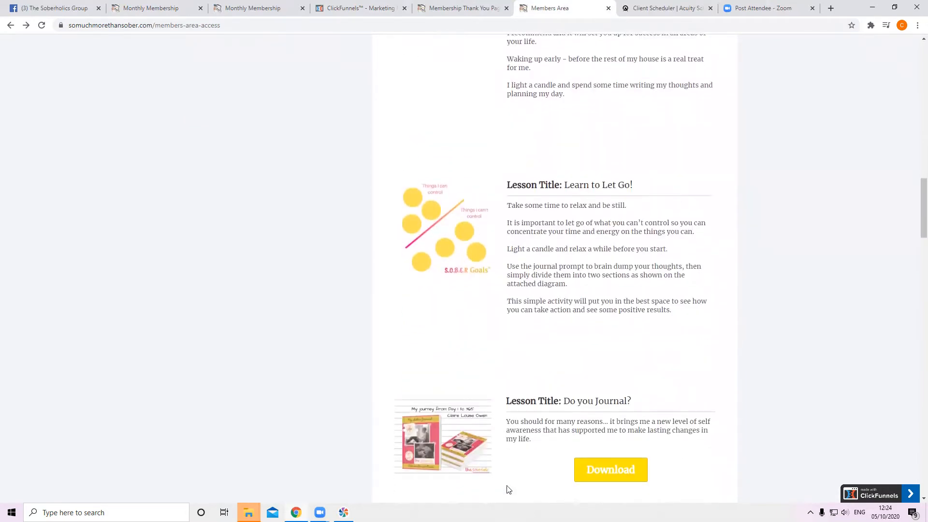
scroll("up", 3)
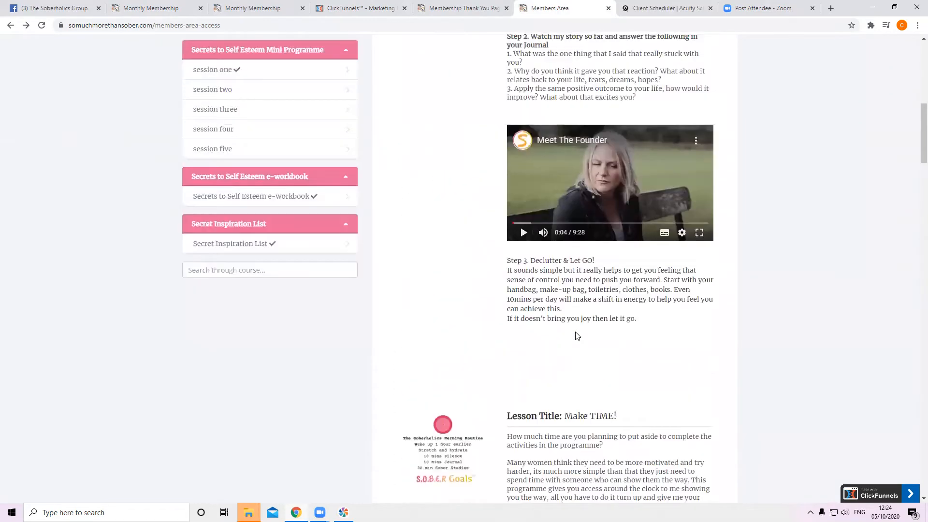
scroll("down", 3)
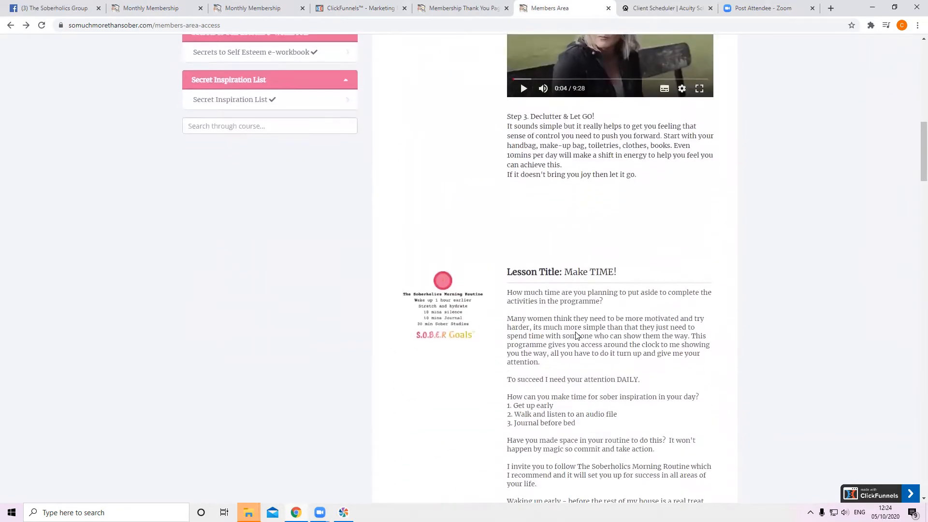
scroll("down", 3)
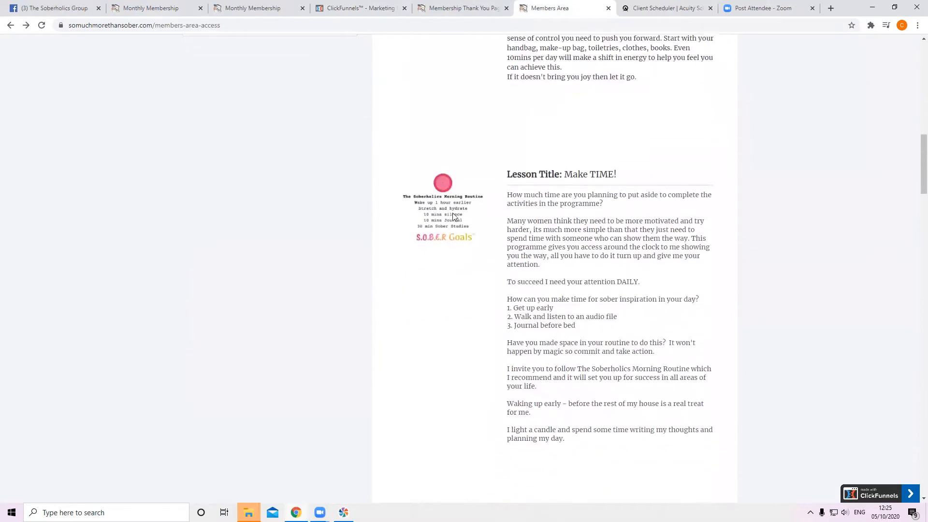
mouse_move(478, 217)
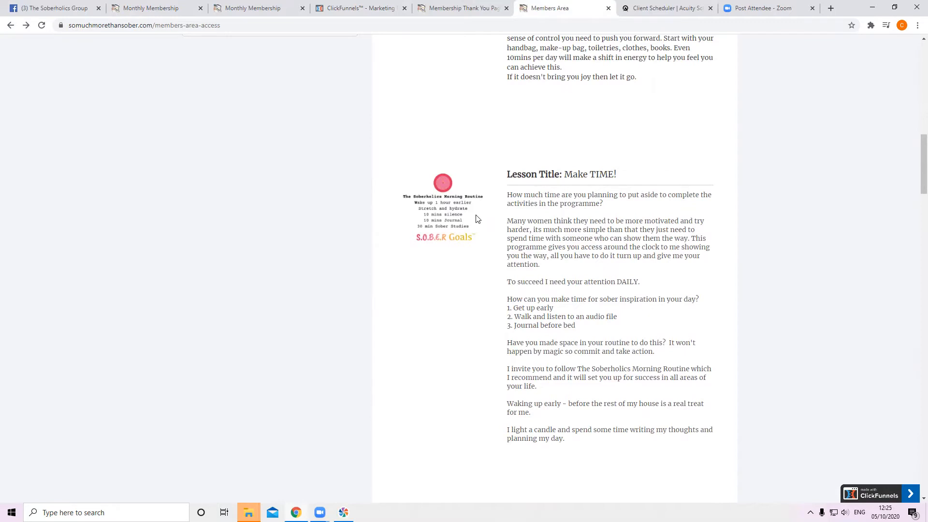
mouse_move(452, 222)
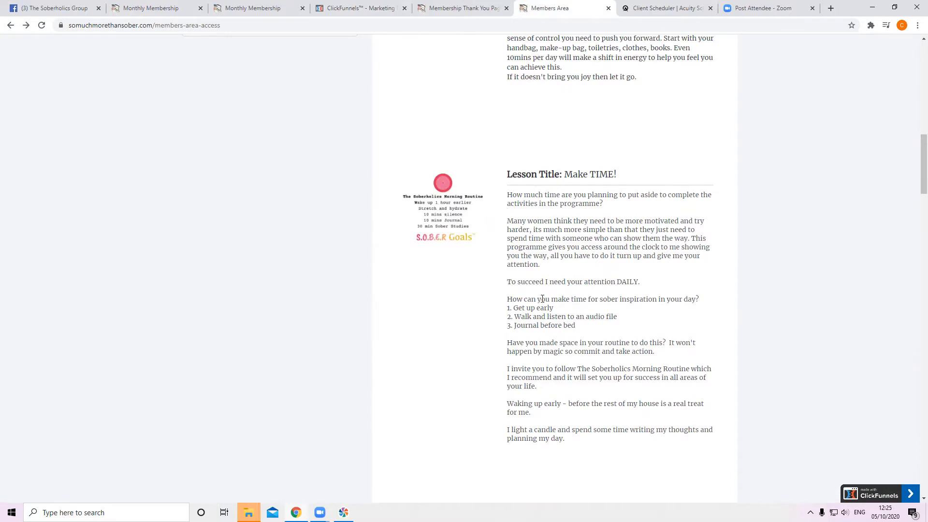
mouse_move(531, 279)
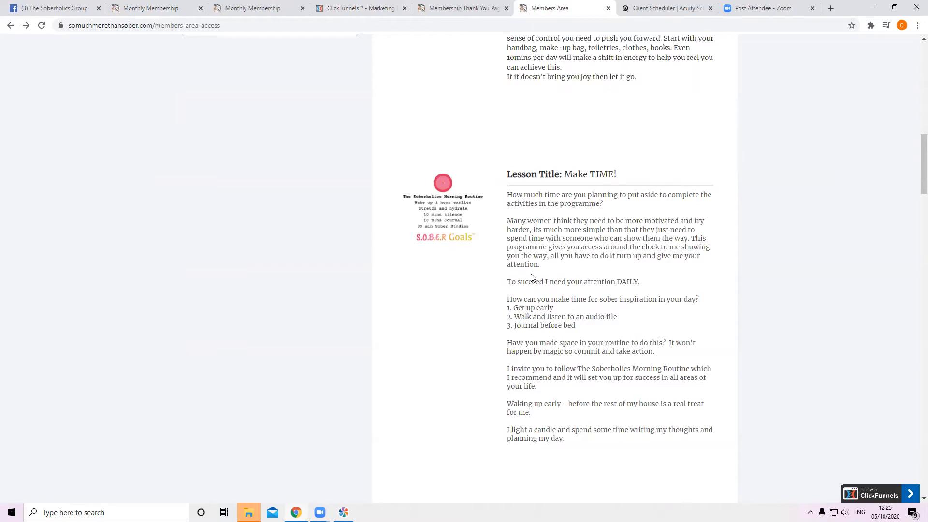
scroll("down", 3)
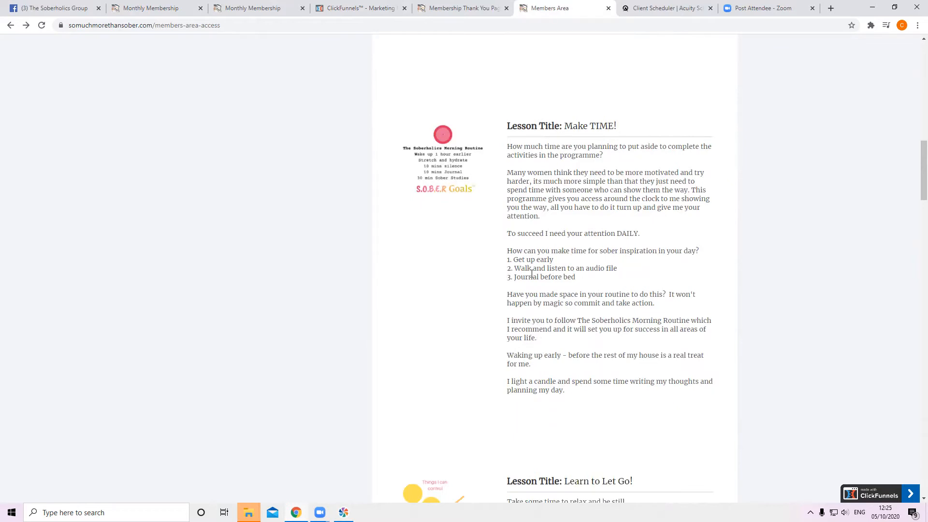
Step: Scroll past 'Learn to Let Go!' and 'Do you Journal?' to the Alcohol & Women lesson video
scroll("down", 3)
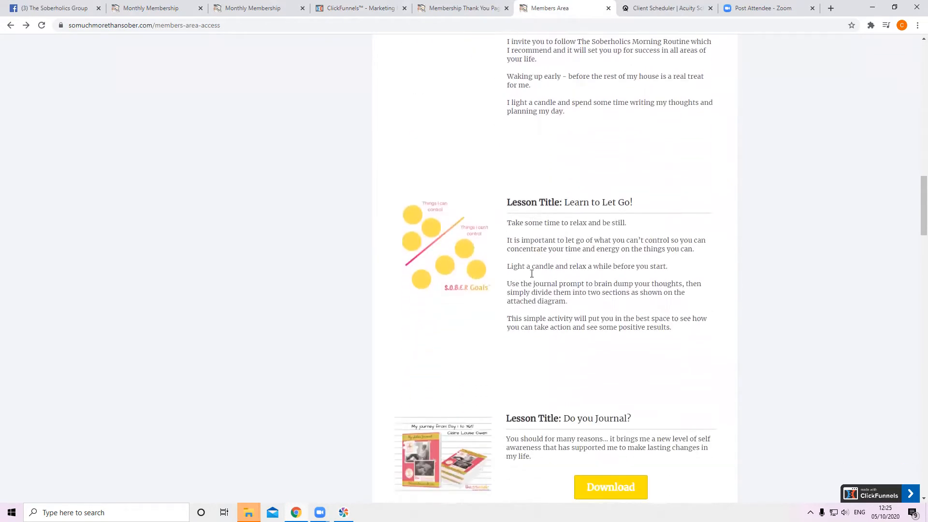
scroll("down", 3)
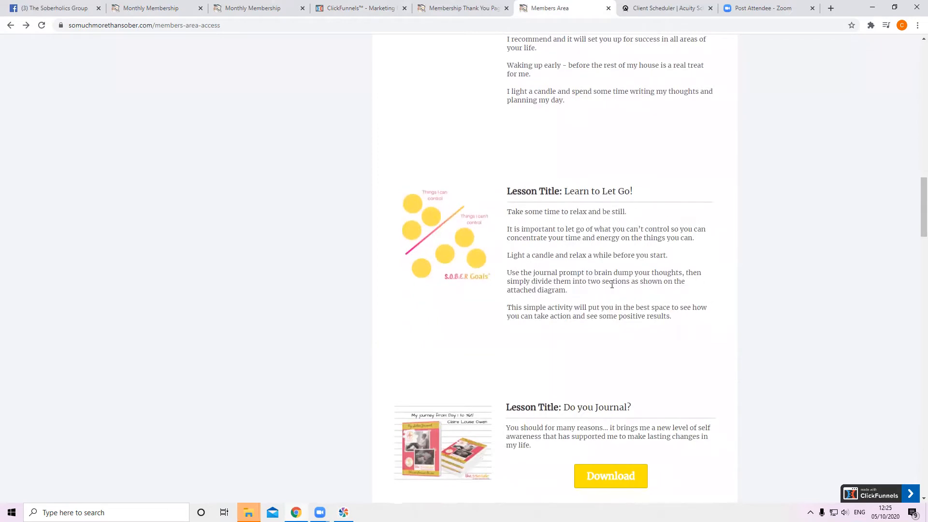
scroll("down", 3)
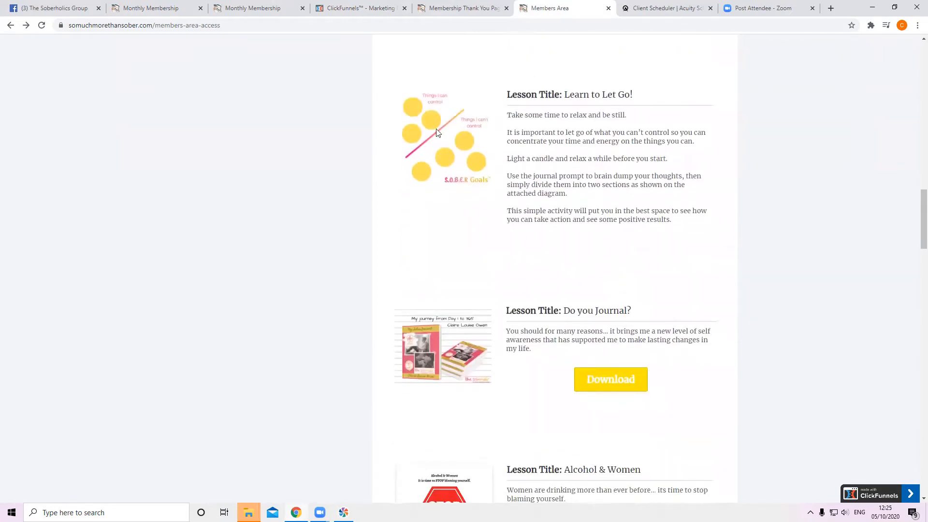
scroll("down", 3)
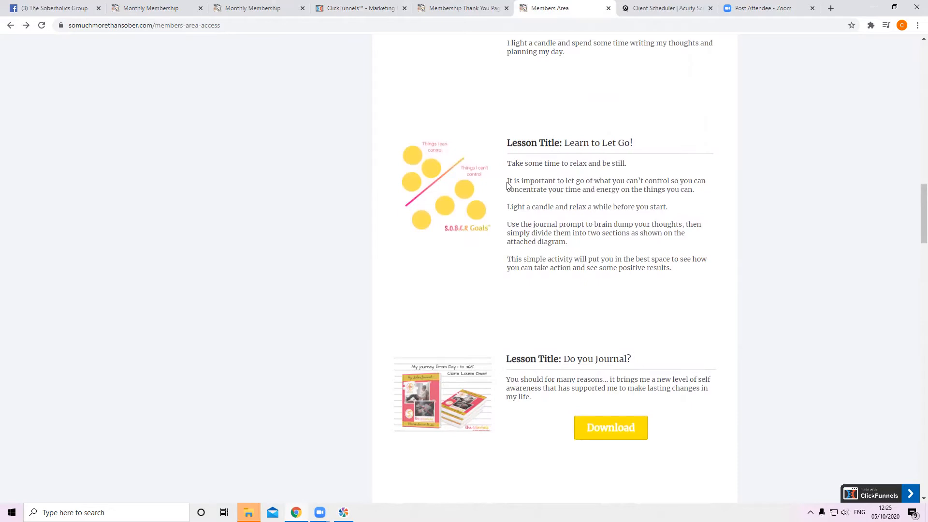
scroll("down", 3)
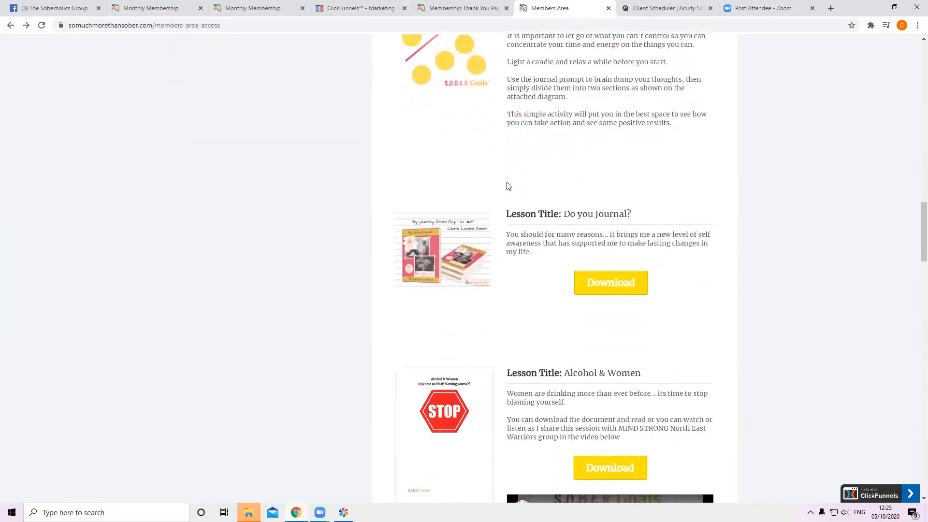
scroll("down", 3)
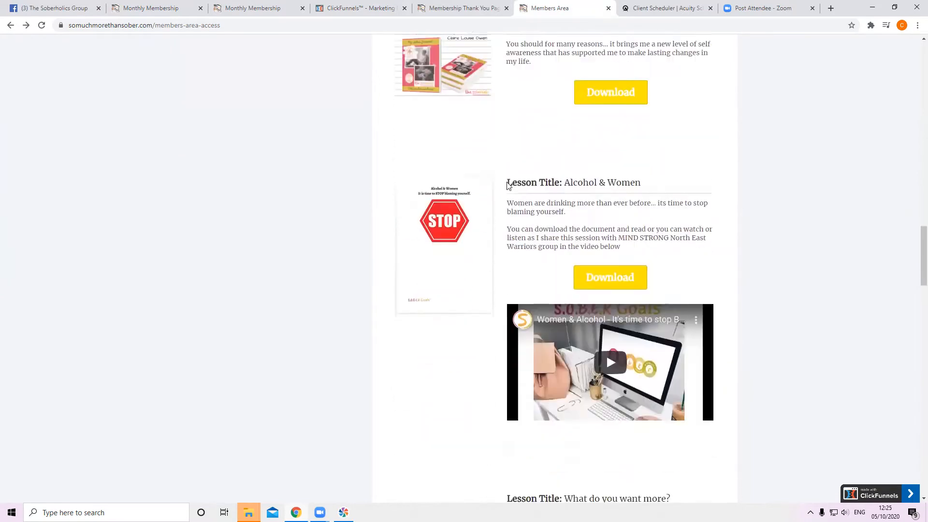
scroll("down", 3)
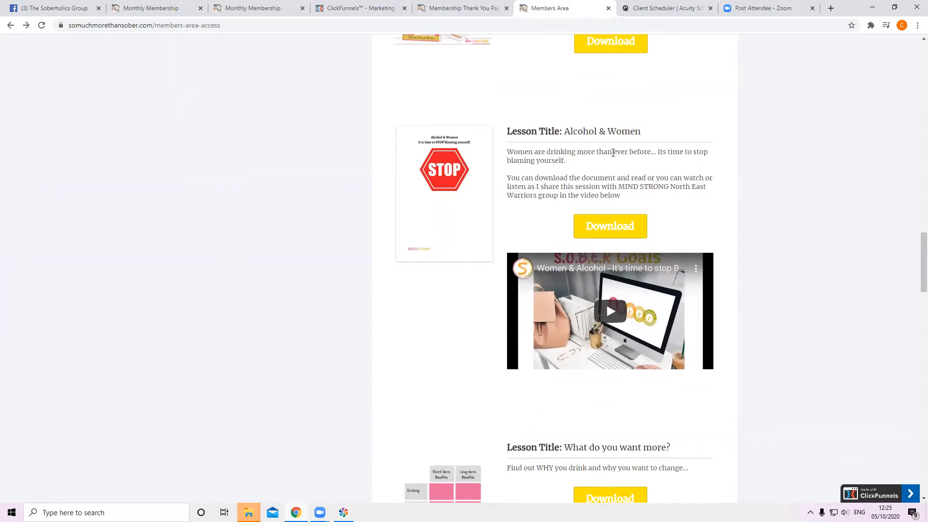
mouse_move(577, 171)
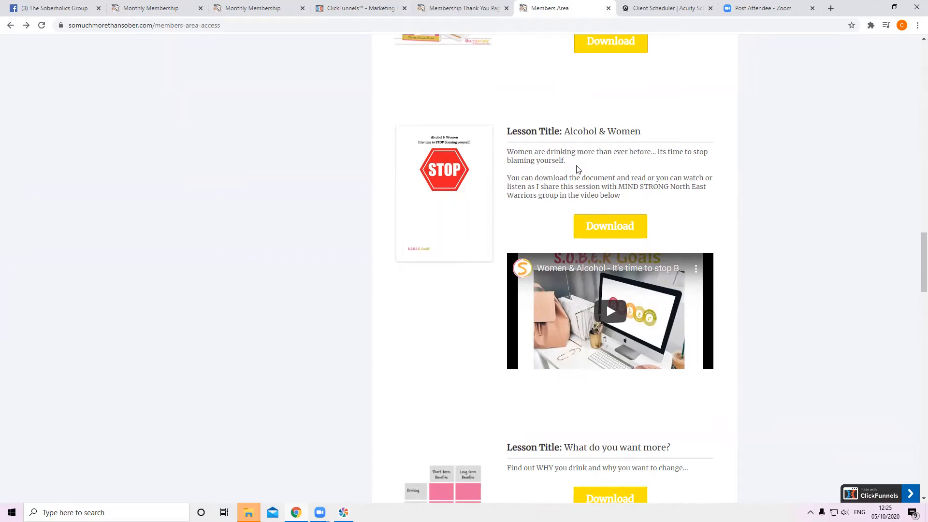
mouse_move(609, 226)
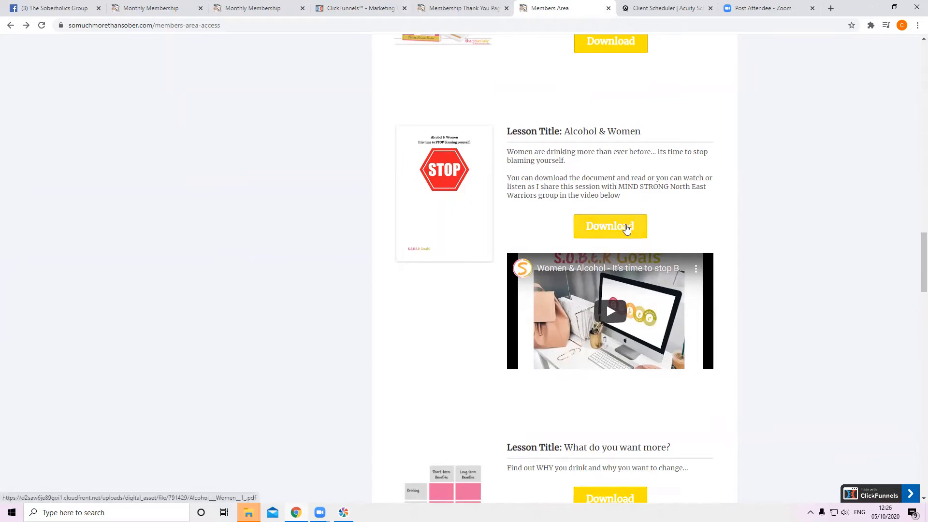
Step: Open and read the Alcohol & Women PDF, then go back to the members area
left_click(609, 226)
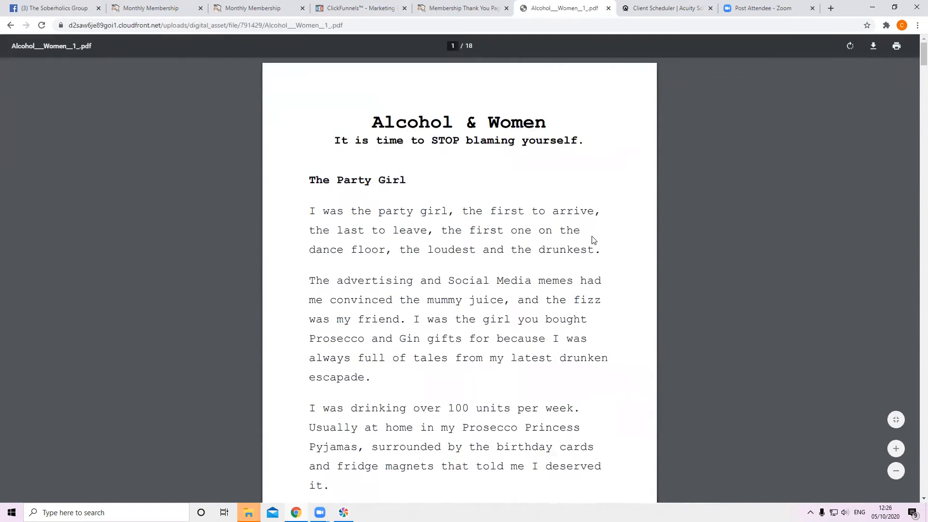
scroll("down", 3)
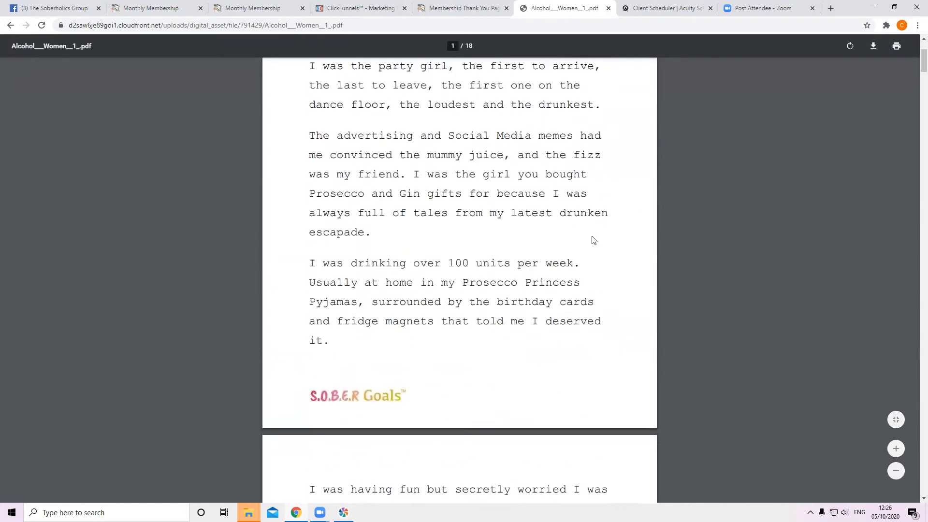
scroll("up", 3)
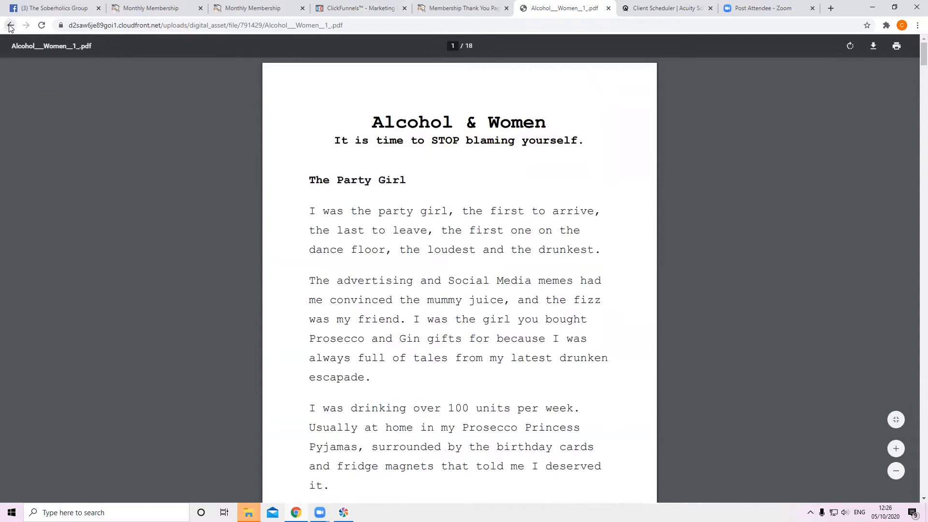
left_click(9, 25)
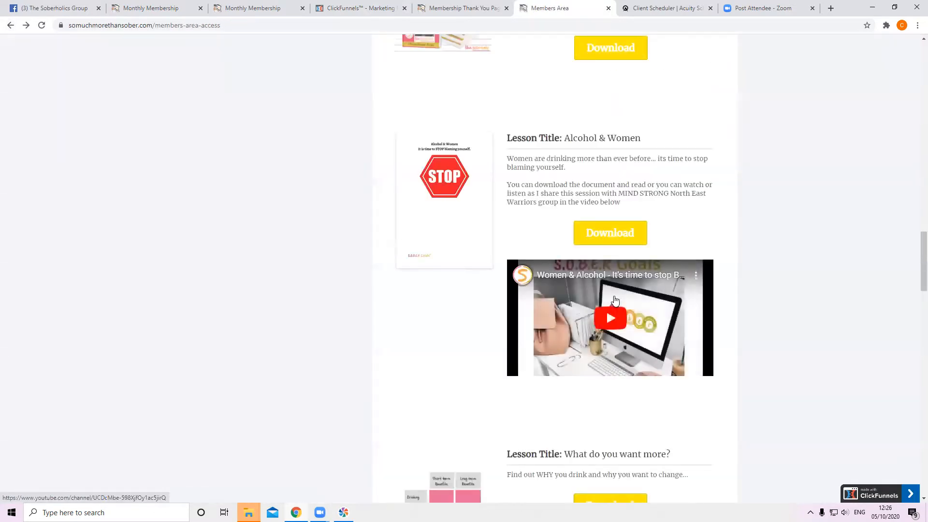
Step: Play and pause the Alcohol & Women video, then scroll on through the lessons
left_click(610, 318)
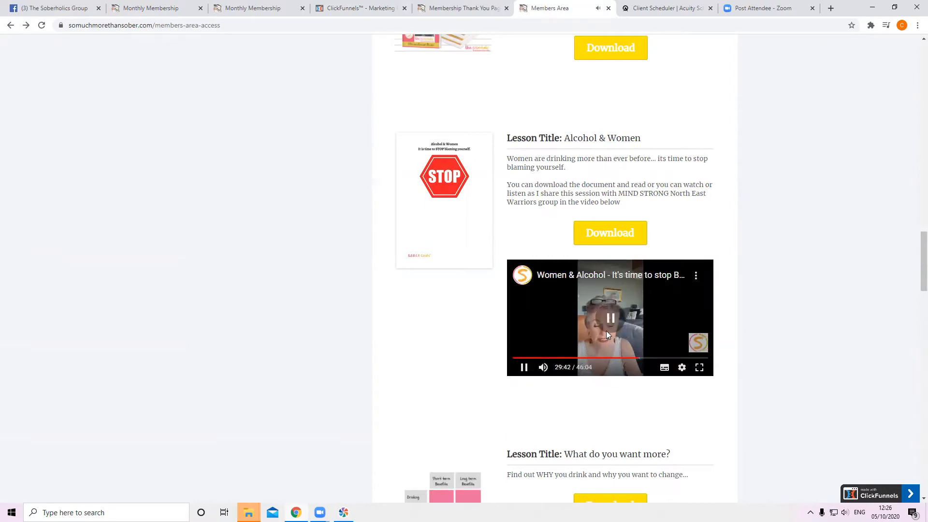
left_click(609, 318)
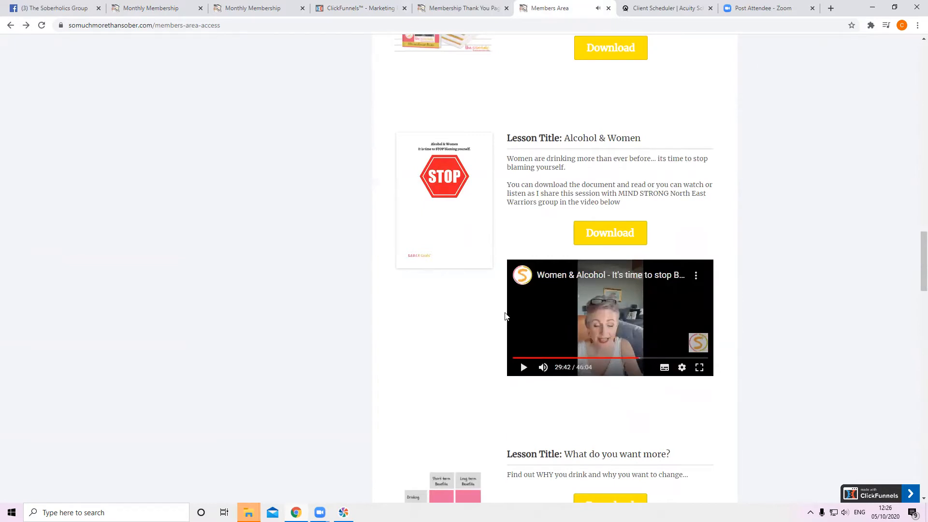
scroll("down", 3)
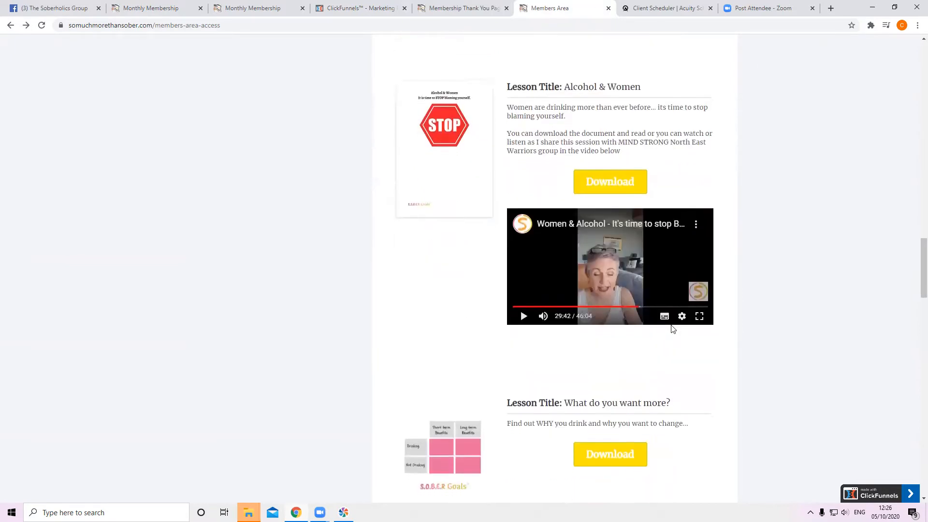
scroll("down", 3)
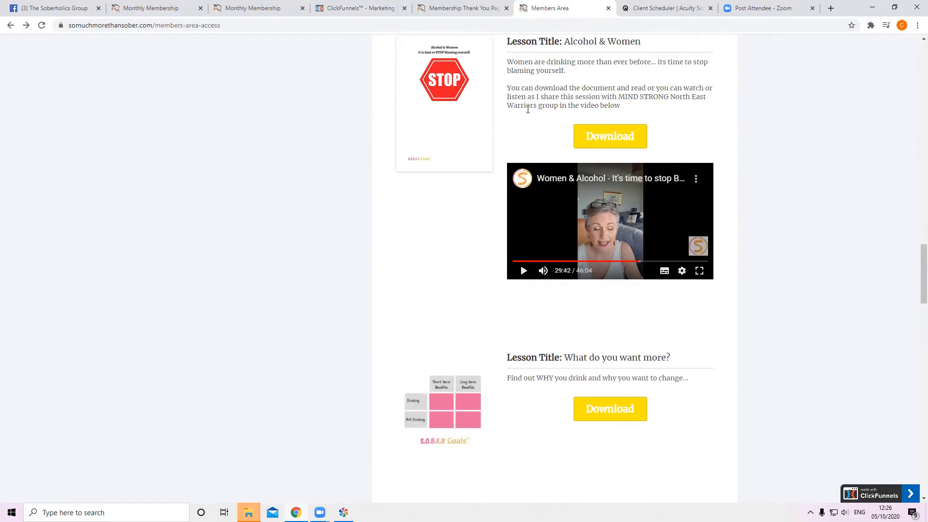
scroll("down", 3)
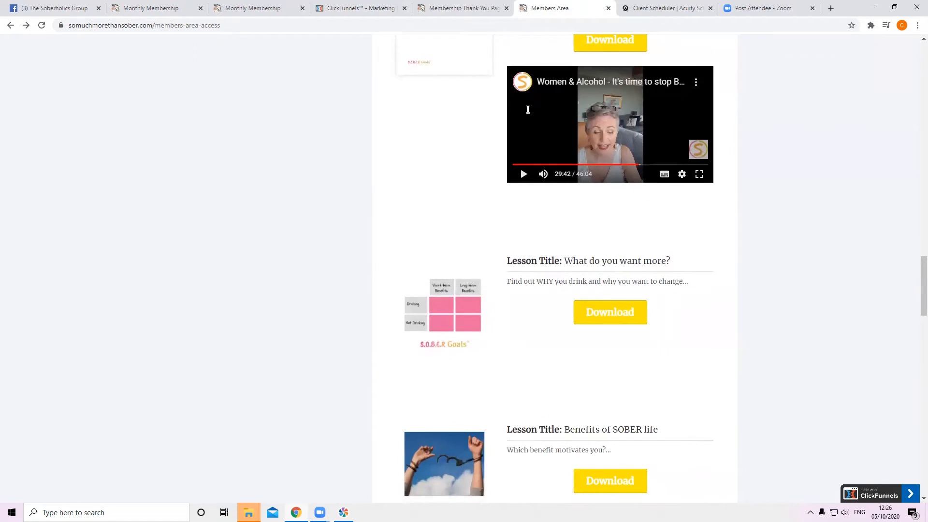
scroll("down", 3)
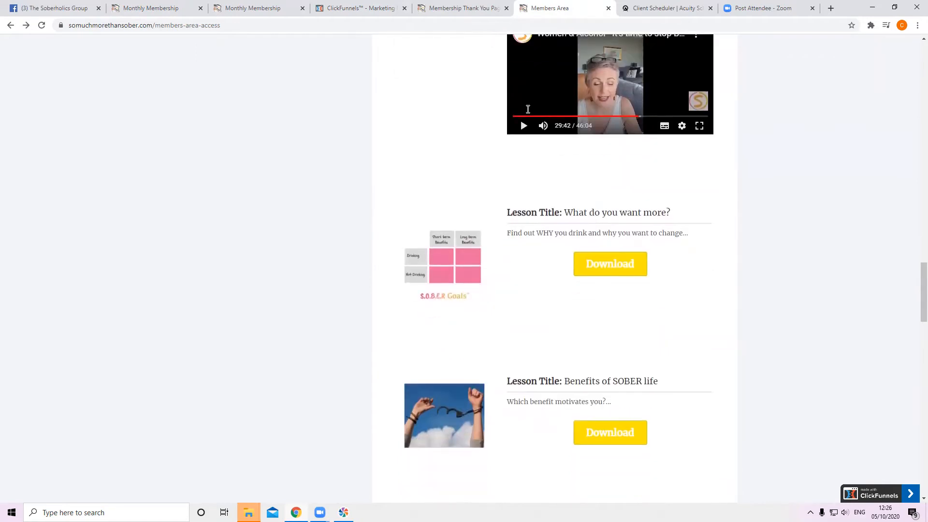
scroll("down", 3)
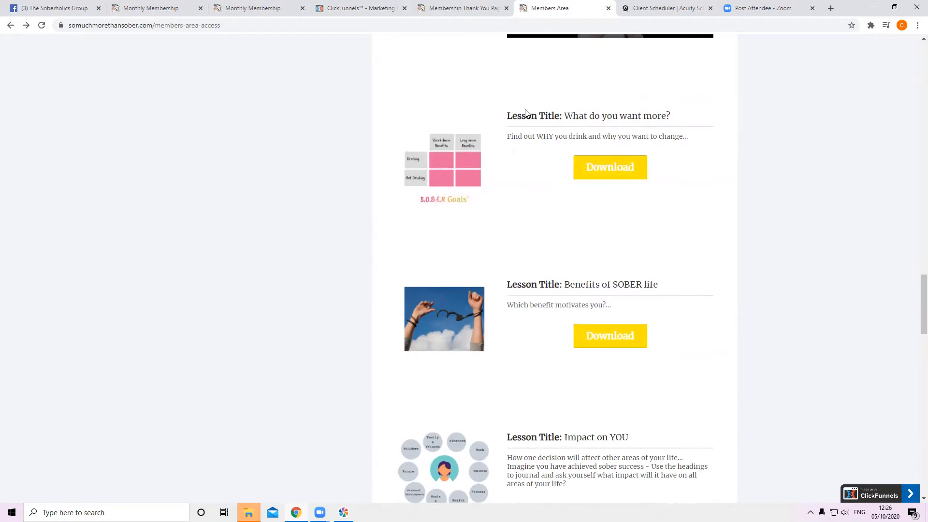
mouse_move(494, 166)
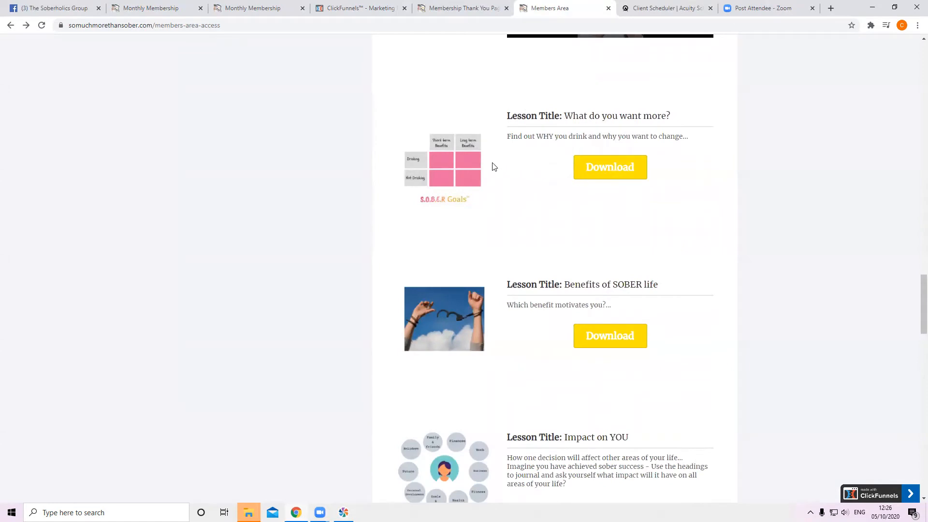
mouse_move(493, 180)
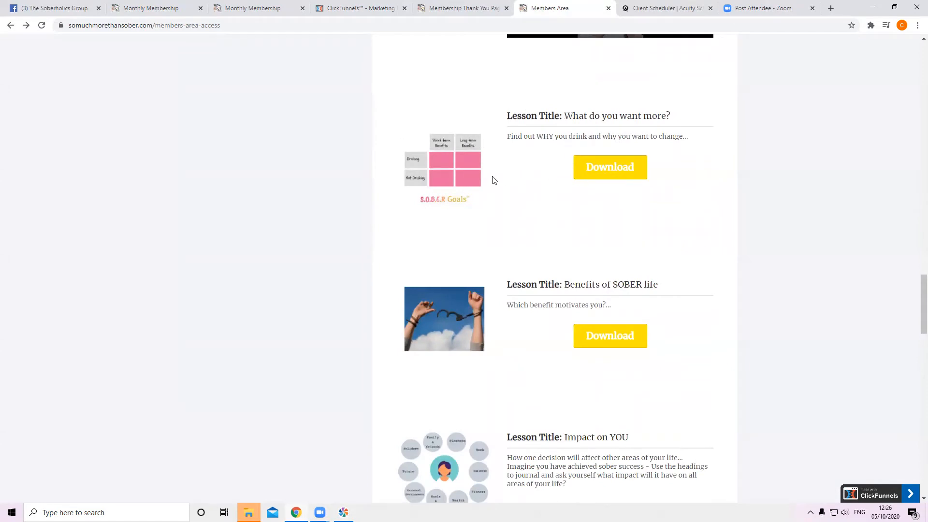
Step: Read down to 'What is a SOBERHOLIC?' until the Meet The Founder lesson shows again
scroll("down", 3)
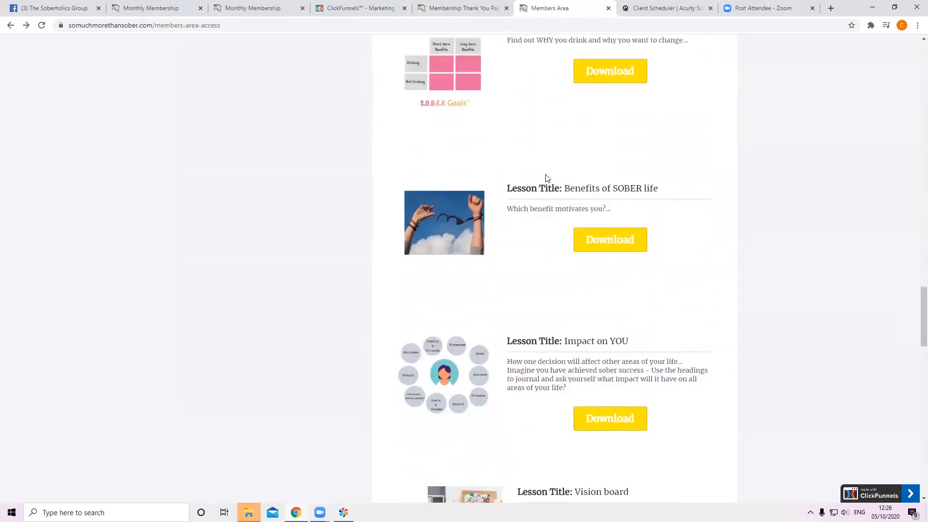
scroll("down", 3)
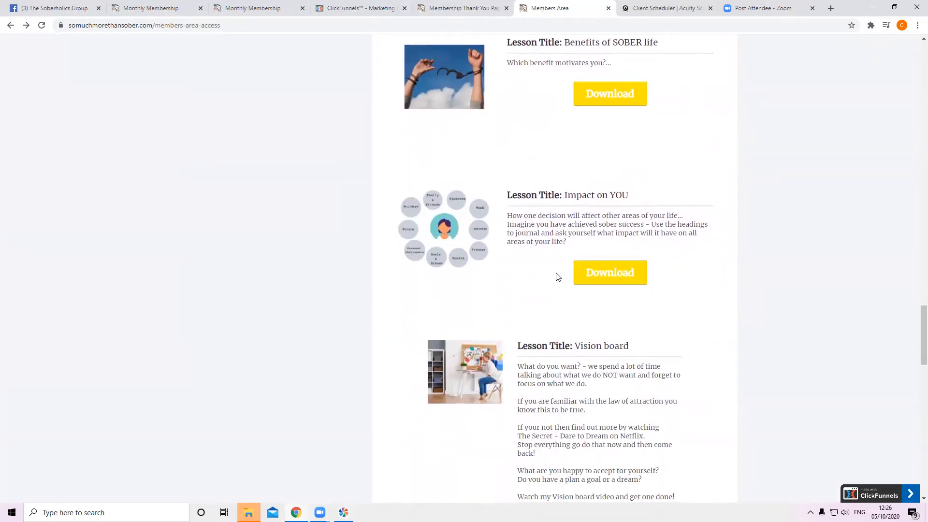
scroll("down", 3)
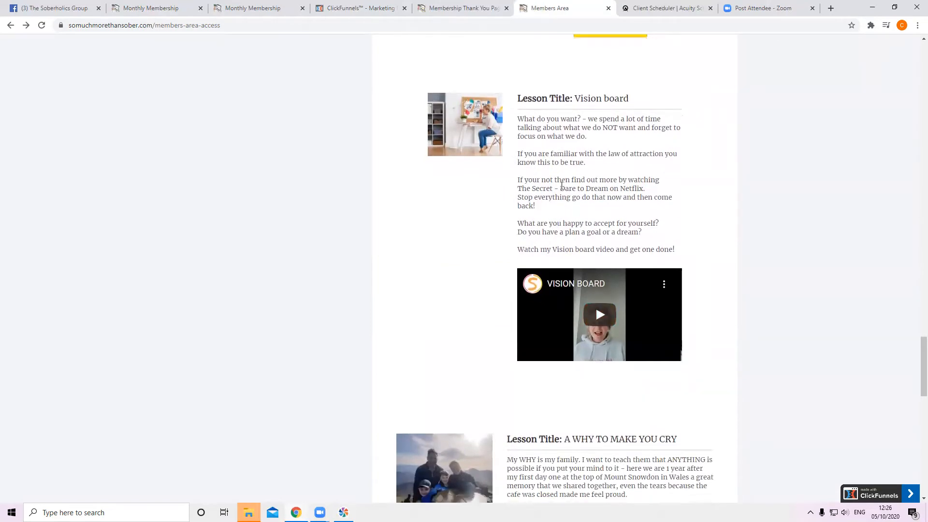
scroll("down", 3)
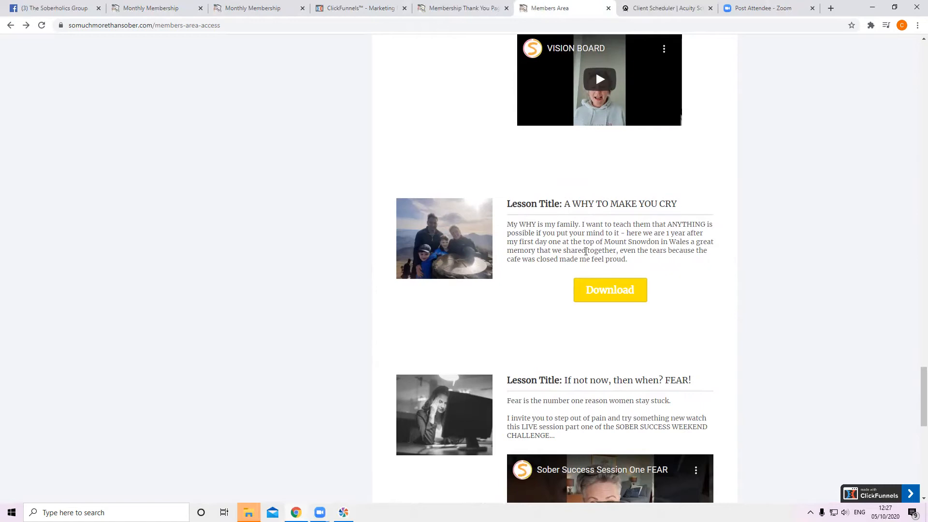
mouse_move(631, 323)
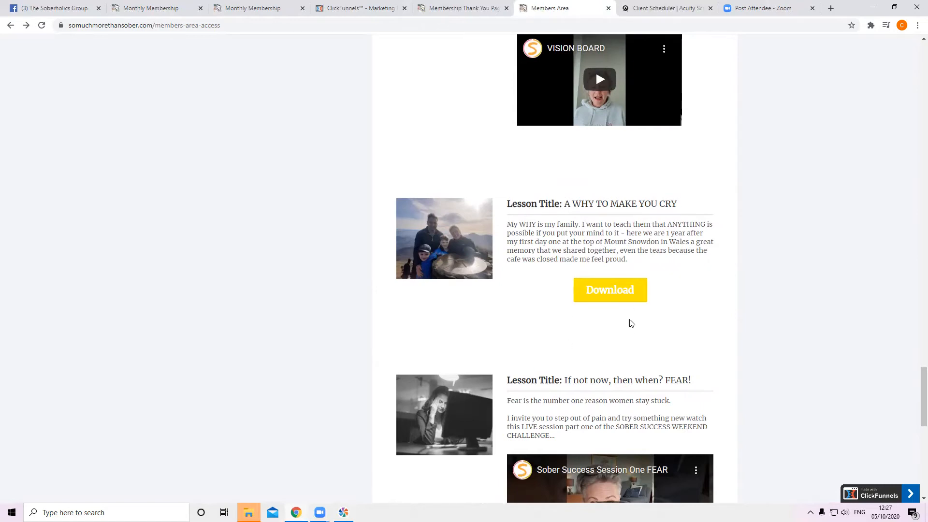
mouse_move(605, 329)
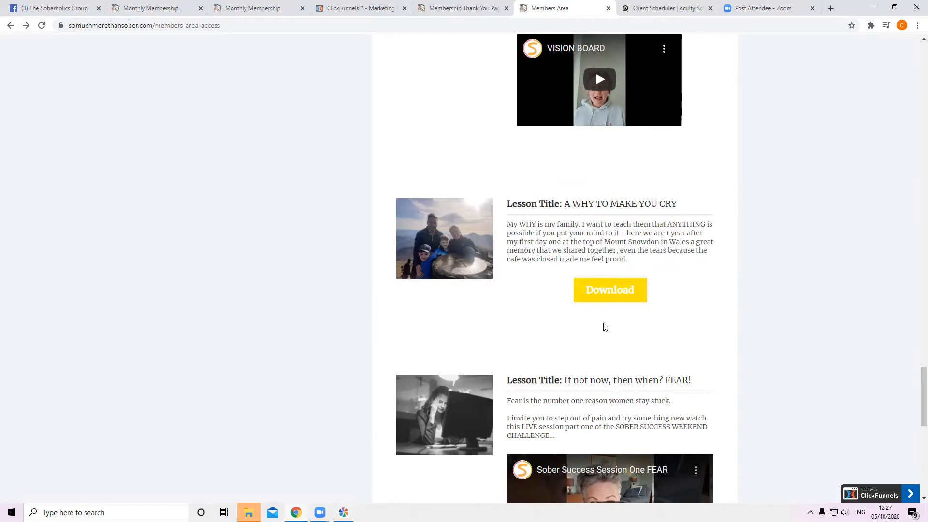
scroll("down", 3)
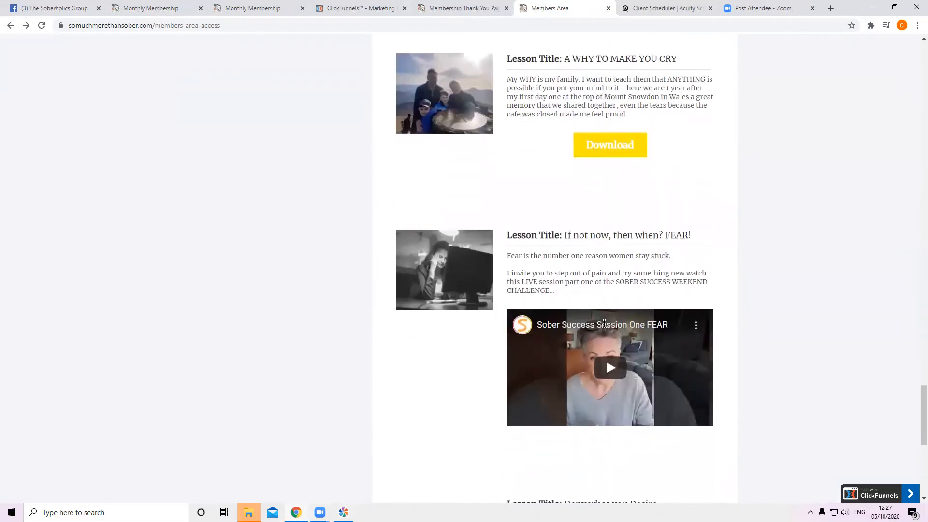
scroll("down", 3)
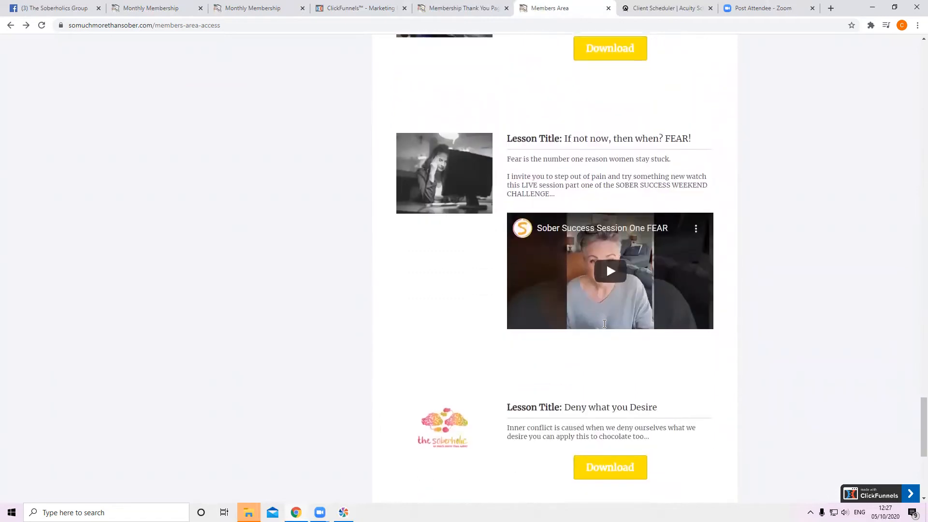
scroll("down", 3)
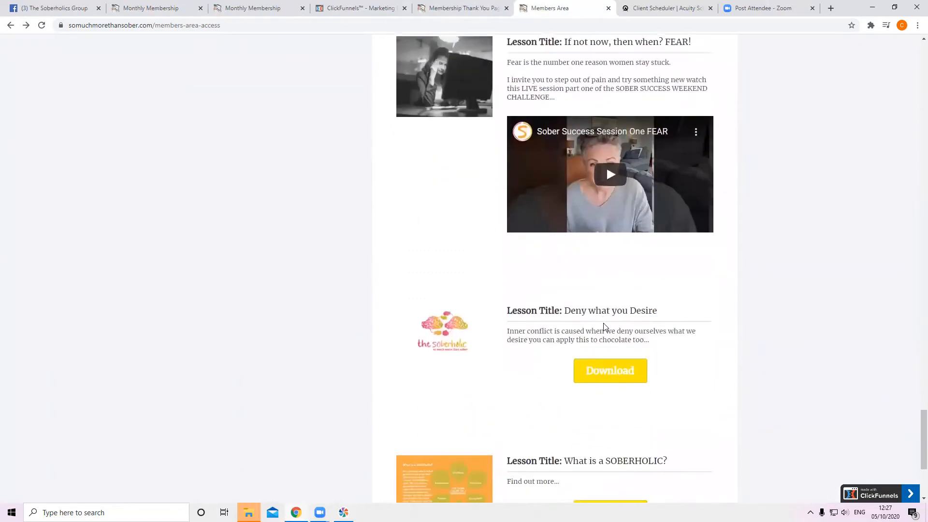
scroll("down", 3)
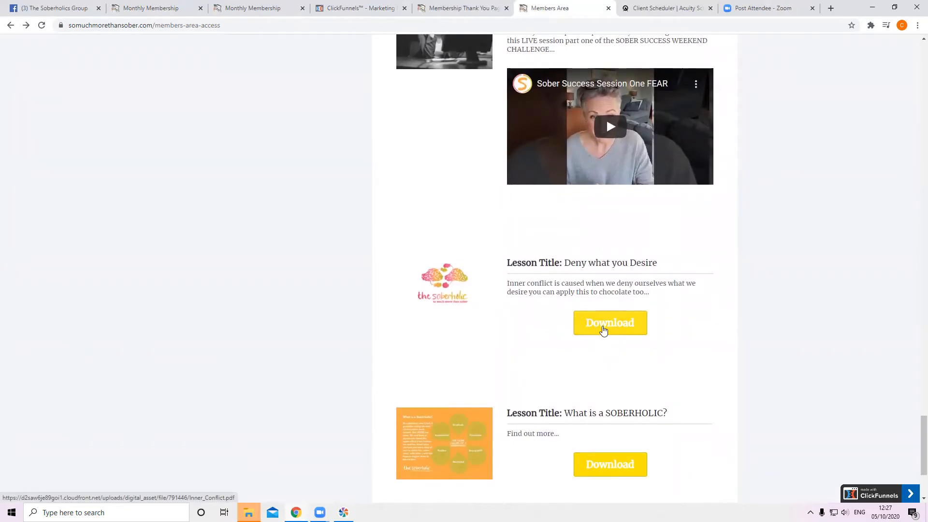
scroll("down", 3)
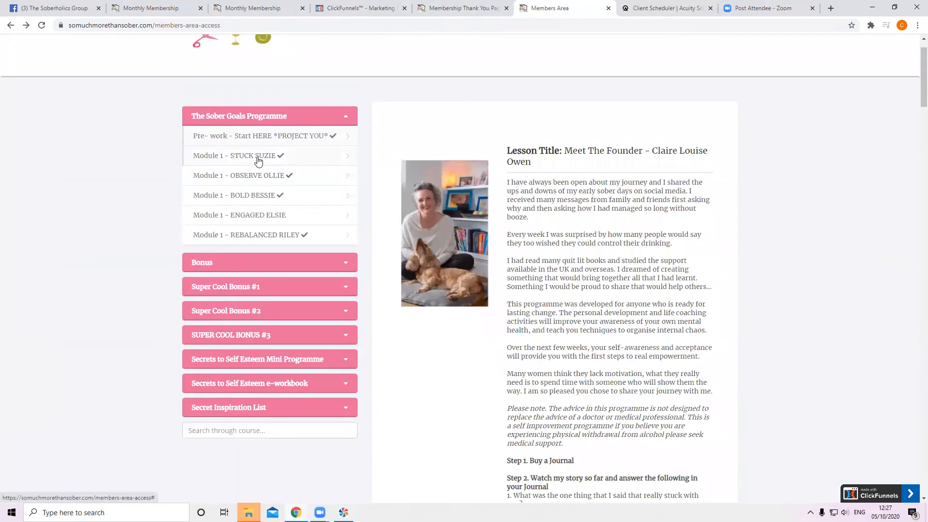
Step: Browse the Stuck Suzie, Observe Ollie, Bold Bessie and Engaged Elsie module lessons
left_click(237, 156)
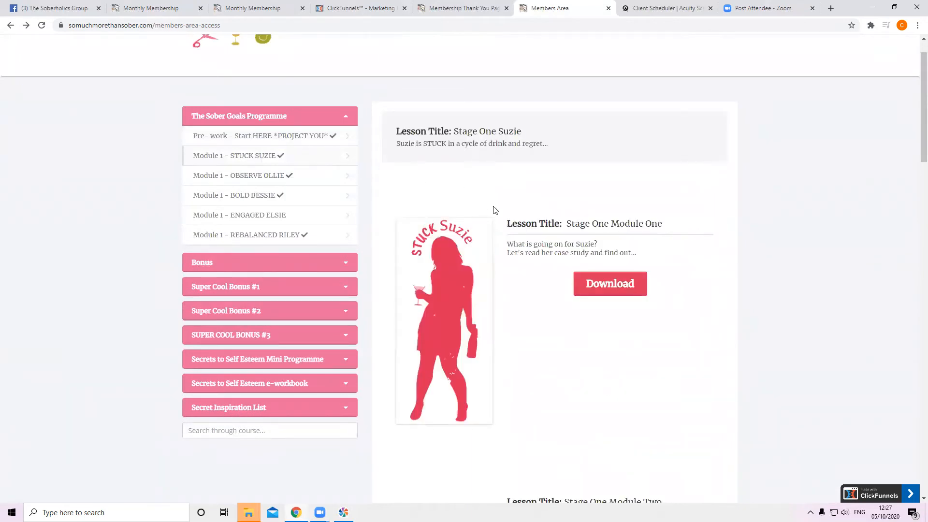
mouse_move(377, 212)
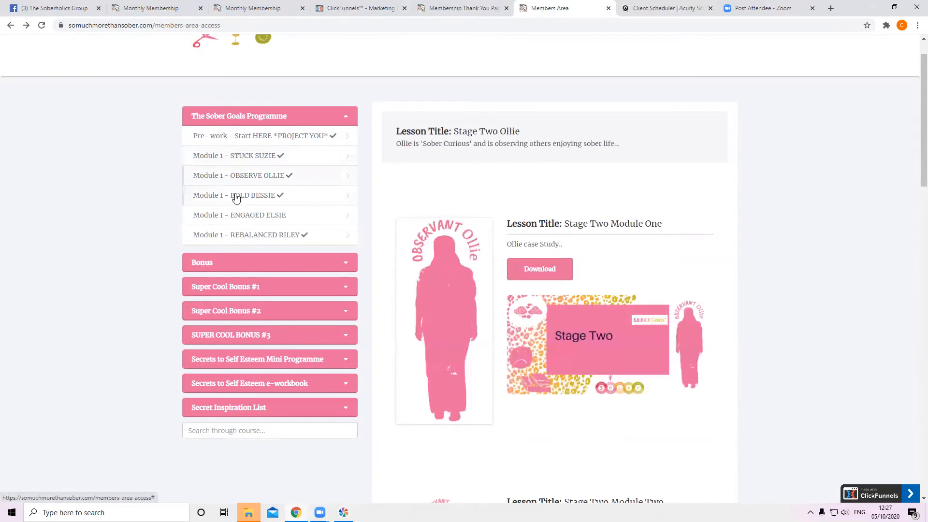
left_click(239, 214)
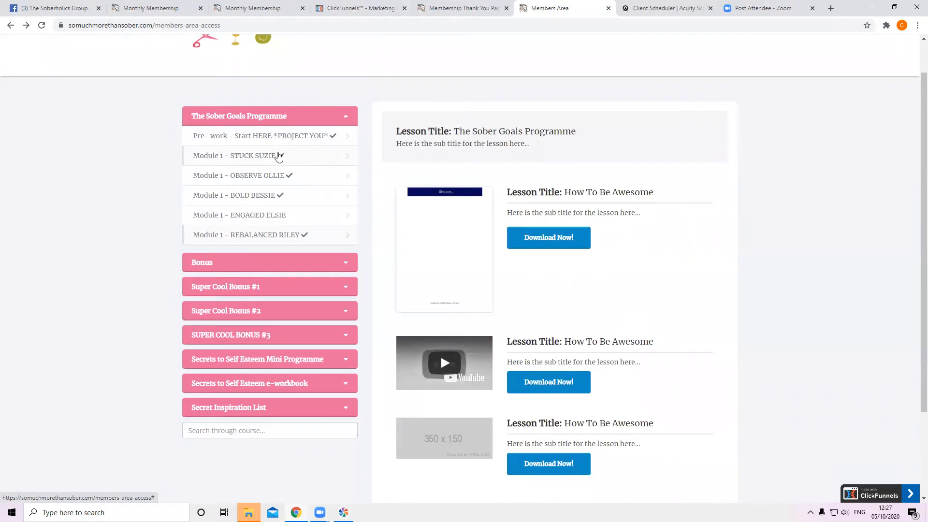
left_click(239, 175)
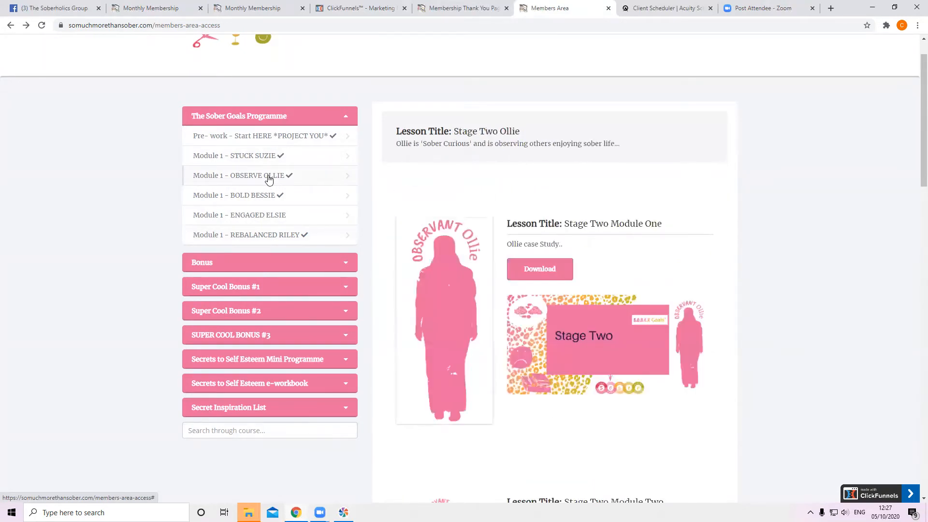
left_click(237, 195)
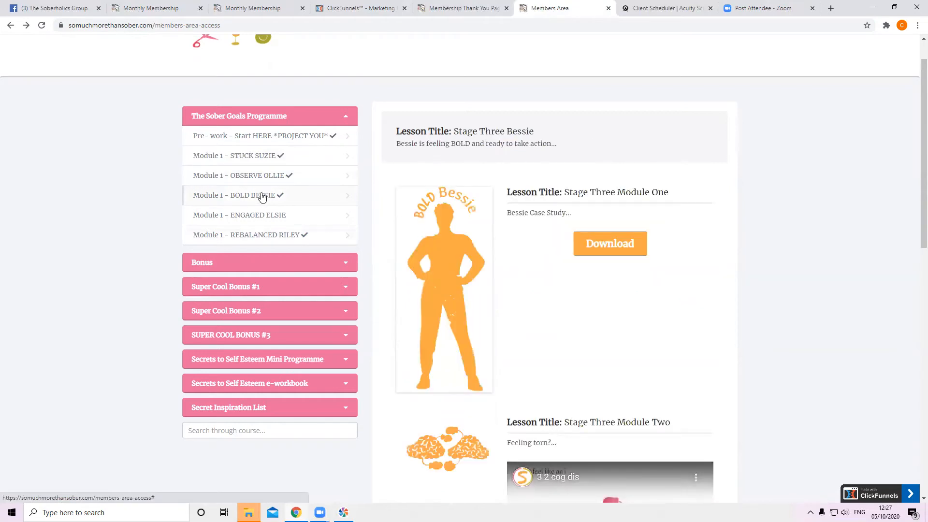
mouse_move(275, 218)
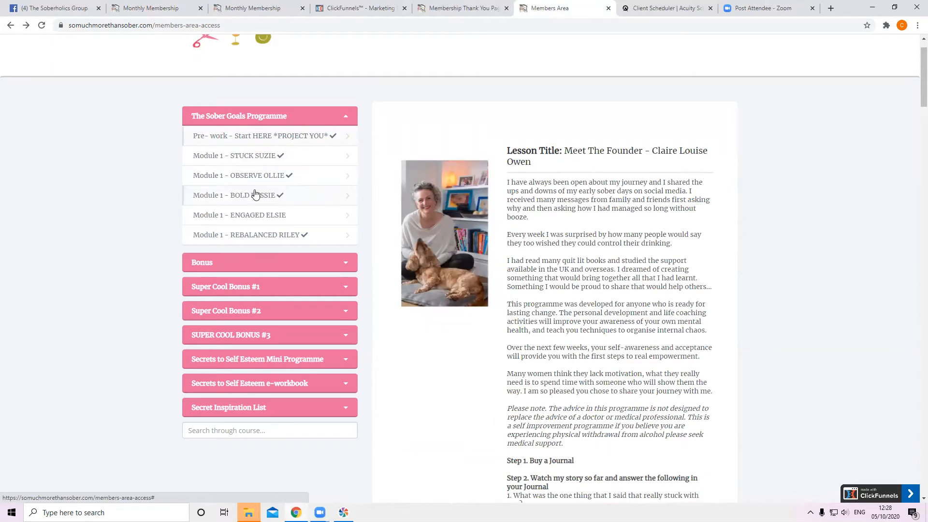
left_click(234, 195)
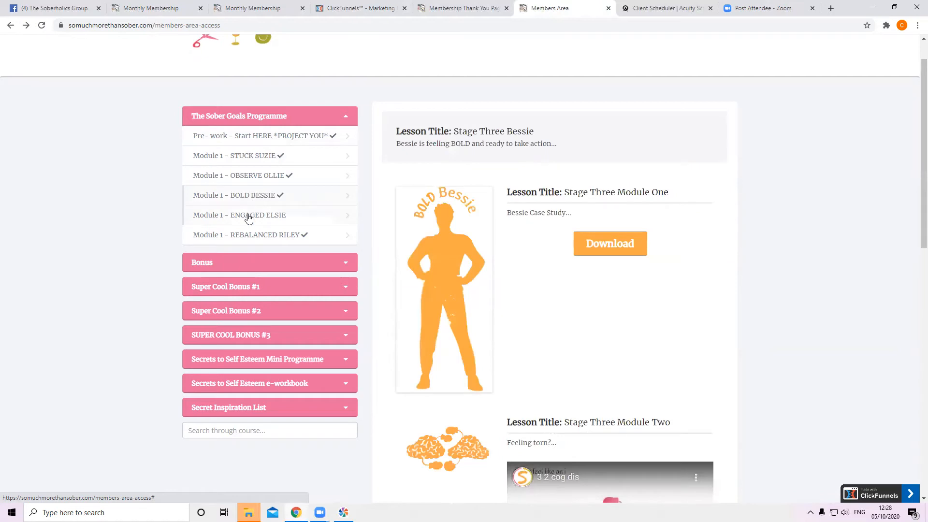
left_click(239, 214)
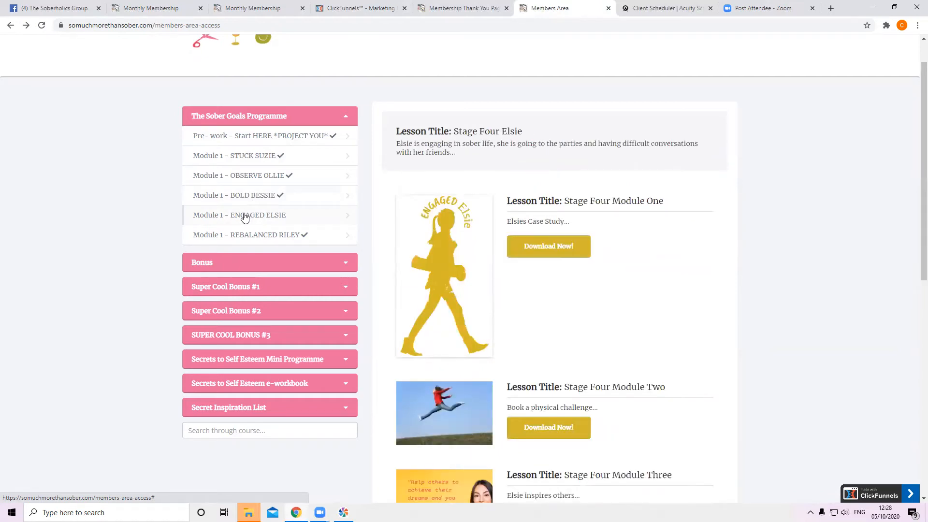
Step: Expand the Bonus section and open the Coaching & Community lesson
scroll("up", 3)
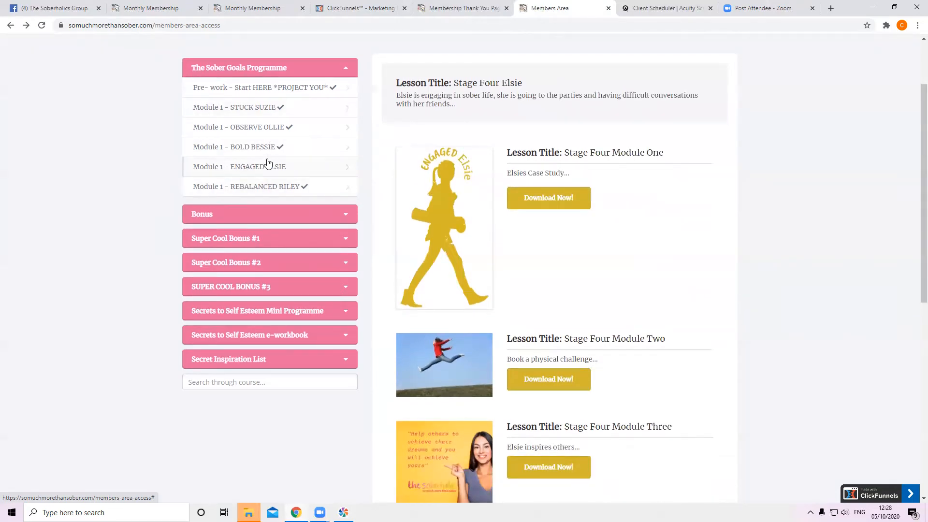
left_click(269, 214)
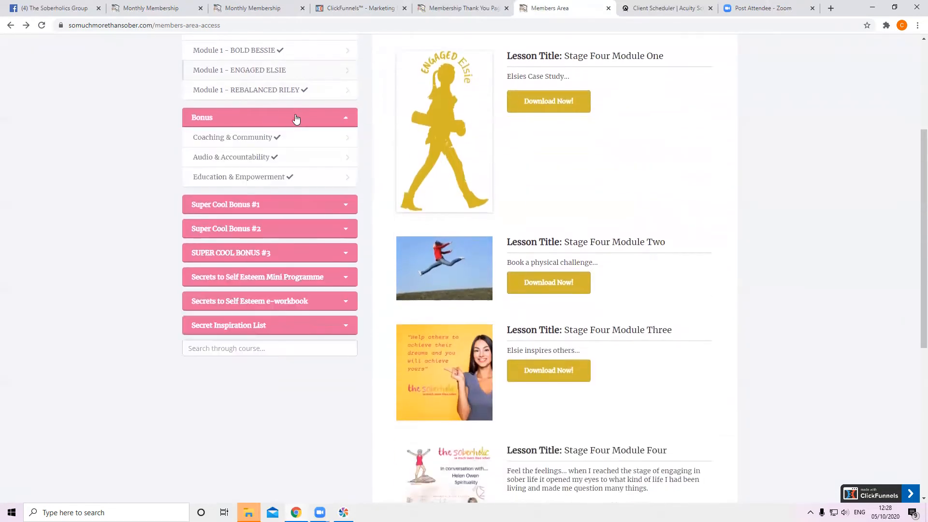
mouse_move(253, 140)
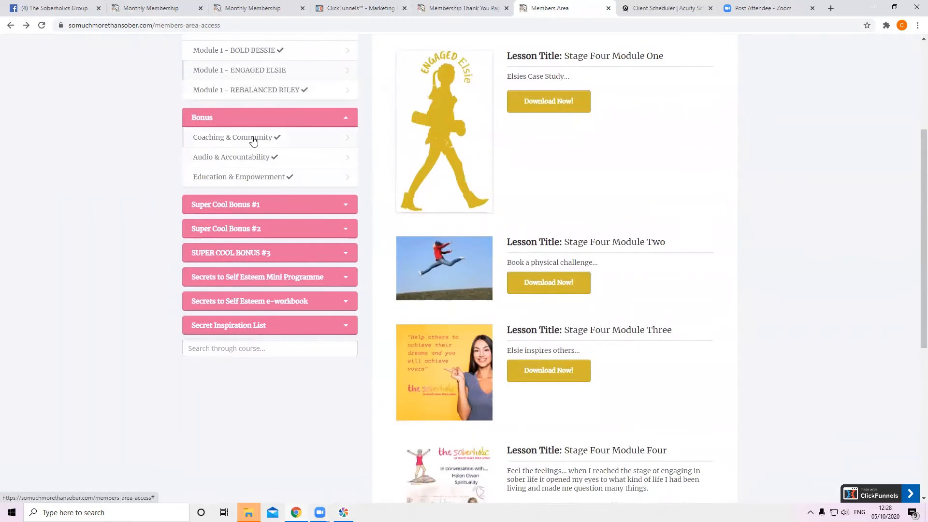
left_click(233, 136)
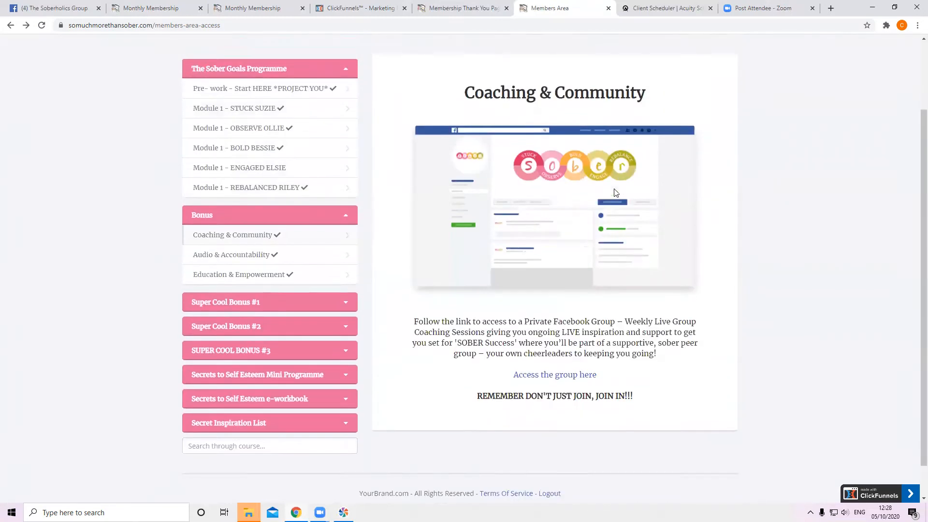
Step: Expand Super Cool Bonus #2 to list the 'Secrets to SOBER Success' e-workbook
scroll("up", 3)
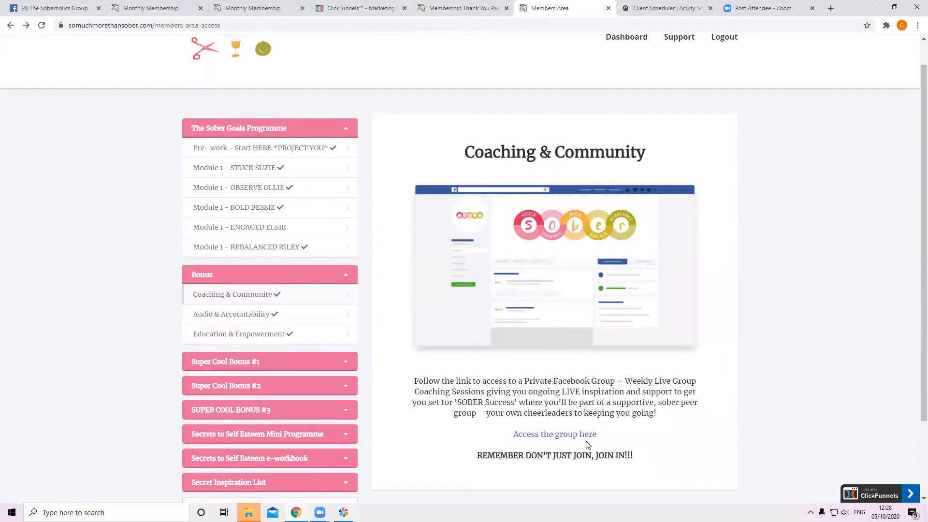
mouse_move(554, 434)
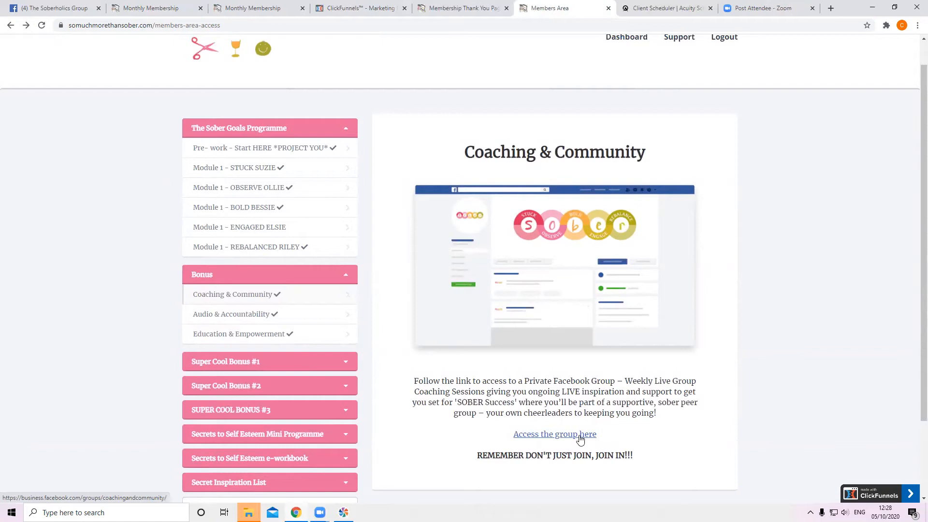
mouse_move(568, 441)
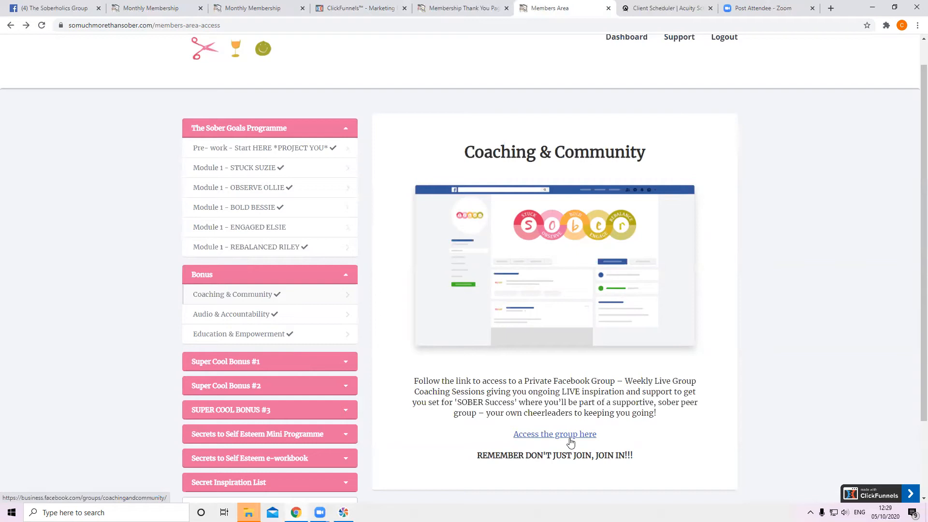
mouse_move(569, 434)
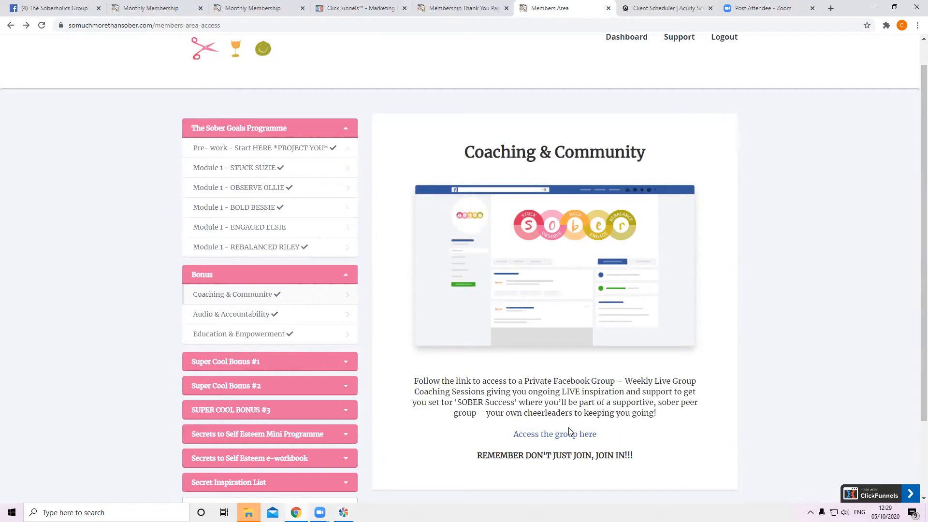
left_click(269, 385)
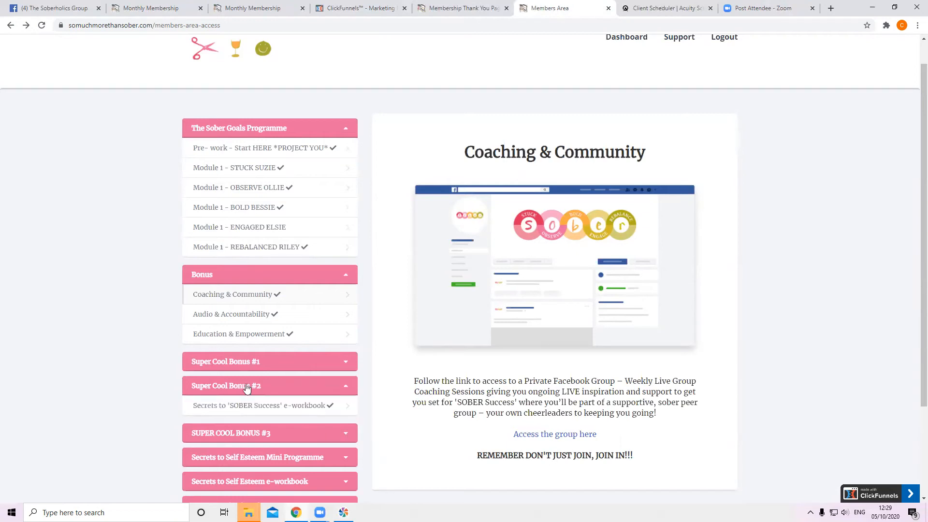
Step: Expand Super Cool Bonus #1 and open the Audio & Accountability lesson
left_click(269, 361)
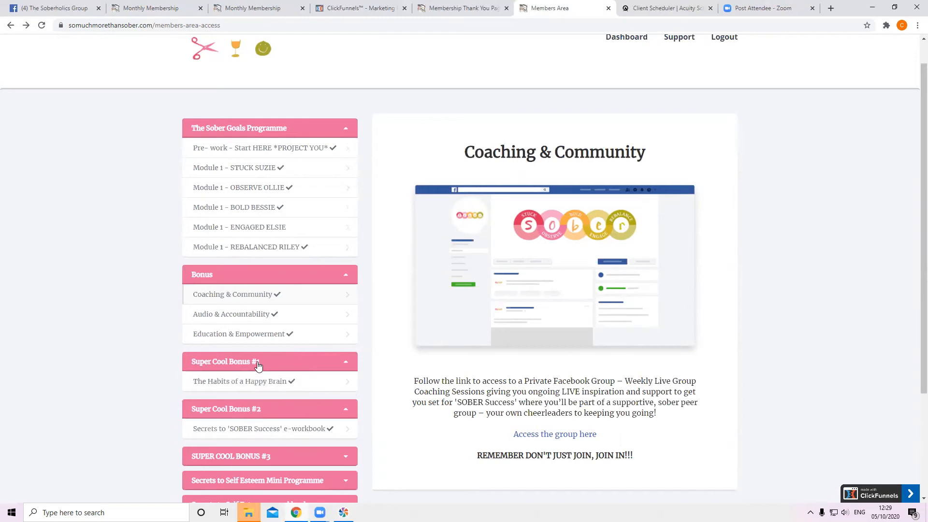
left_click(235, 313)
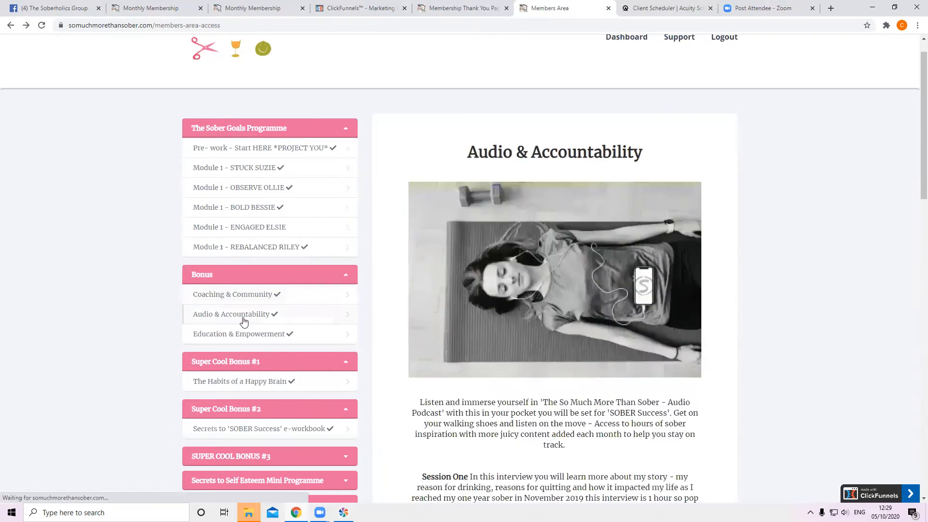
scroll("down", 3)
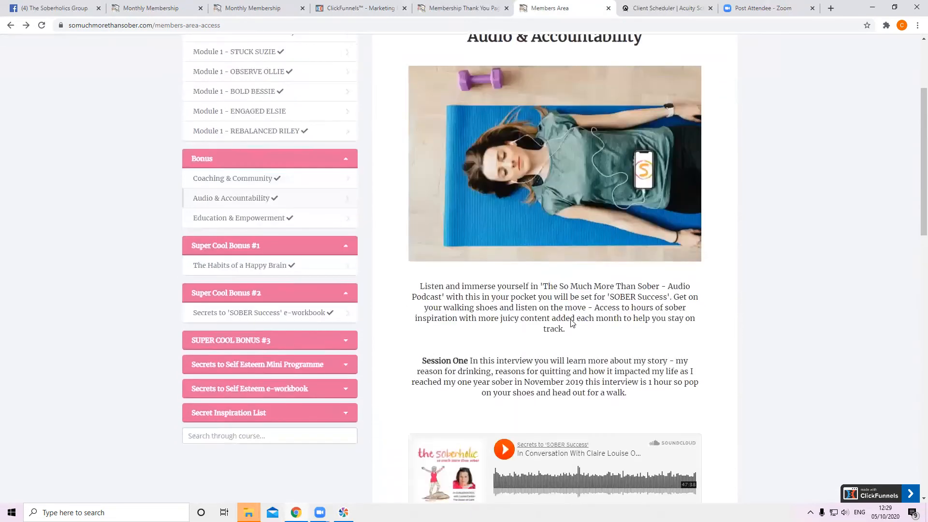
scroll("down", 3)
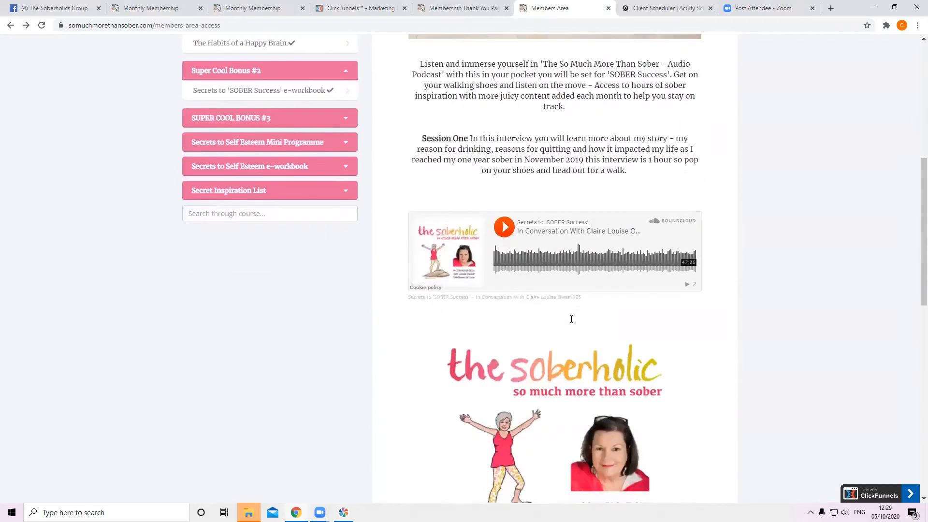
scroll("down", 3)
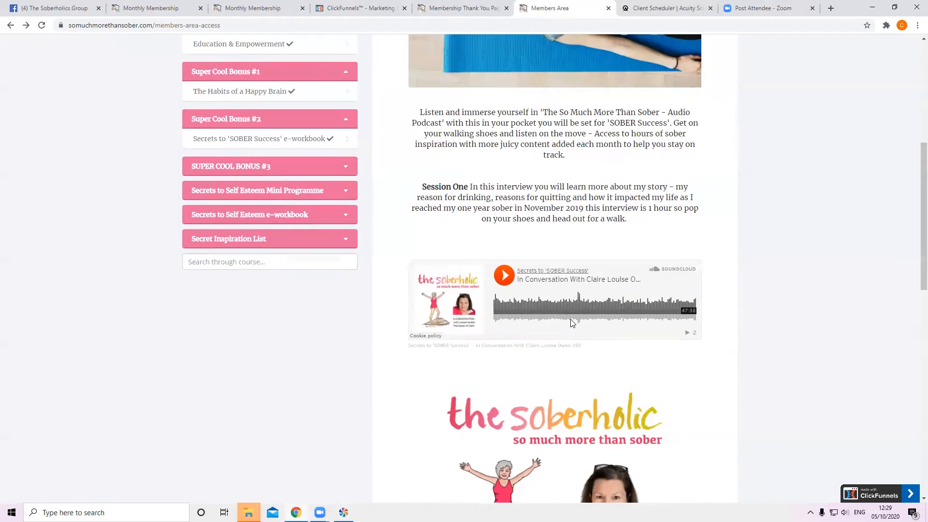
Step: Scroll through the Session One and Two SoundCloud players and back up
scroll("down", 3)
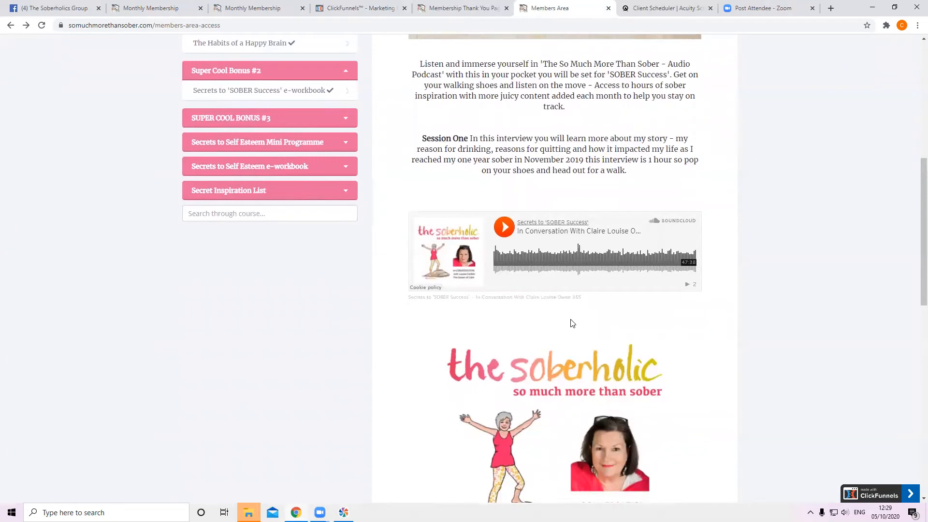
scroll("down", 3)
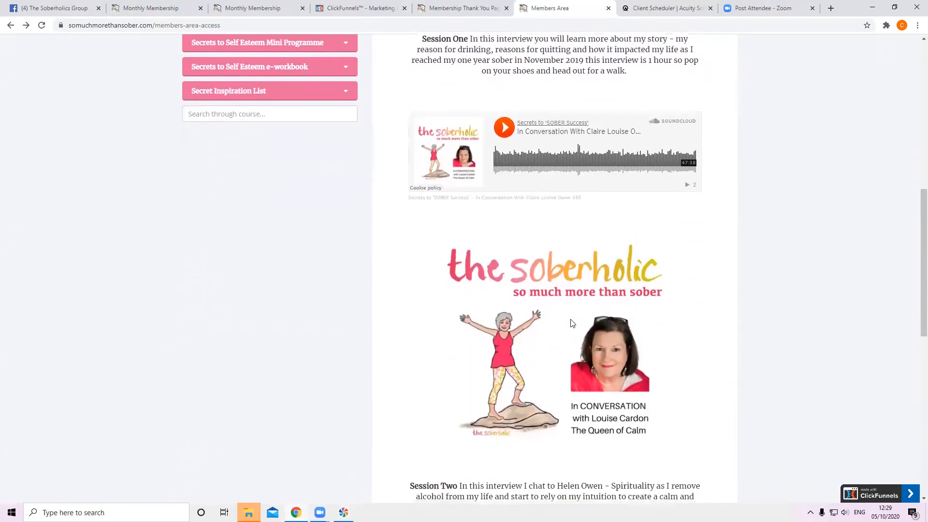
scroll("down", 3)
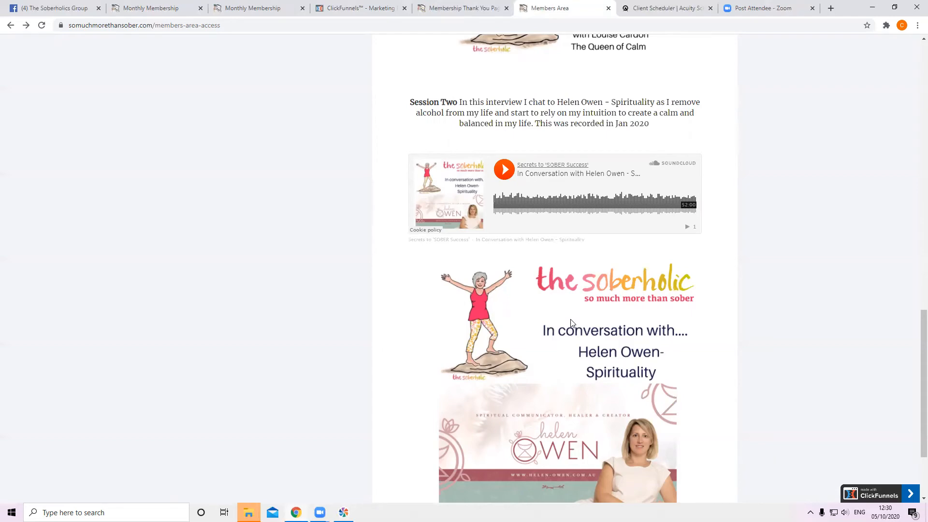
scroll("down", 3)
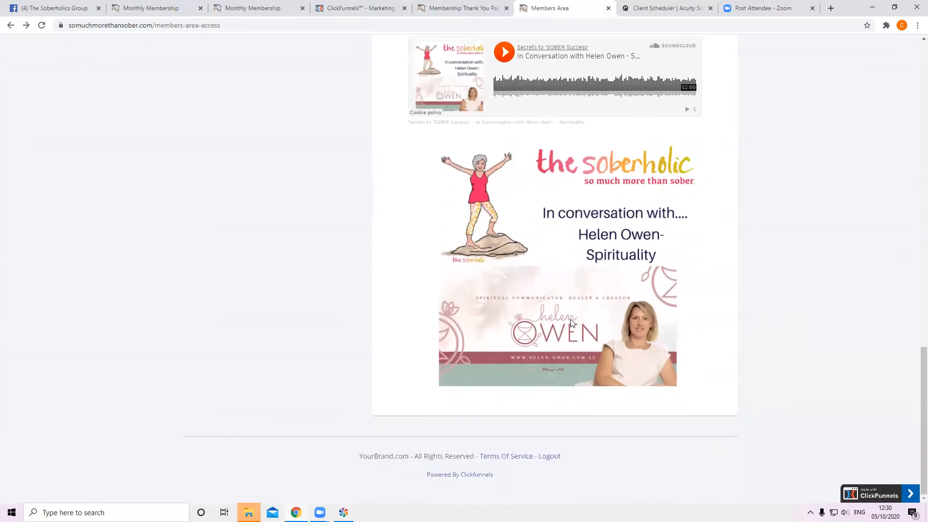
scroll("up", 3)
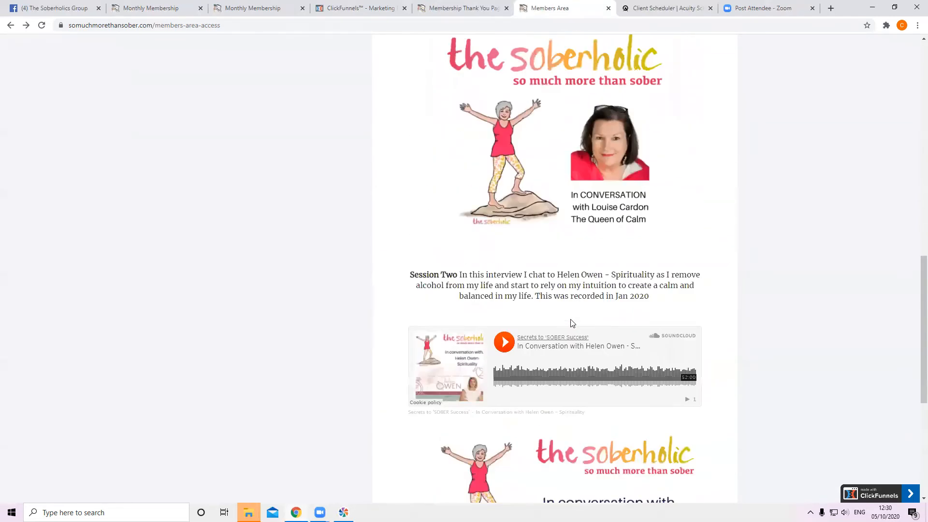
scroll("up", 3)
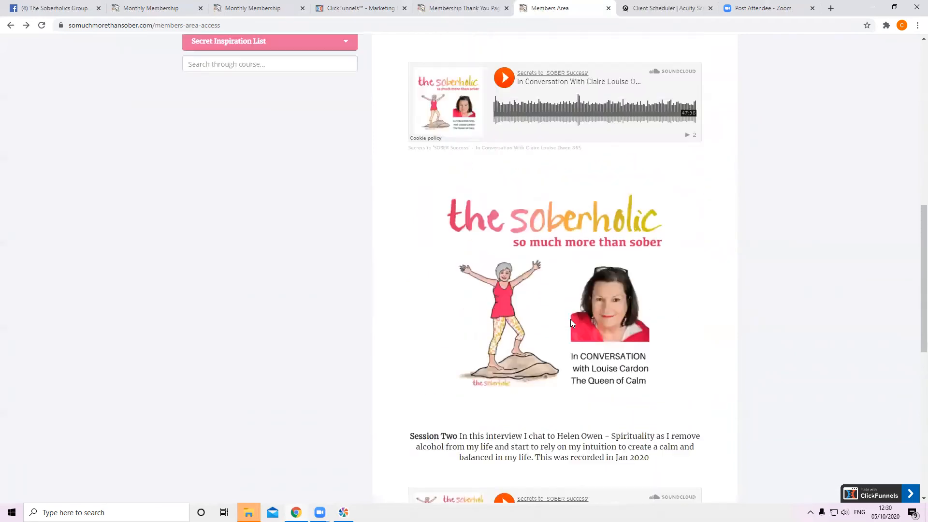
scroll("up", 3)
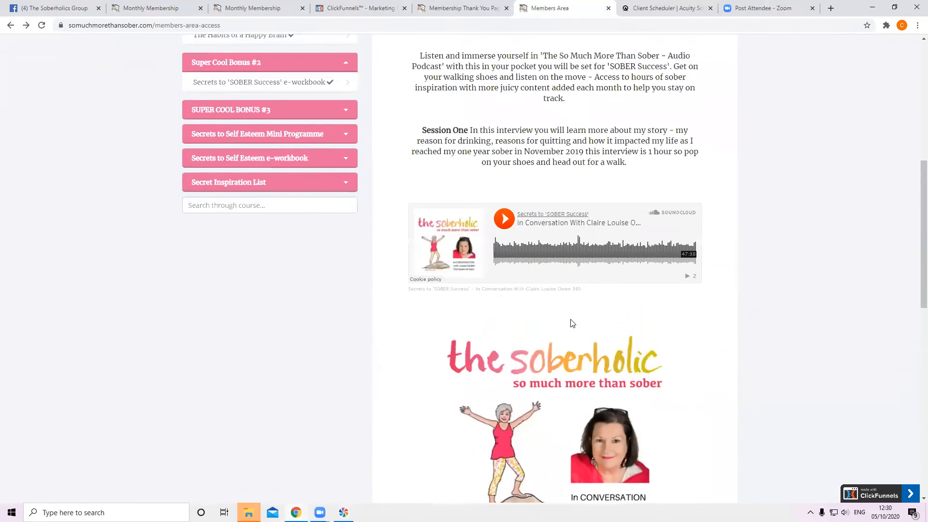
scroll("up", 3)
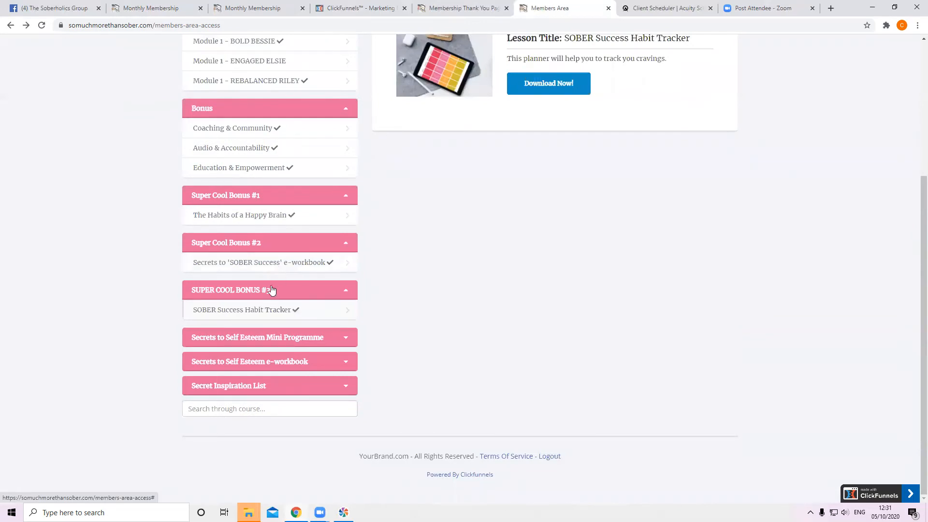
mouse_move(272, 311)
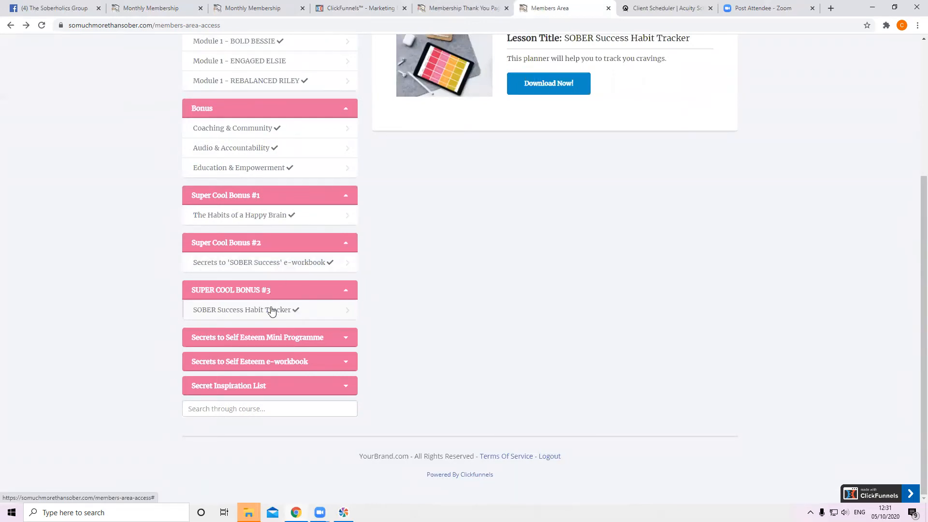
mouse_move(295, 324)
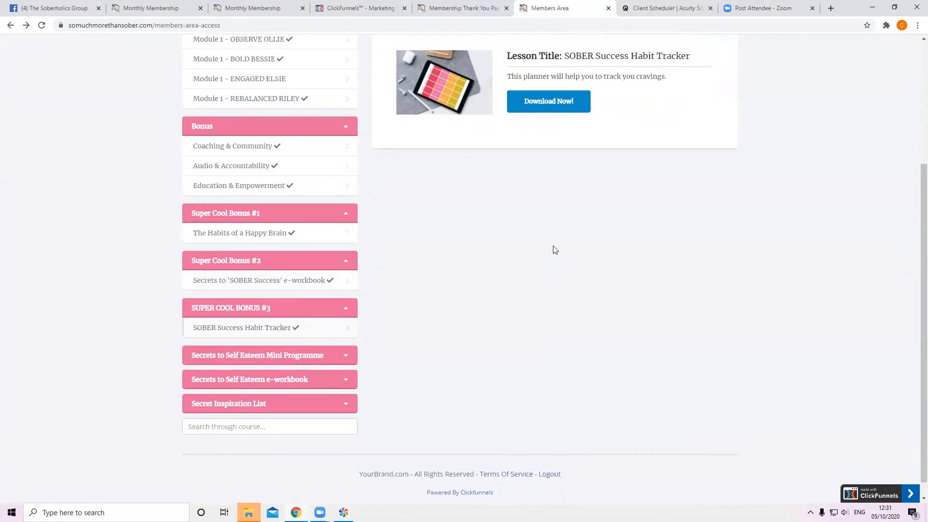
Step: Scroll through the SOBER Success Habit Tracker lesson page and its download
scroll("up", 3)
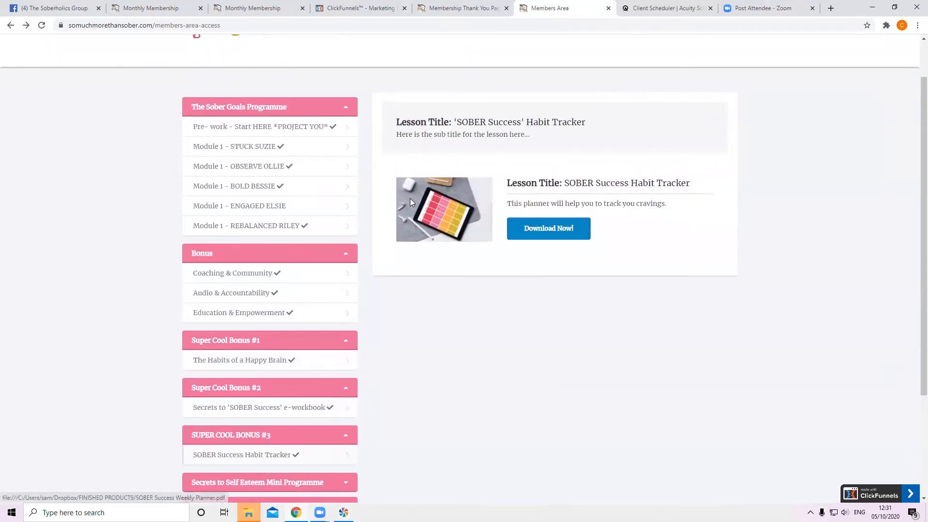
mouse_move(455, 215)
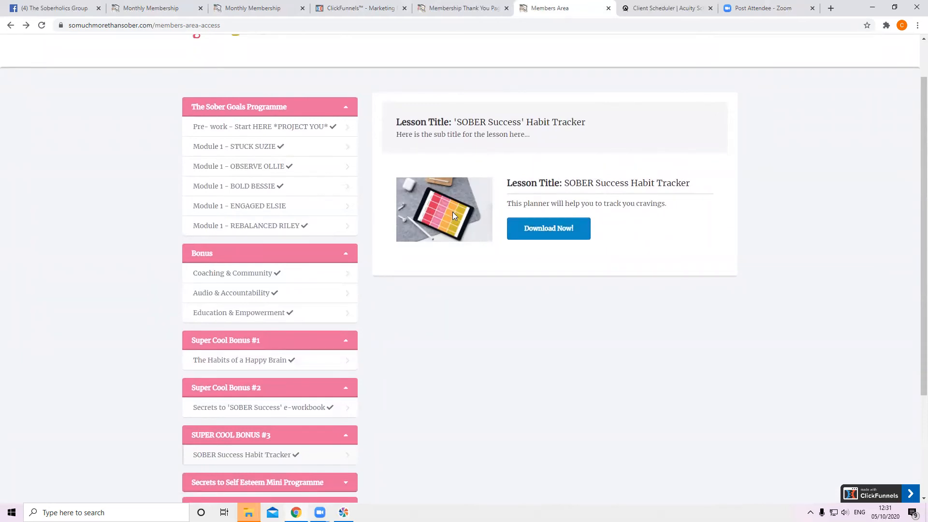
mouse_move(290, 468)
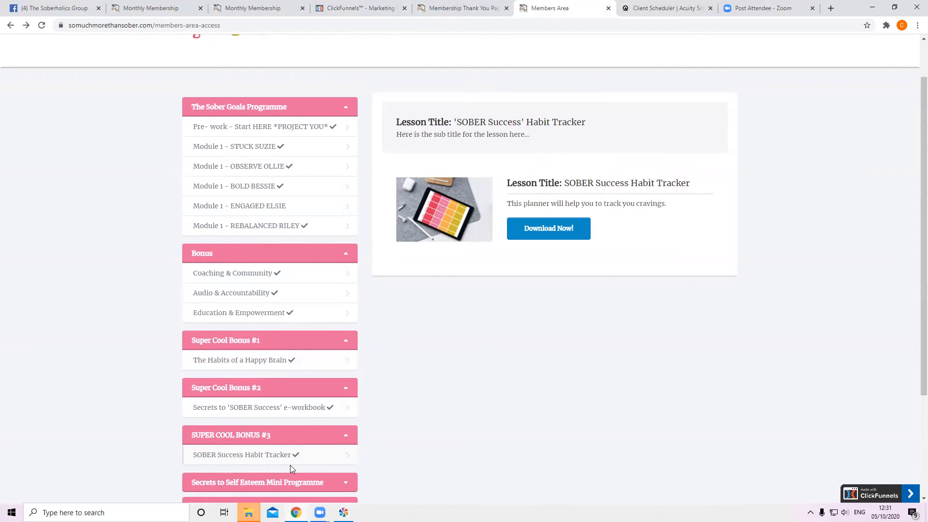
mouse_move(419, 241)
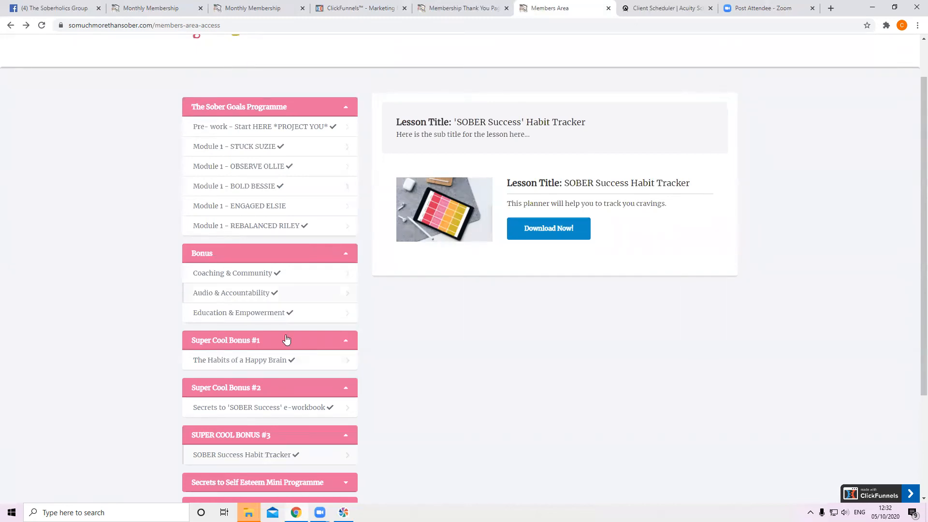
scroll("down", 3)
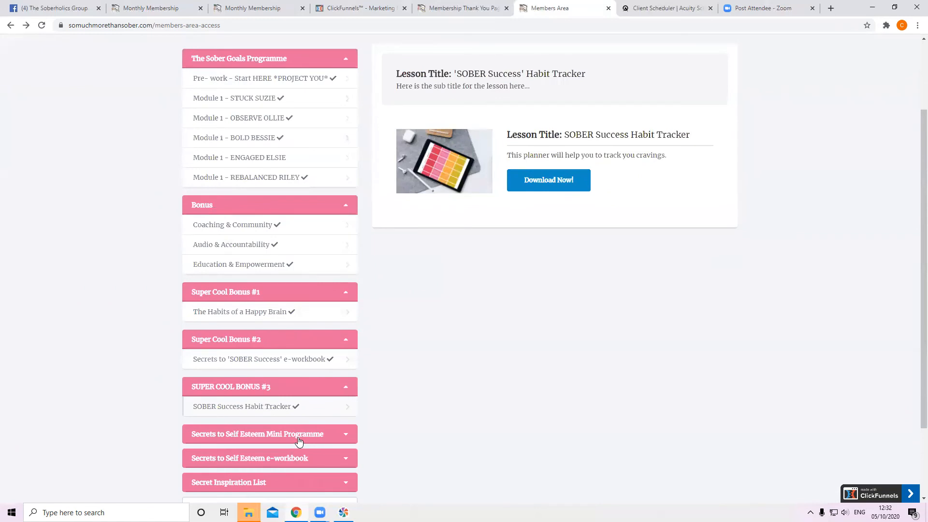
Step: Expand the Self Esteem Mini Programme, e-workbook and Secret Inspiration List sidebar sections
left_click(269, 434)
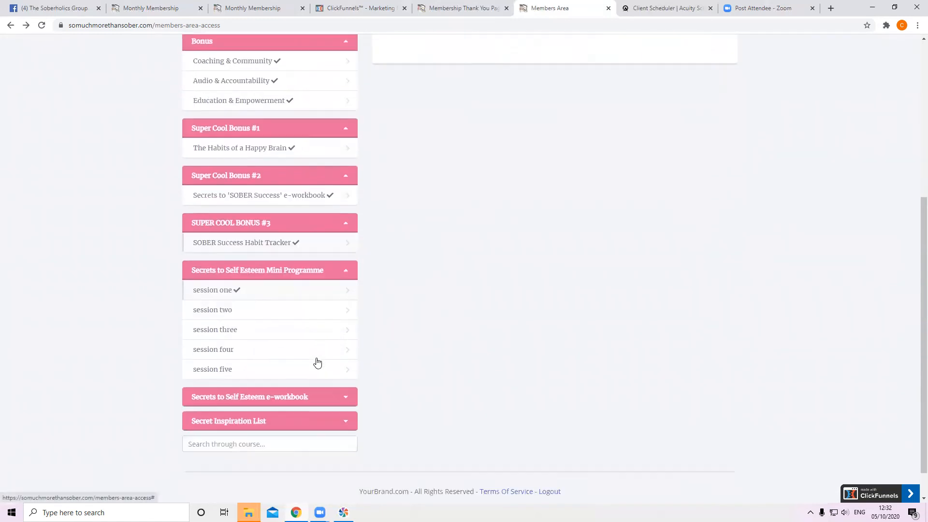
scroll("down", 3)
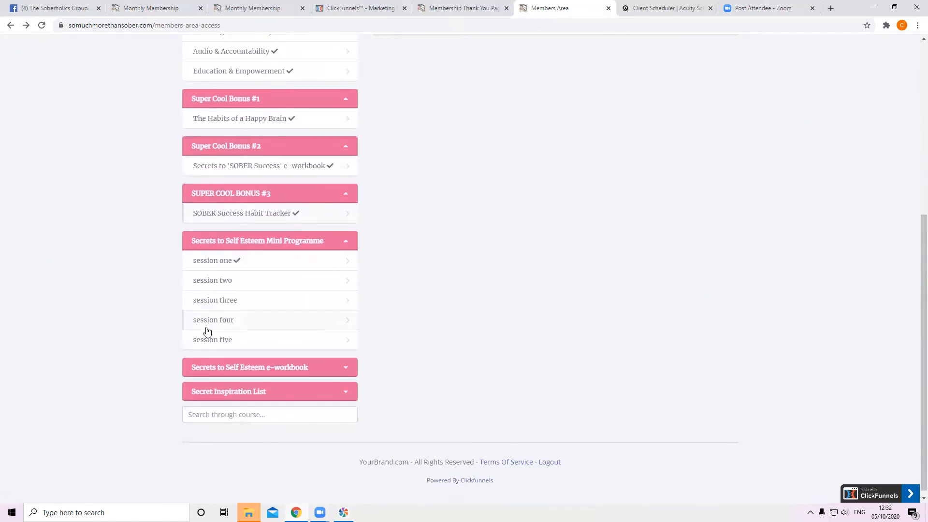
mouse_move(260, 248)
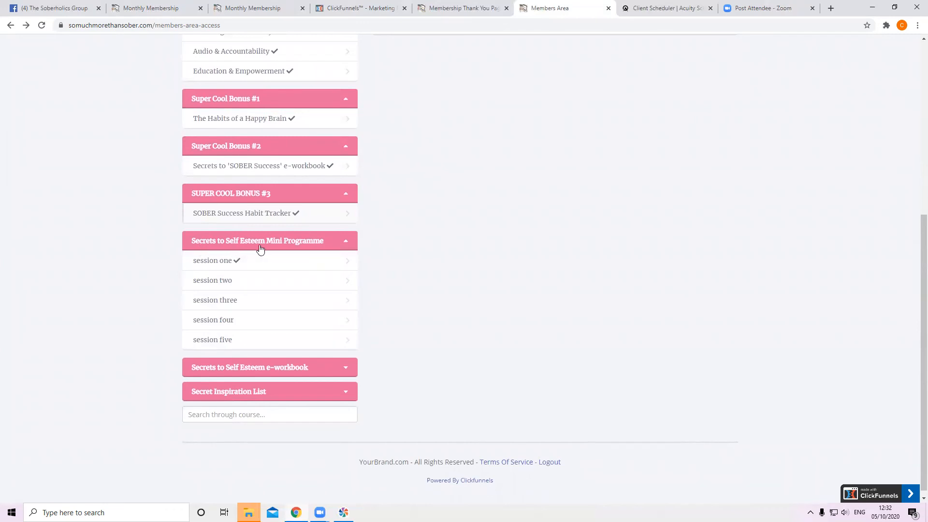
mouse_move(213, 267)
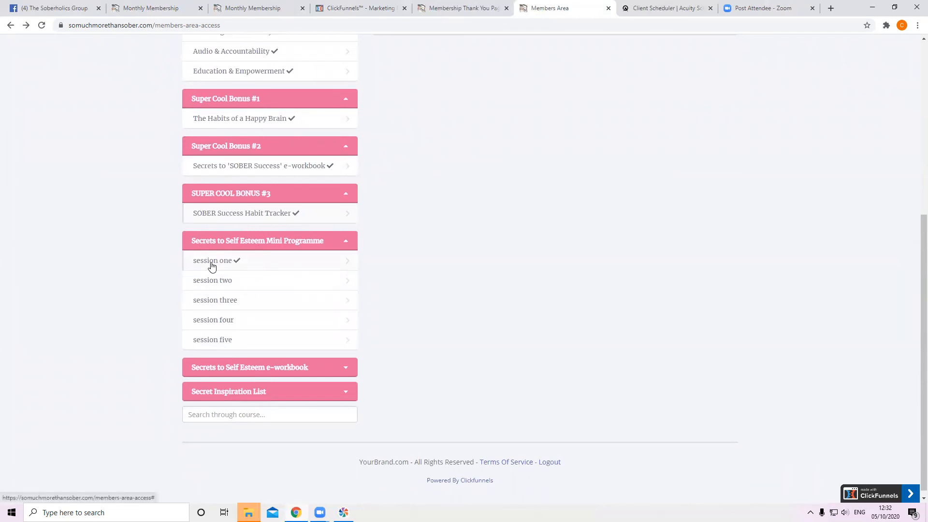
mouse_move(217, 280)
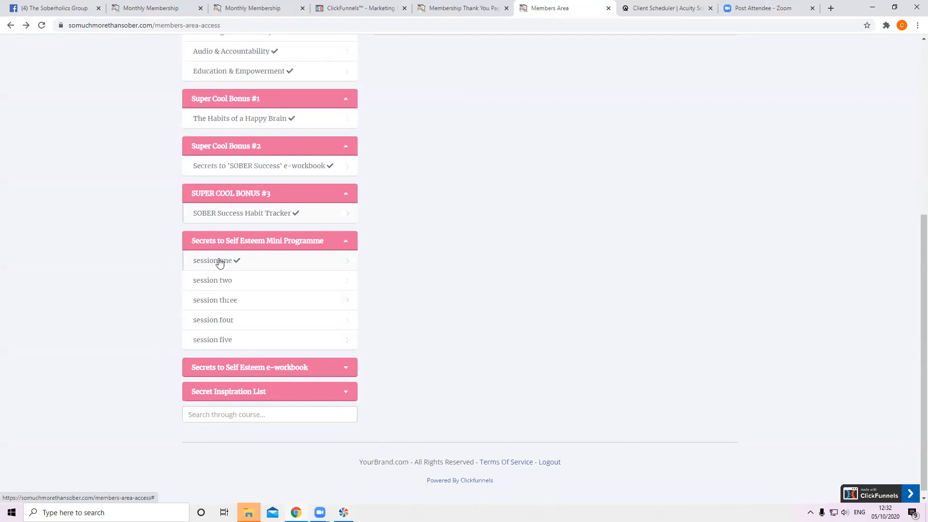
mouse_move(230, 266)
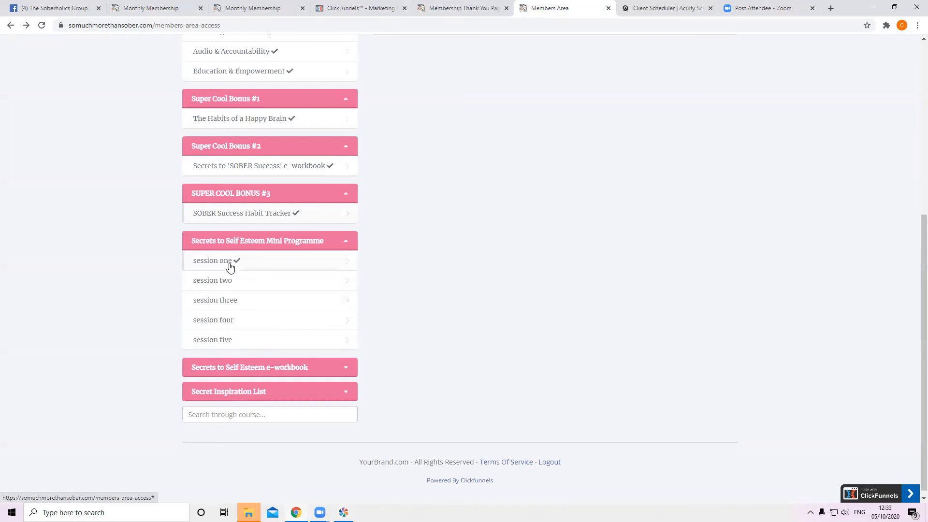
left_click(269, 367)
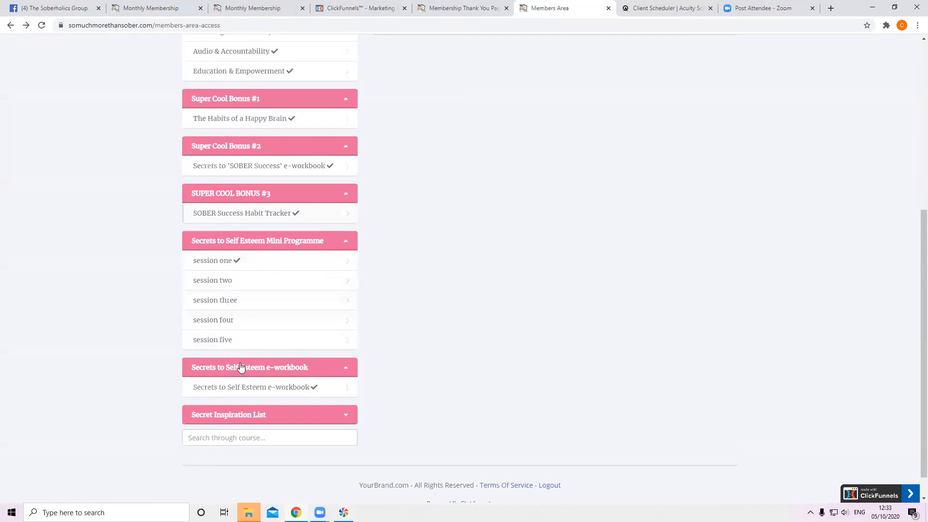
scroll("down", 3)
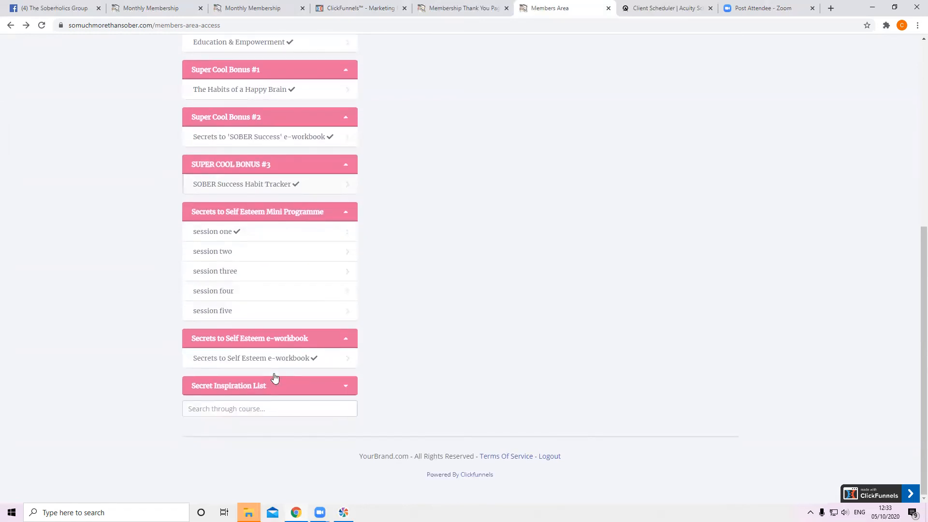
left_click(269, 385)
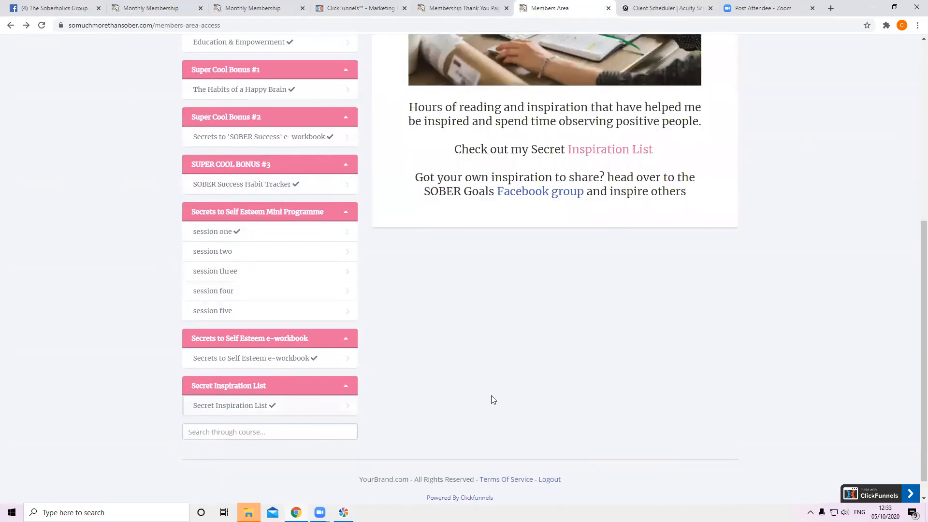
Step: Scroll the Secret Inspiration List lesson to its Inspiration List and Facebook group links, then back up
scroll("up", 3)
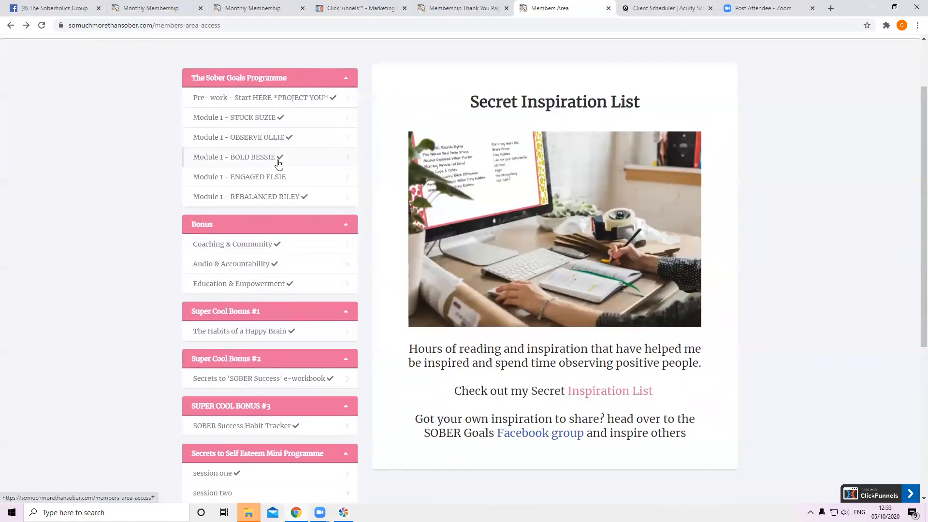
mouse_move(268, 168)
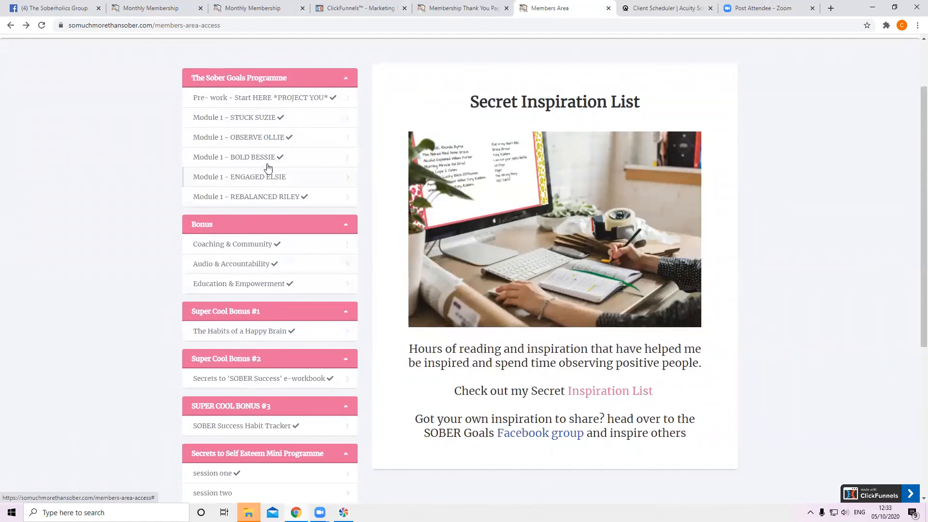
mouse_move(224, 412)
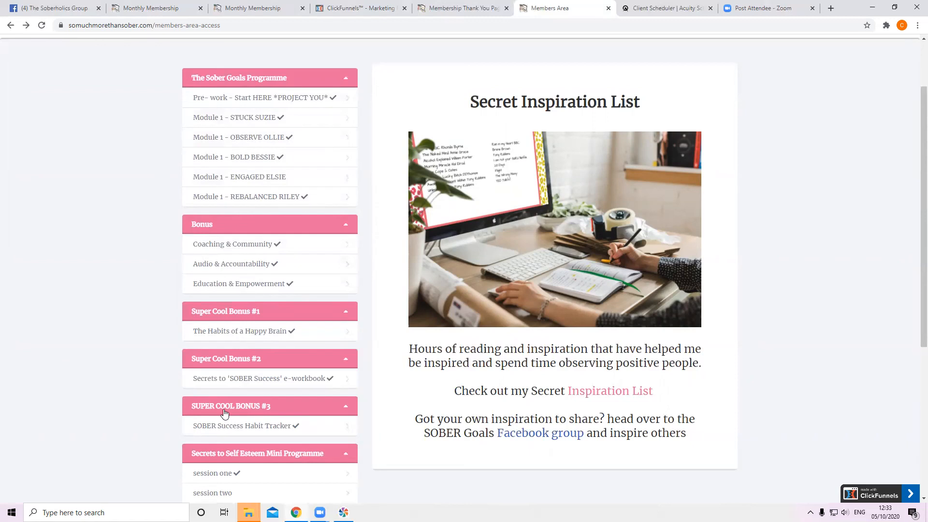
mouse_move(521, 414)
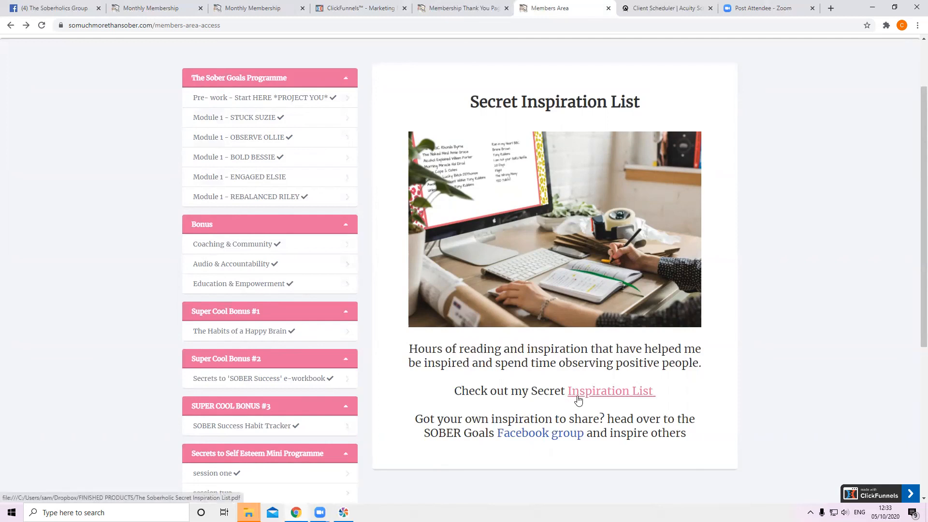
mouse_move(567, 382)
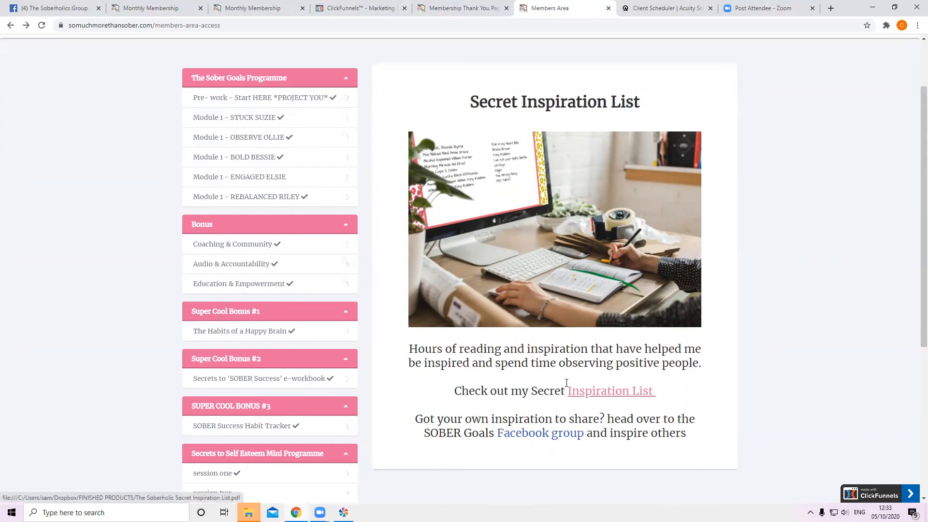
mouse_move(566, 385)
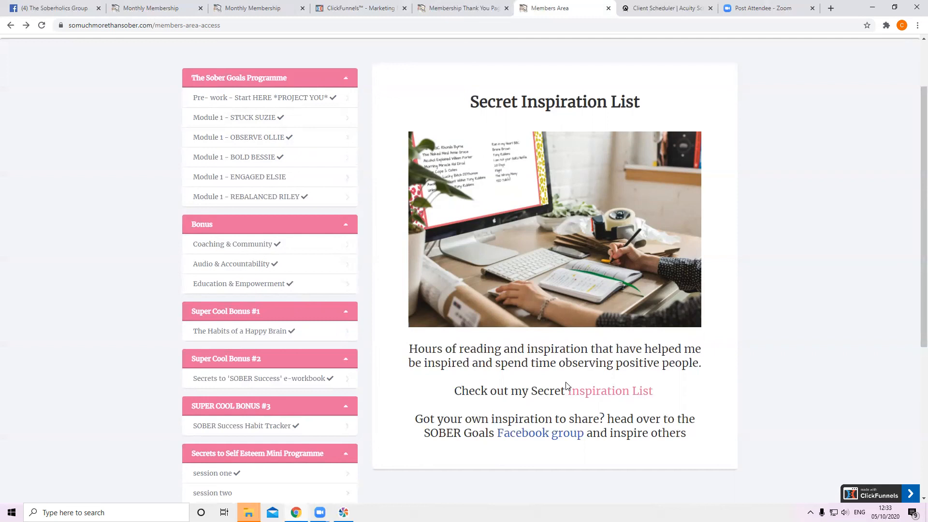
scroll("down", 3)
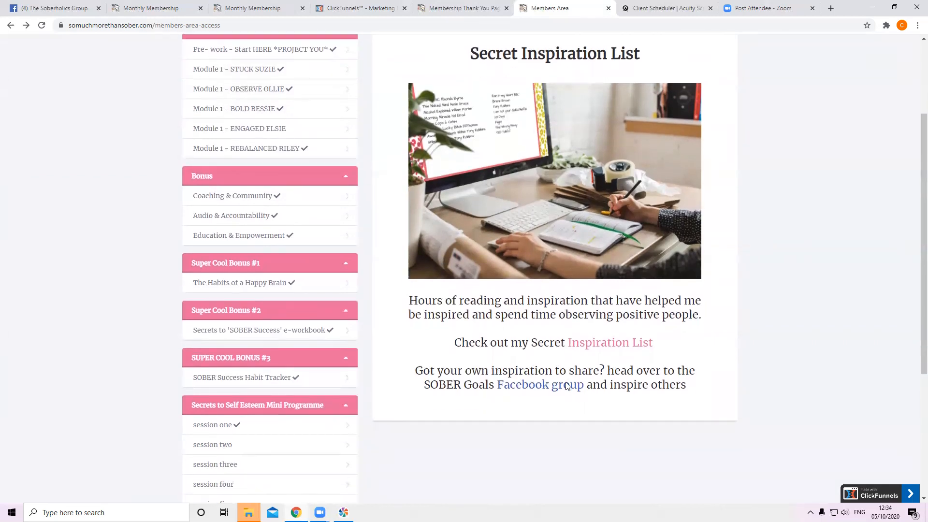
scroll("down", 3)
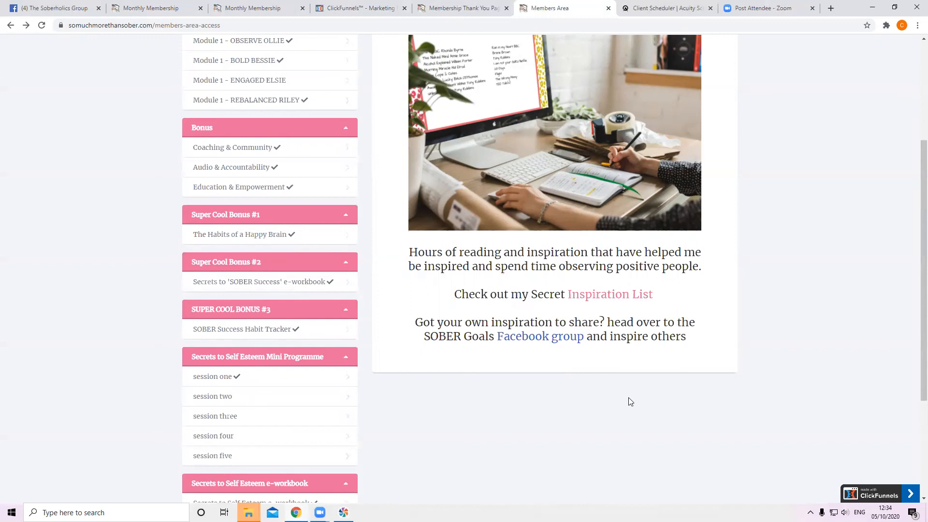
scroll("up", 3)
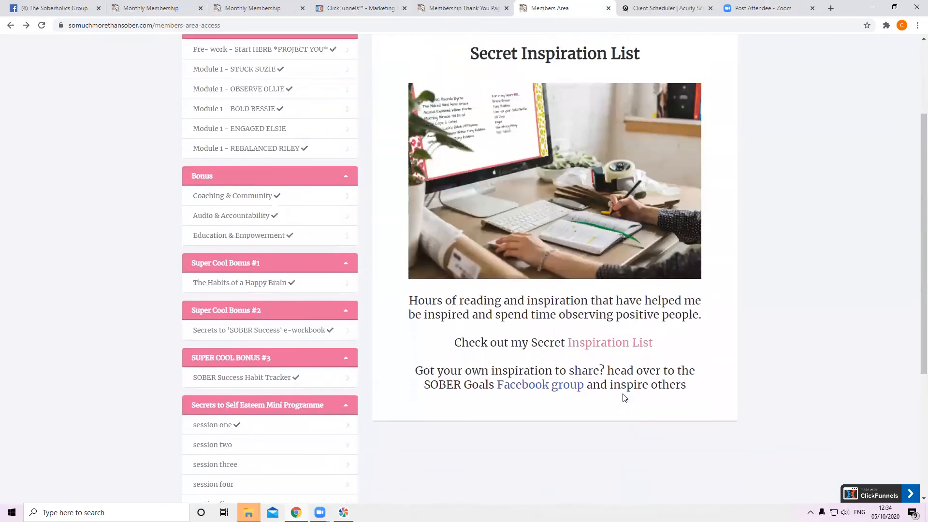
scroll("up", 3)
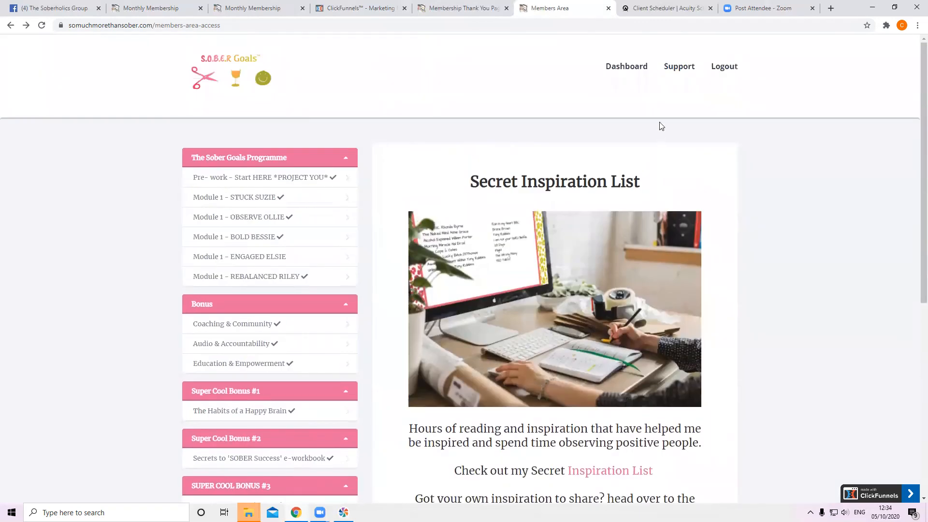
mouse_move(626, 66)
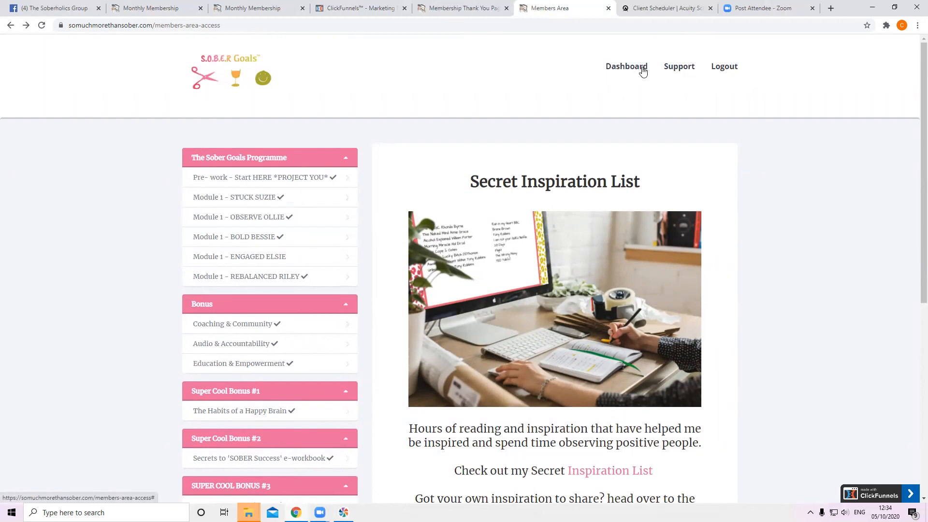
mouse_move(629, 77)
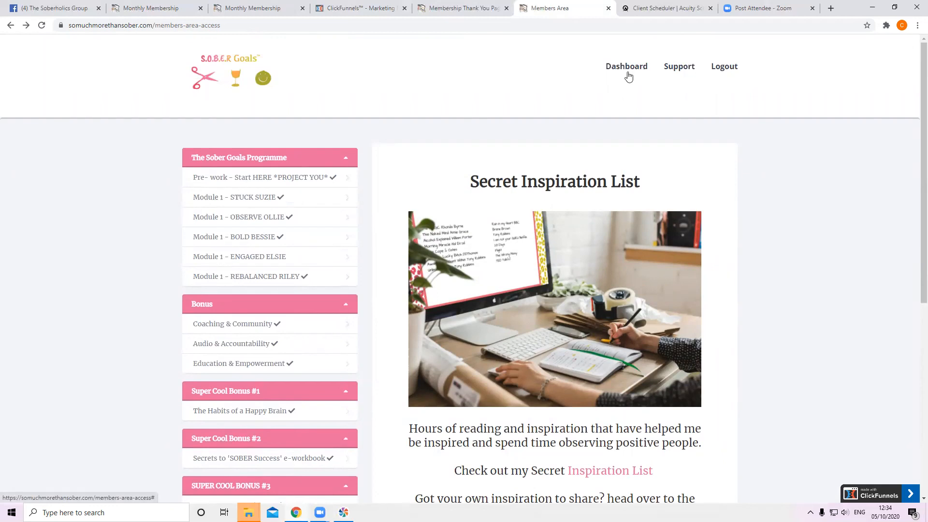
Step: Return to the Dashboard and look over the 'Meet The Founder – Claire Louise Owen' lesson
left_click(263, 176)
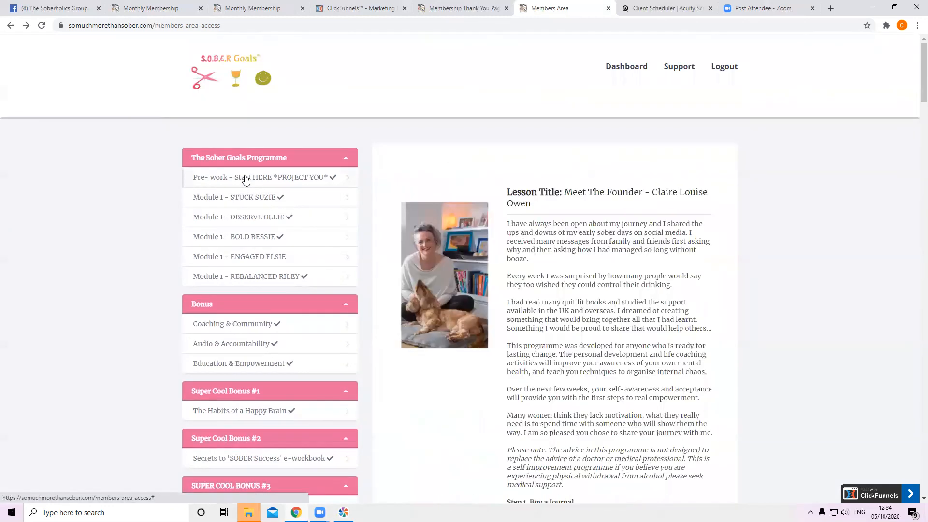
scroll("down", 3)
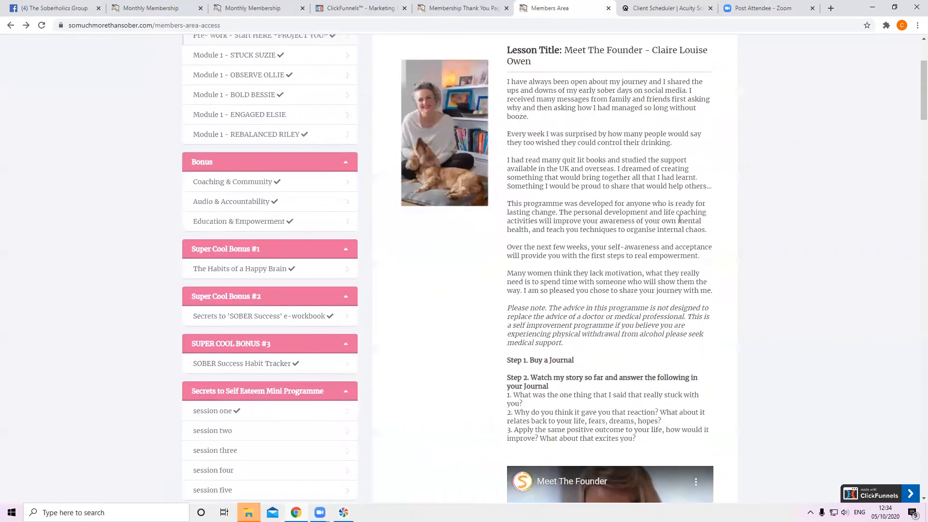
scroll("up", 3)
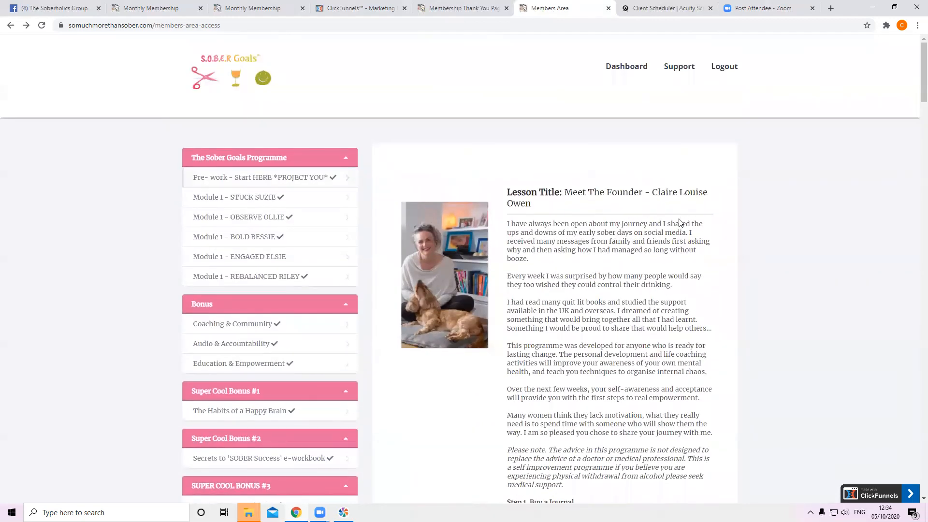
mouse_move(548, 52)
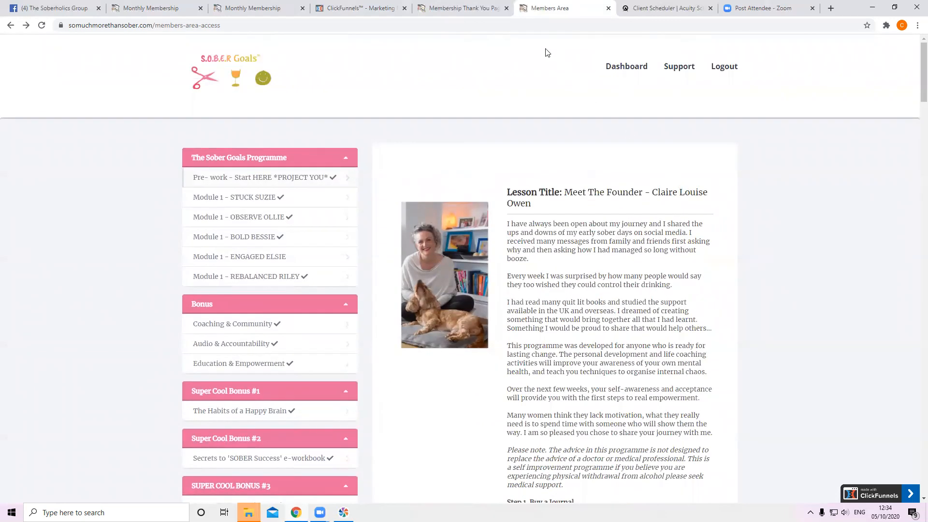